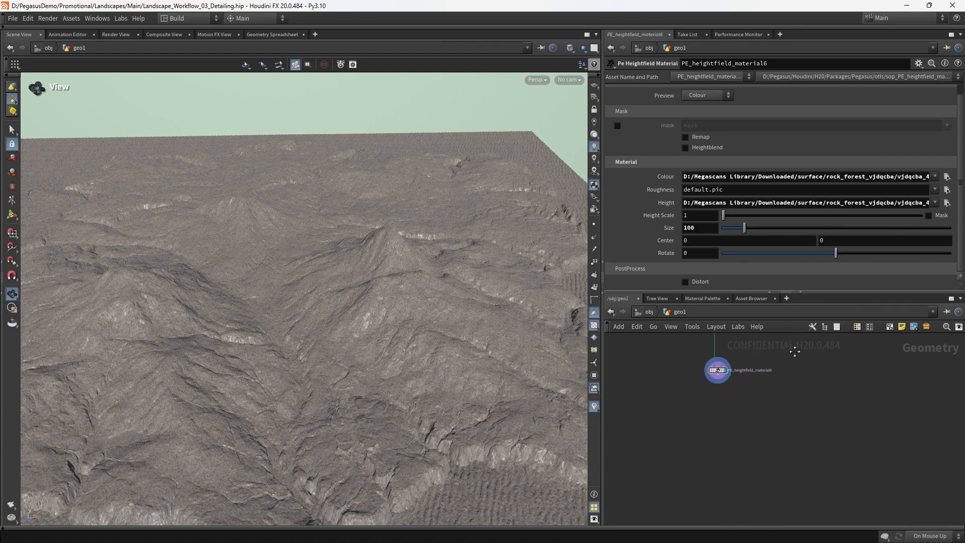
Display heightfield_visualize3 to see the red feature mask along ridges and cliff edges
drag(717, 369, 658, 431)
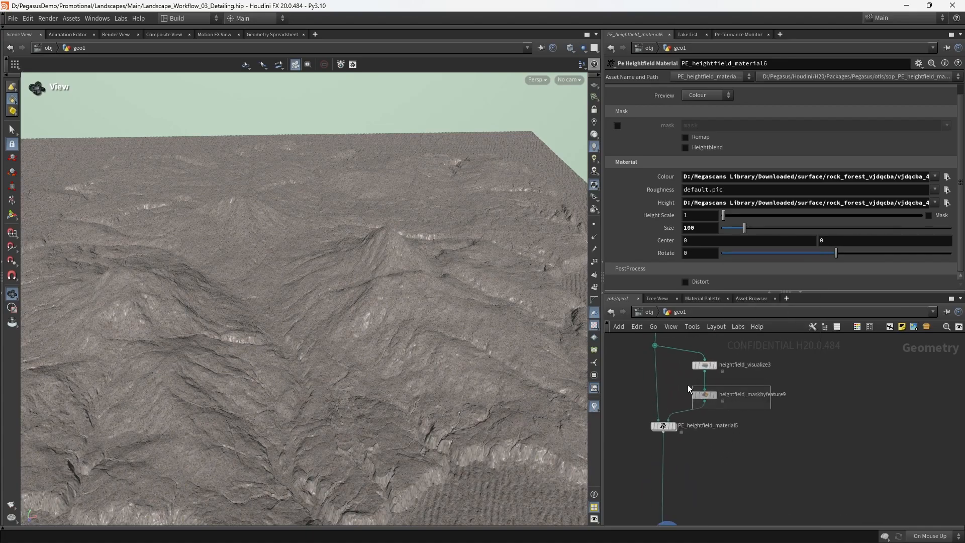
click(704, 394)
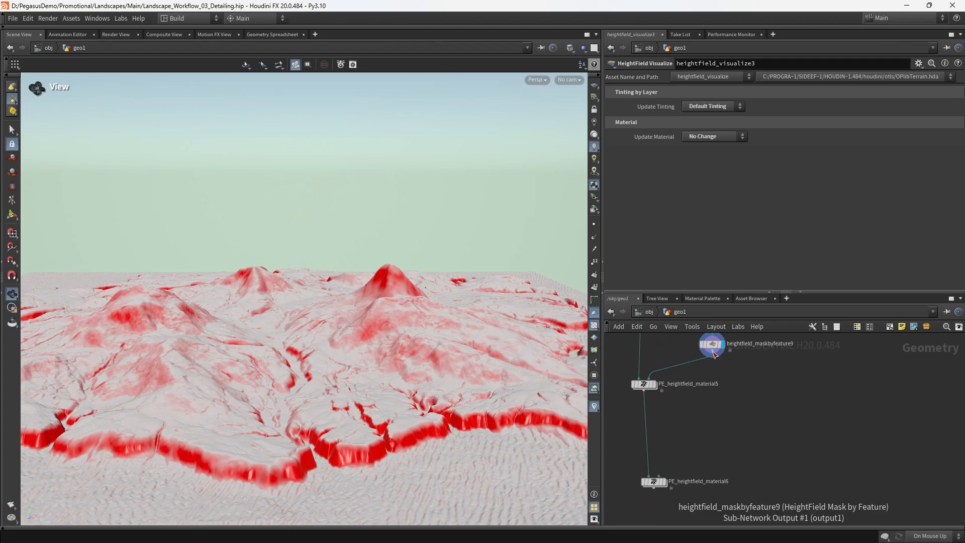
Add a HeightField Slump node after the feature mask
key(tab)
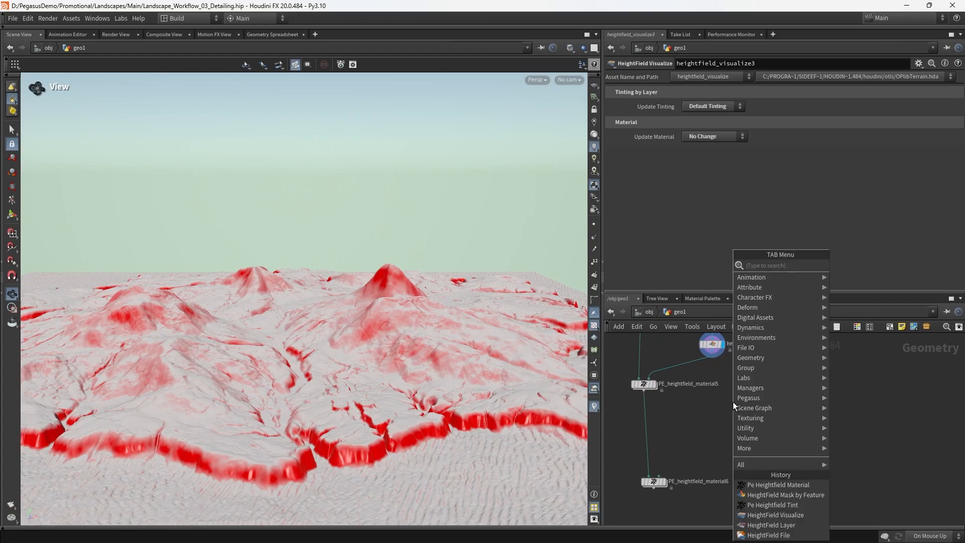
text(heightfield sl)
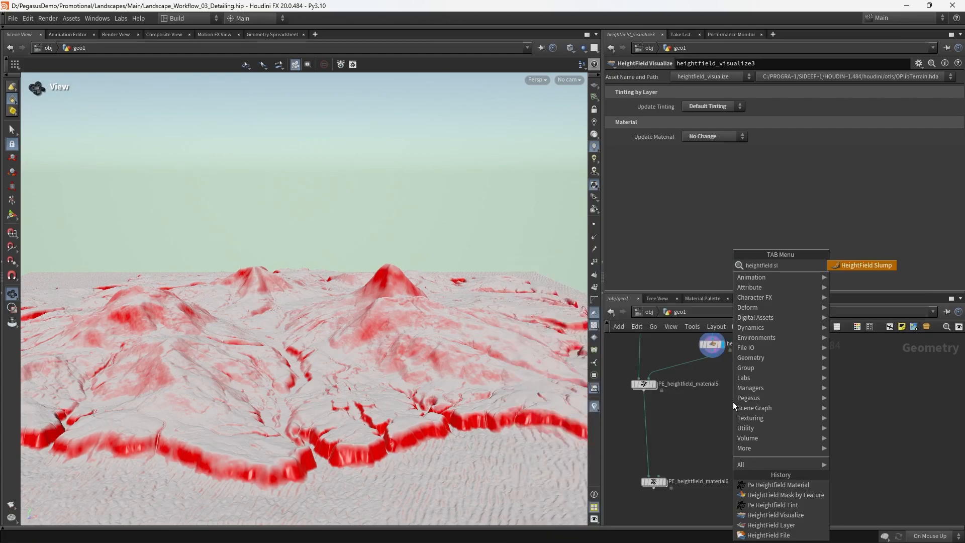
click(862, 265)
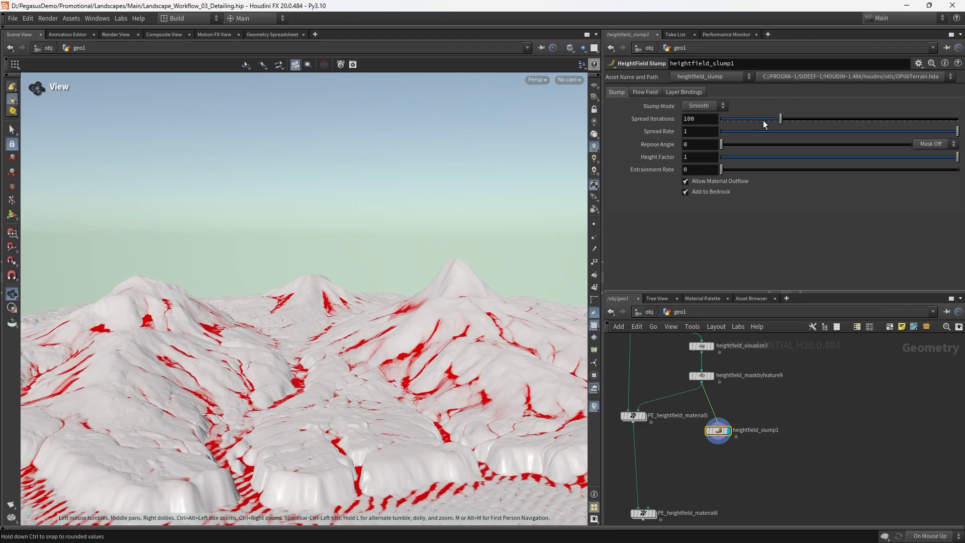
Raise the slump's Spread Iterations to smooth the peaks and inspect the result
drag(780, 119, 722, 119)
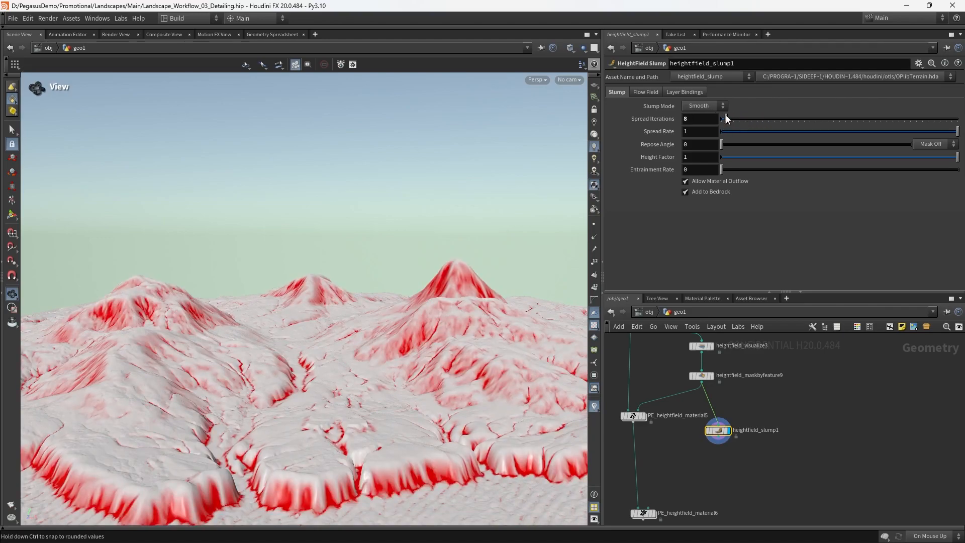
drag(725, 118, 737, 119)
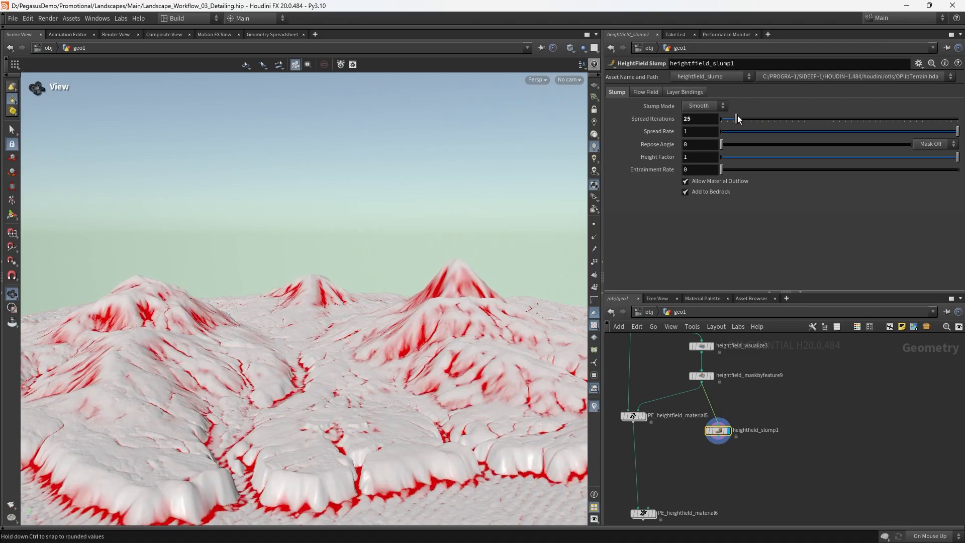
drag(736, 119, 751, 119)
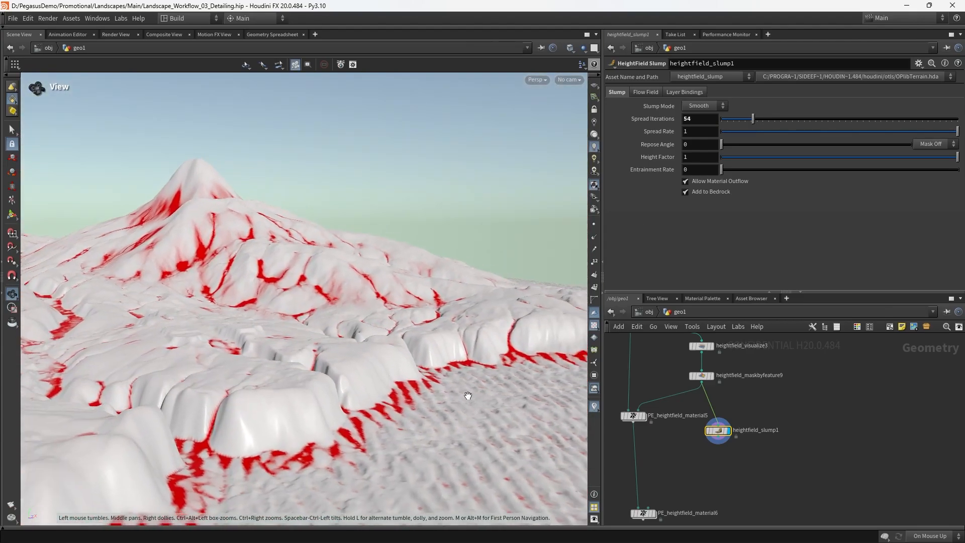
drag(467, 396, 377, 409)
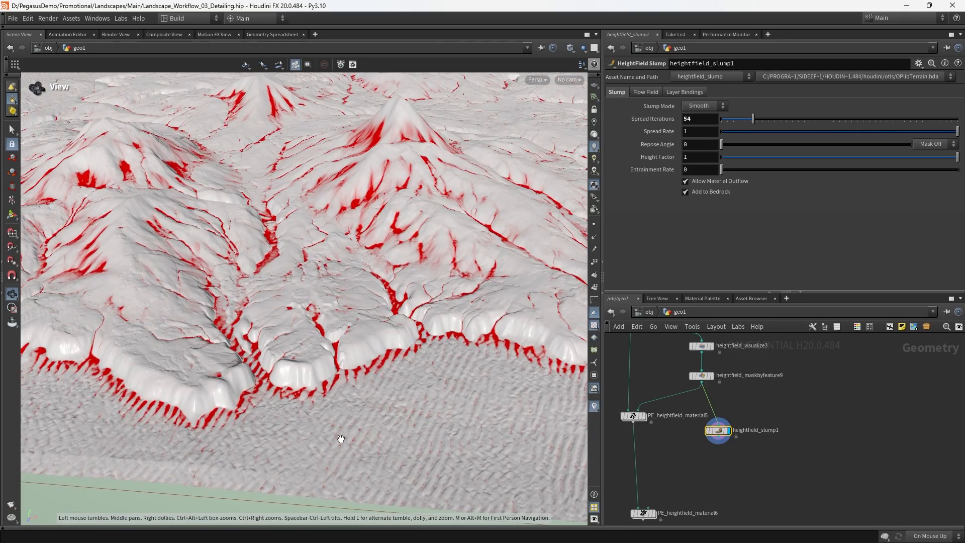
mouse_move(651, 144)
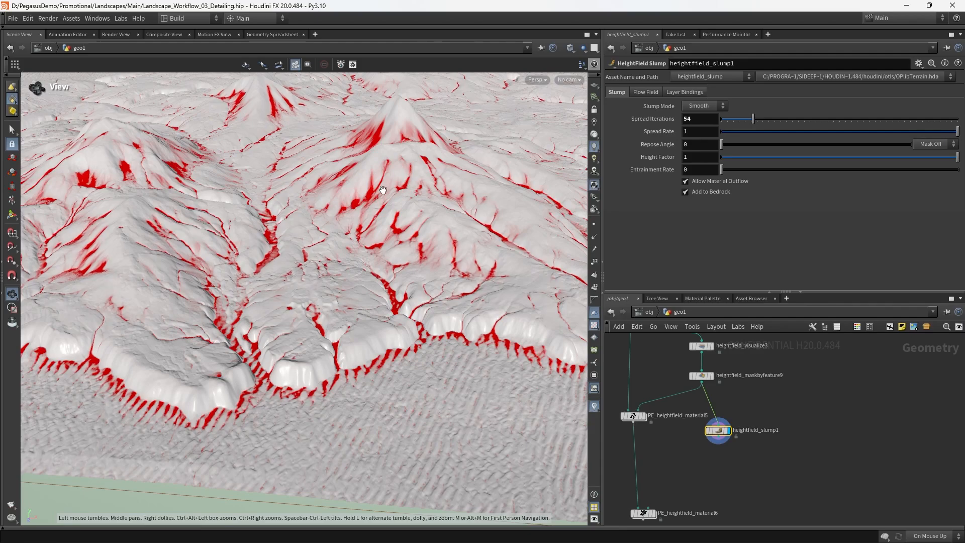
Raise the slump Repose Angle to 27 and inspect the steeper slopes around the terrain
drag(722, 143, 756, 144)
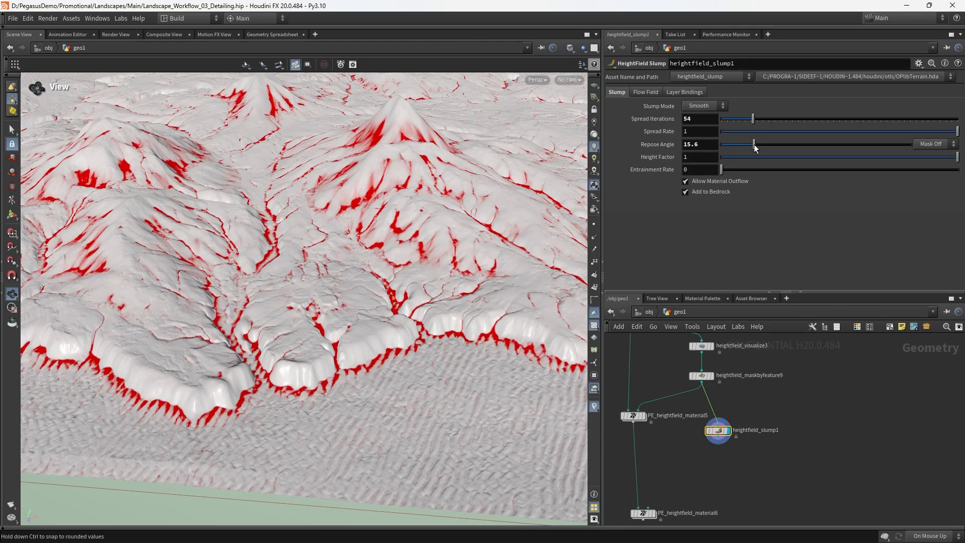
drag(755, 144, 766, 144)
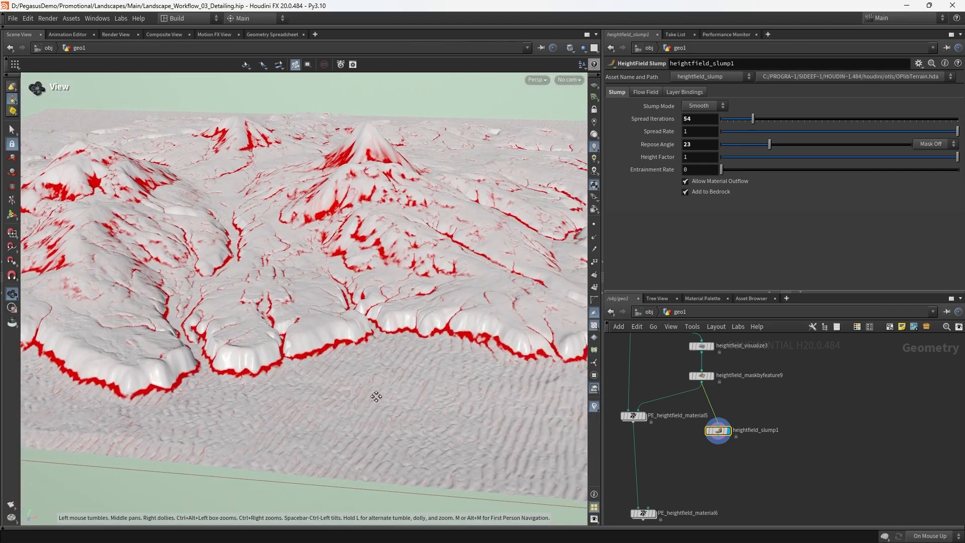
drag(767, 143, 778, 144)
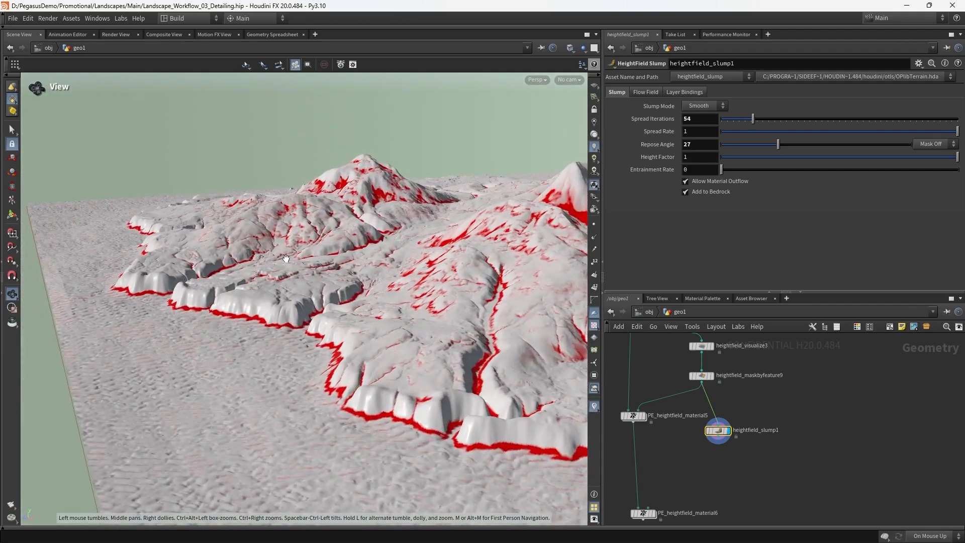
drag(284, 258, 380, 309)
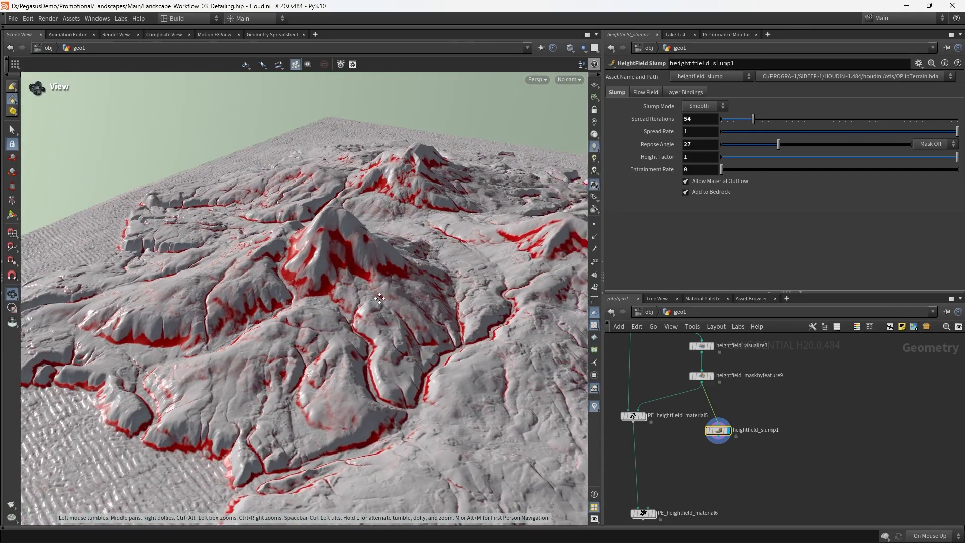
drag(379, 298, 365, 303)
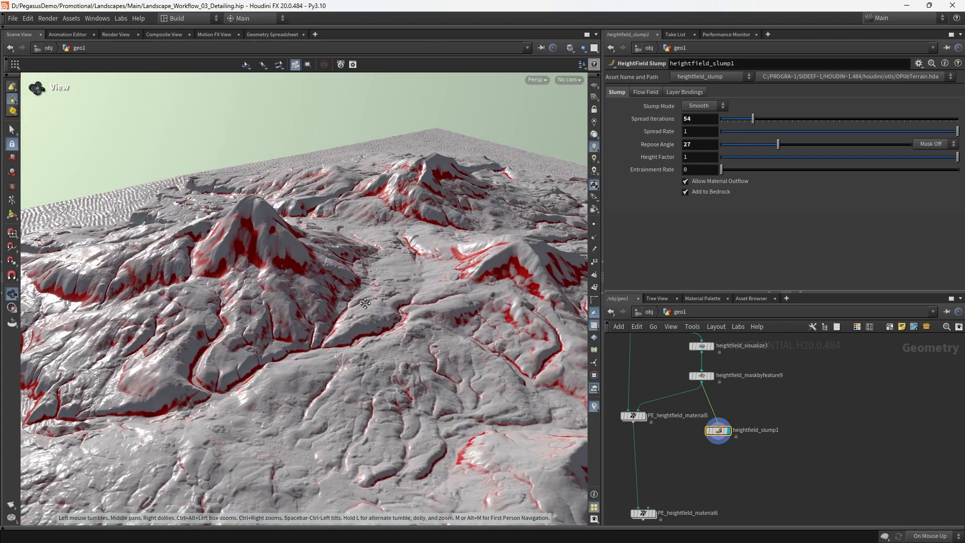
drag(365, 302, 472, 294)
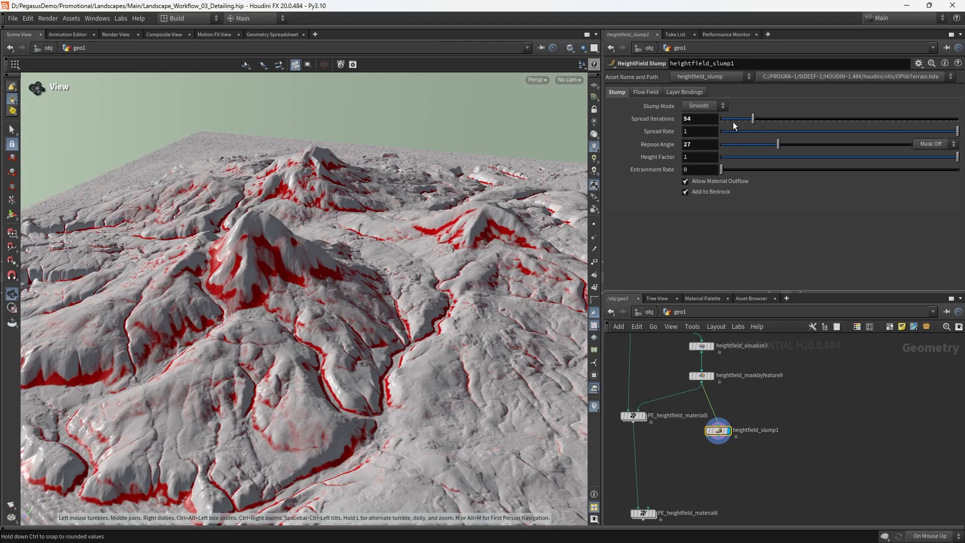
mouse_move(745, 127)
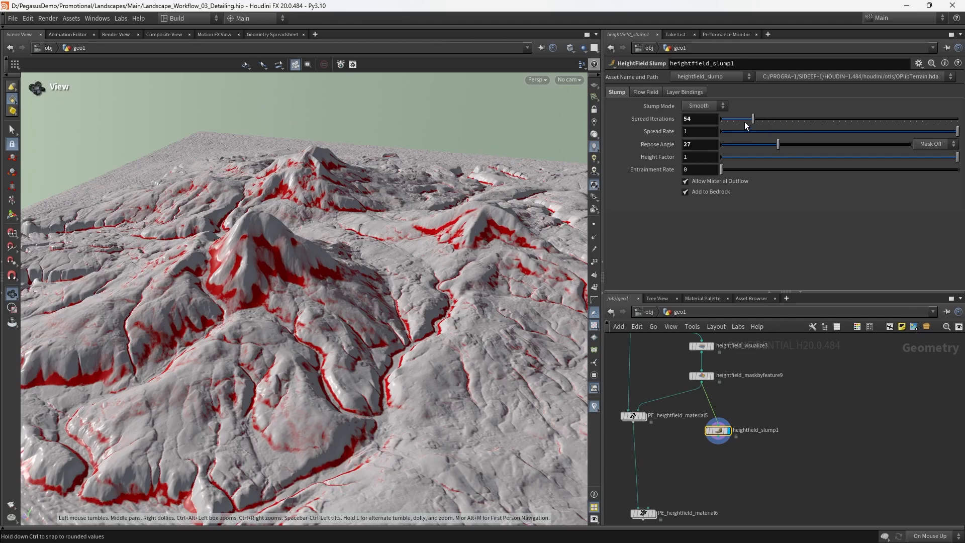
Increase the slump Spread Iterations to about 96
drag(750, 118, 765, 119)
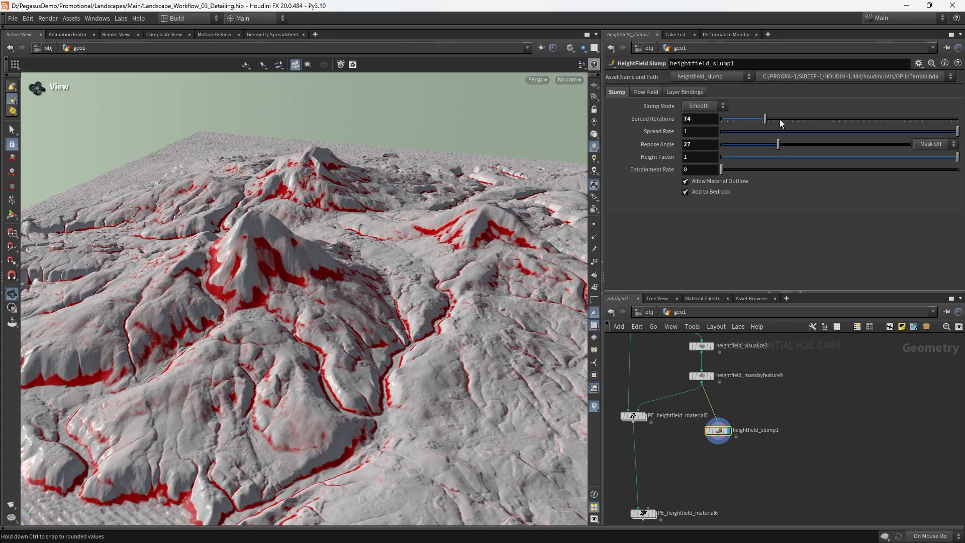
drag(765, 119, 776, 118)
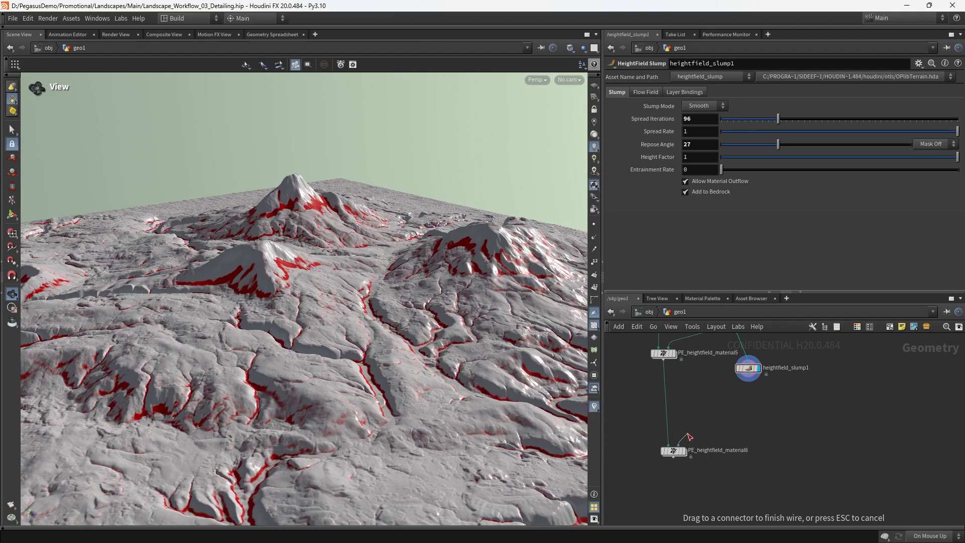
Wire heightfield_slump1 into PE_heightfield_material6 and enable its Mask option
click(672, 451)
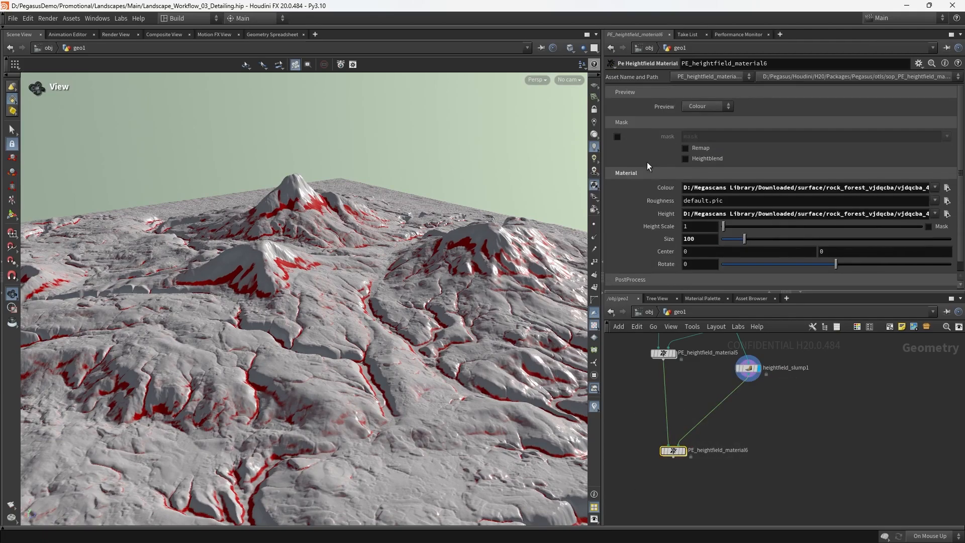
click(617, 136)
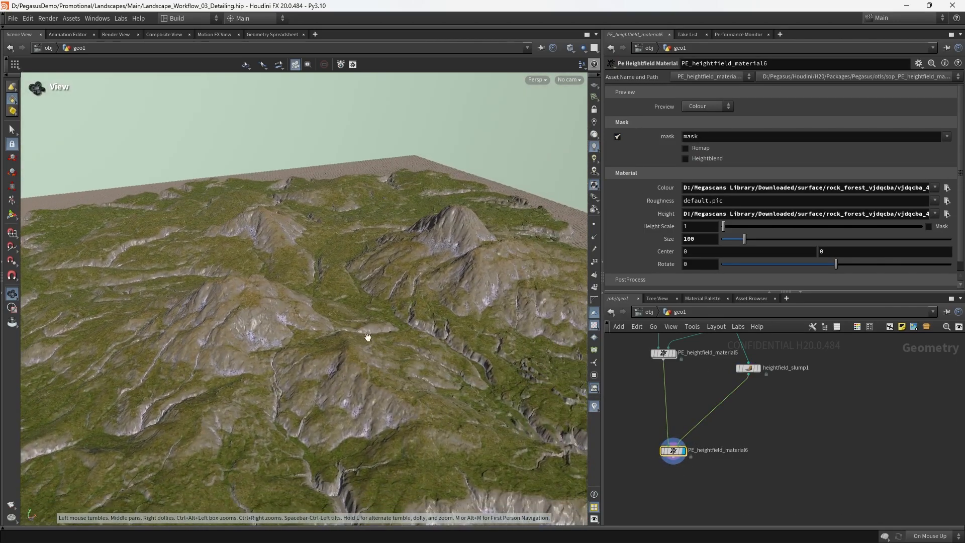
drag(368, 336, 423, 315)
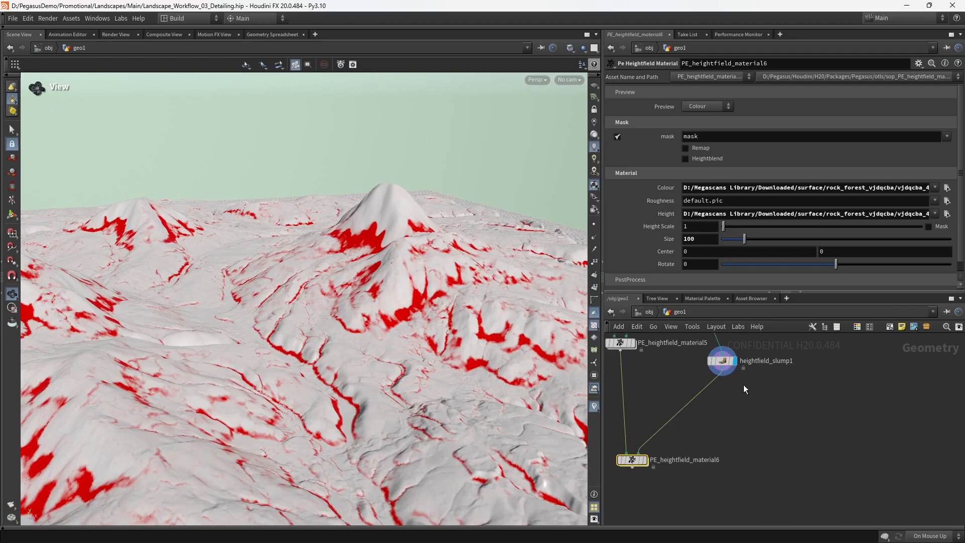
key(tab)
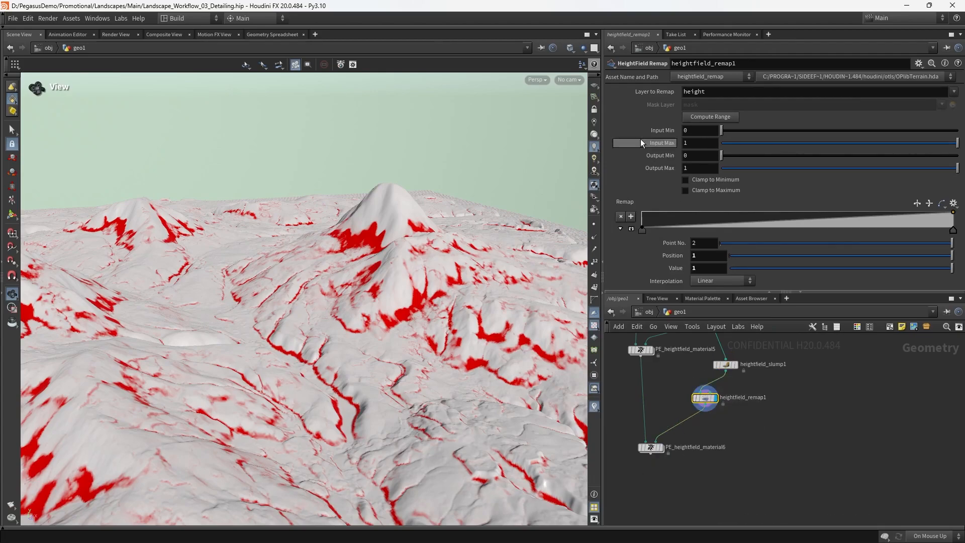
Set the HeightField Remap layer to mask and compute its 0–8.29 input range
click(709, 117)
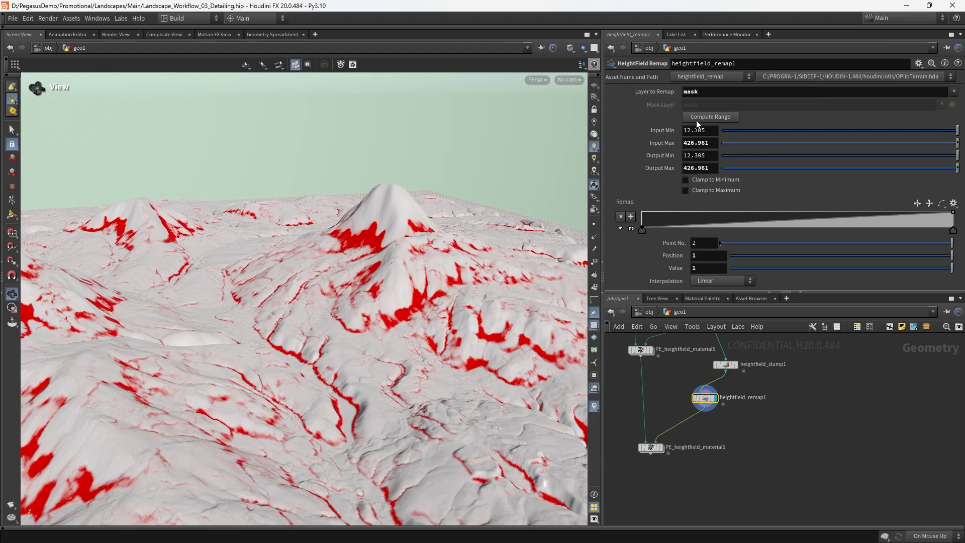
click(708, 116)
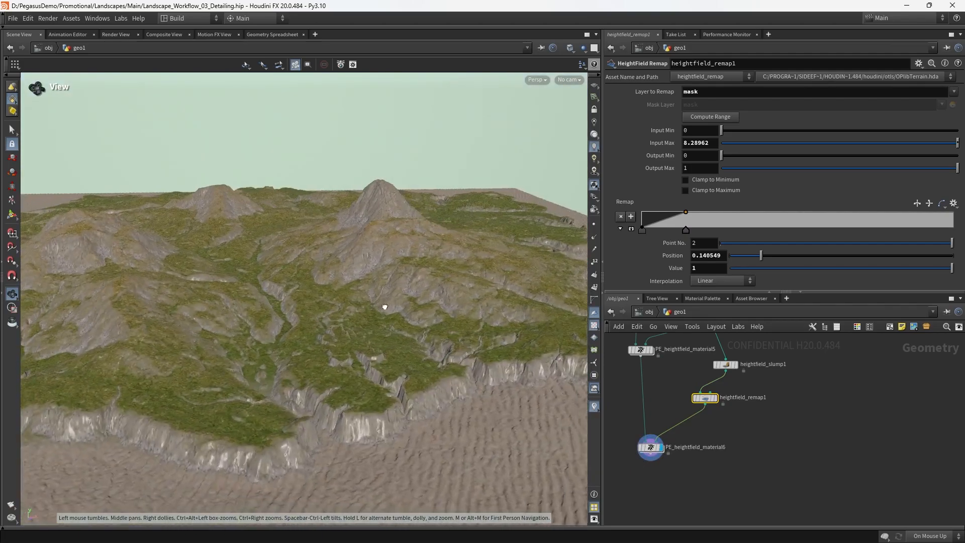
drag(382, 308, 363, 308)
text(layer)
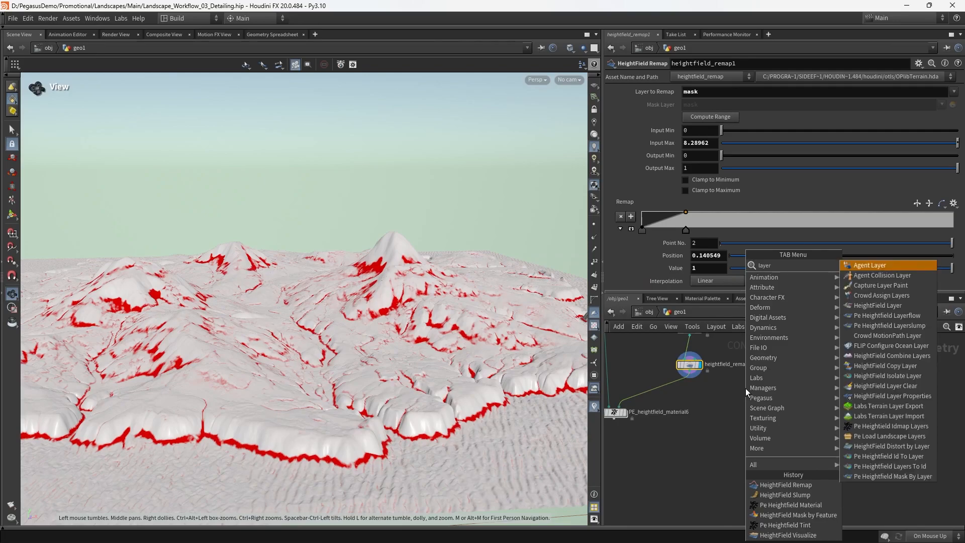
Add a Pegasus heightfield layer slump node targeting the occlusion_macro layer
click(890, 325)
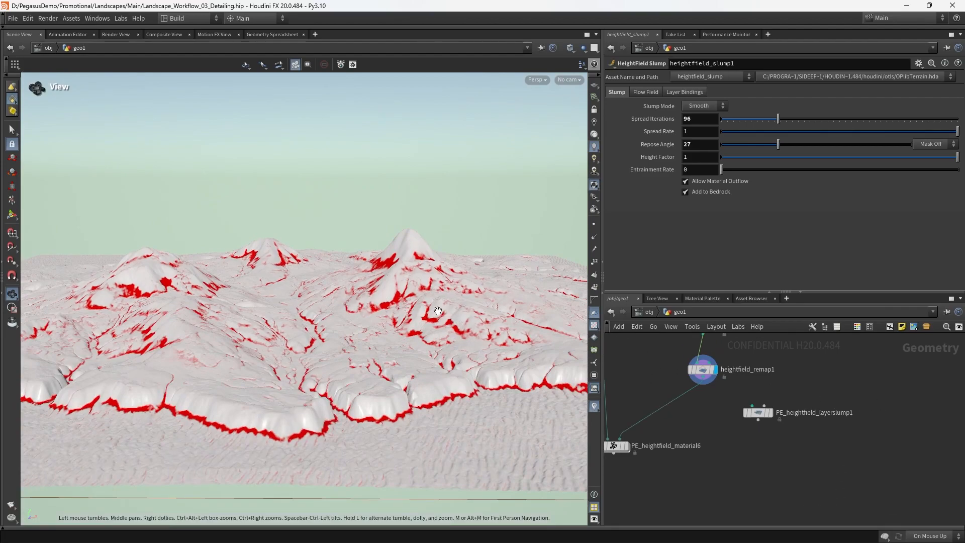
drag(437, 310, 382, 211)
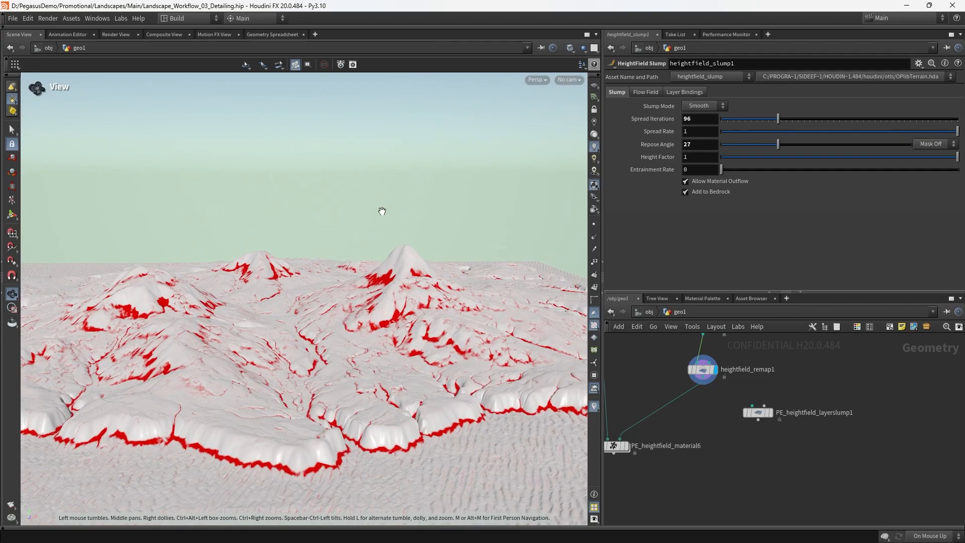
mouse_move(361, 342)
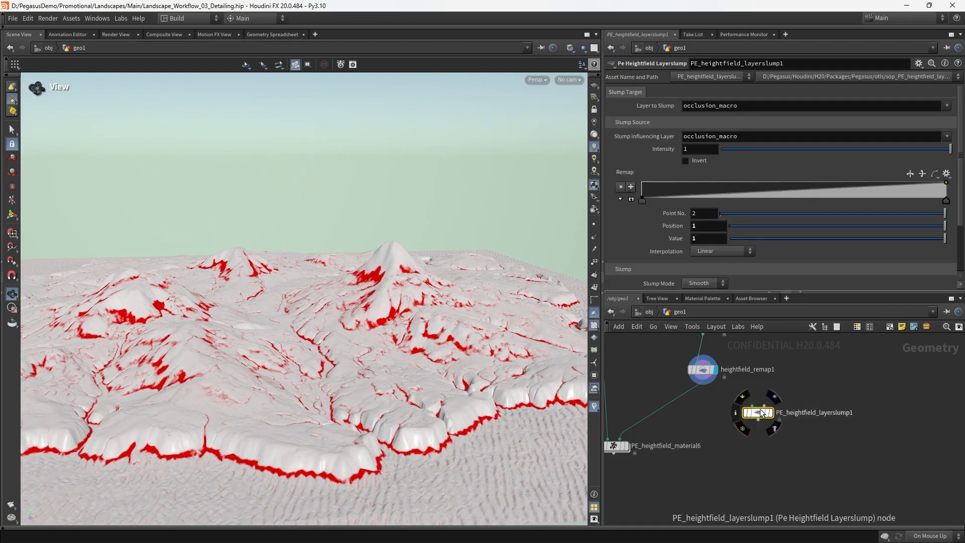
drag(758, 412, 732, 423)
text(layerslu)
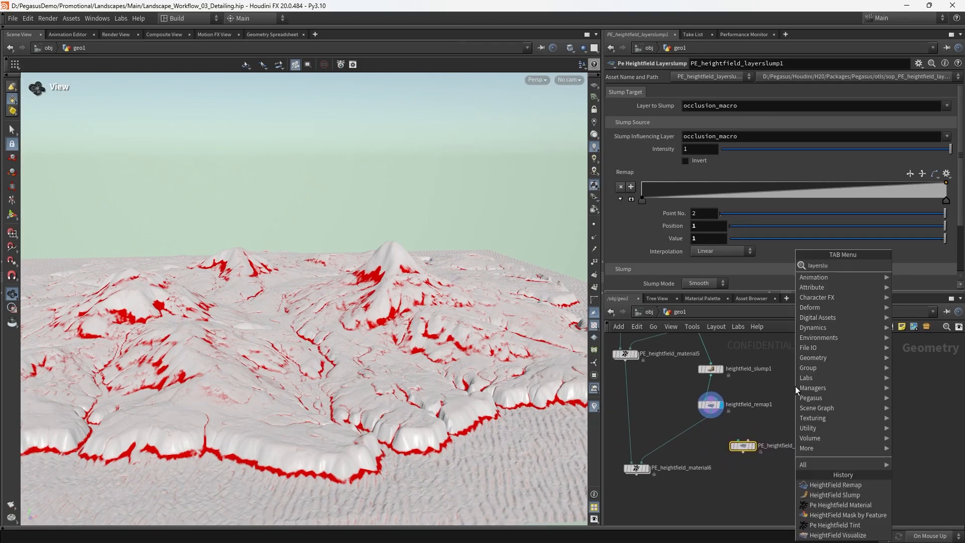
Add a HeightField Mask by Feature masking by occlusion with View Distance lowered to 11
text(hf)
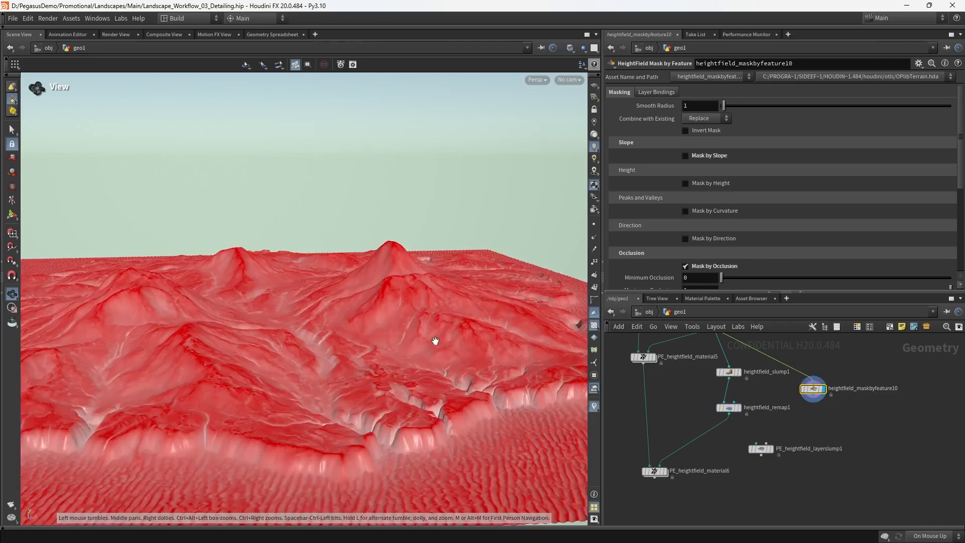
drag(435, 340, 390, 312)
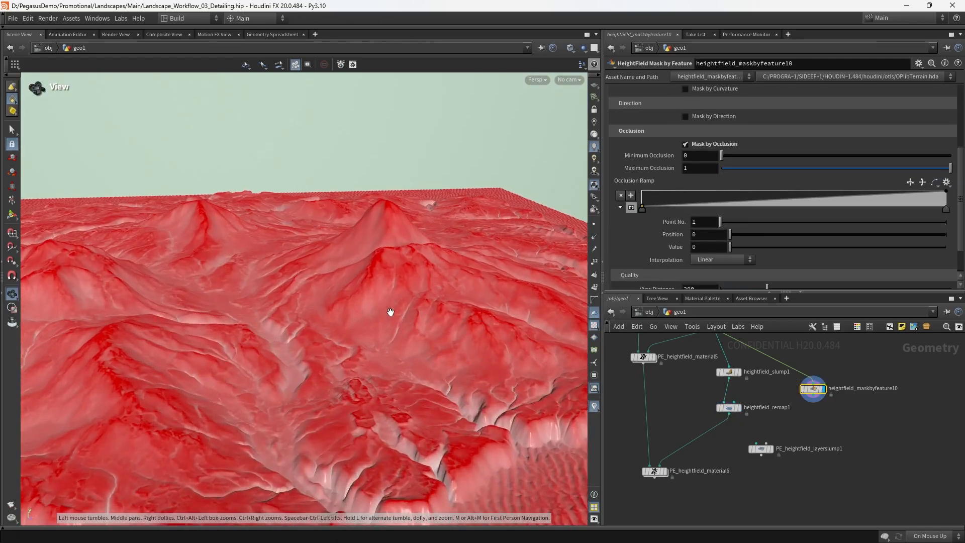
mouse_move(397, 344)
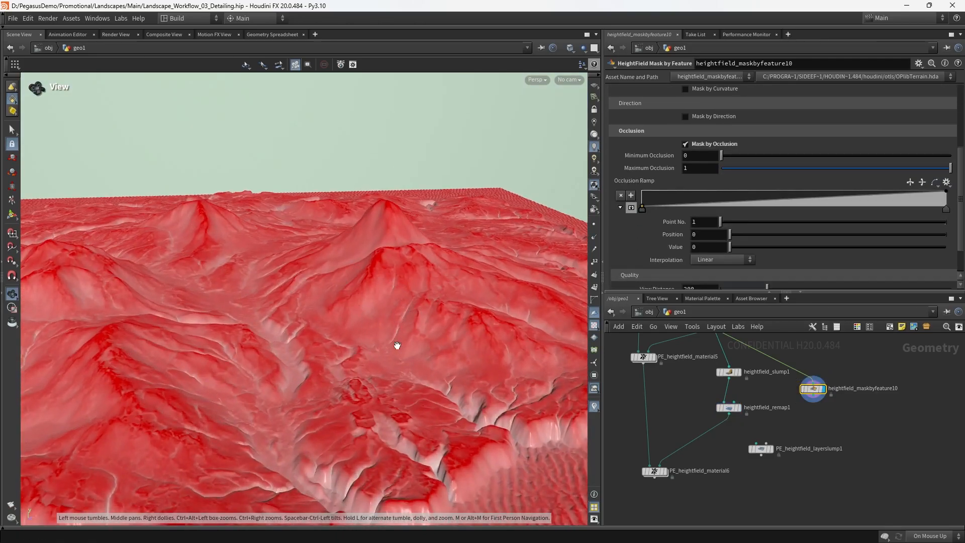
mouse_move(673, 260)
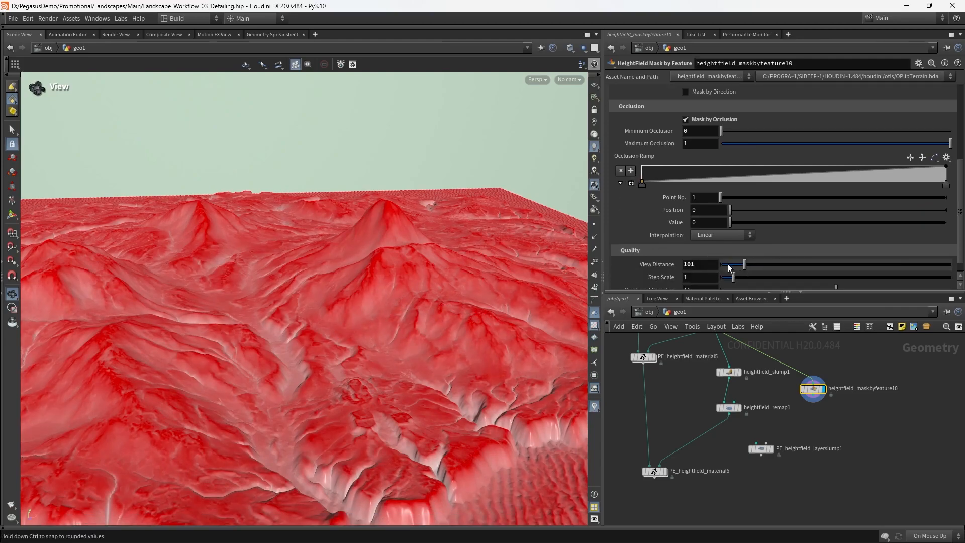
drag(741, 264, 725, 264)
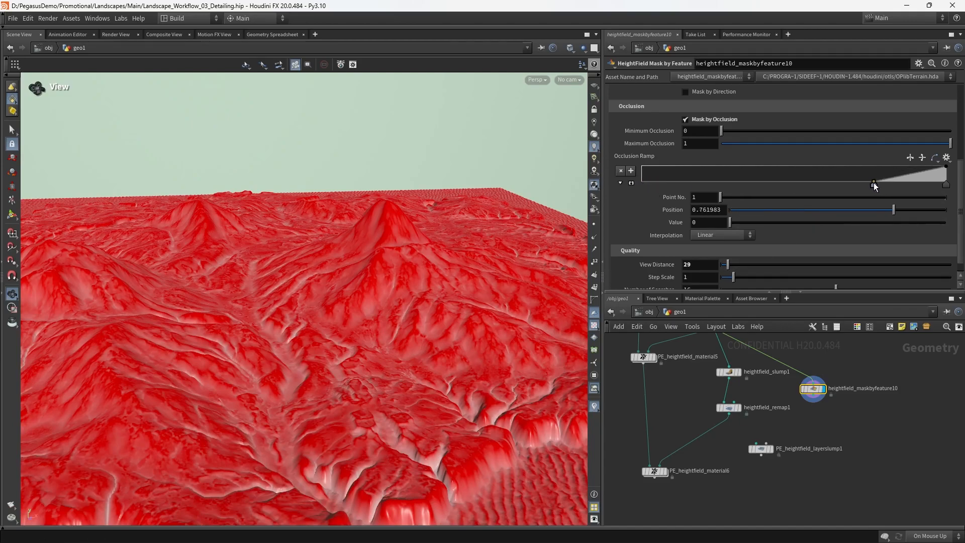
Reshape the Occlusion Ramp with Bezier points to strengthen the crevice mask
drag(873, 183, 875, 183)
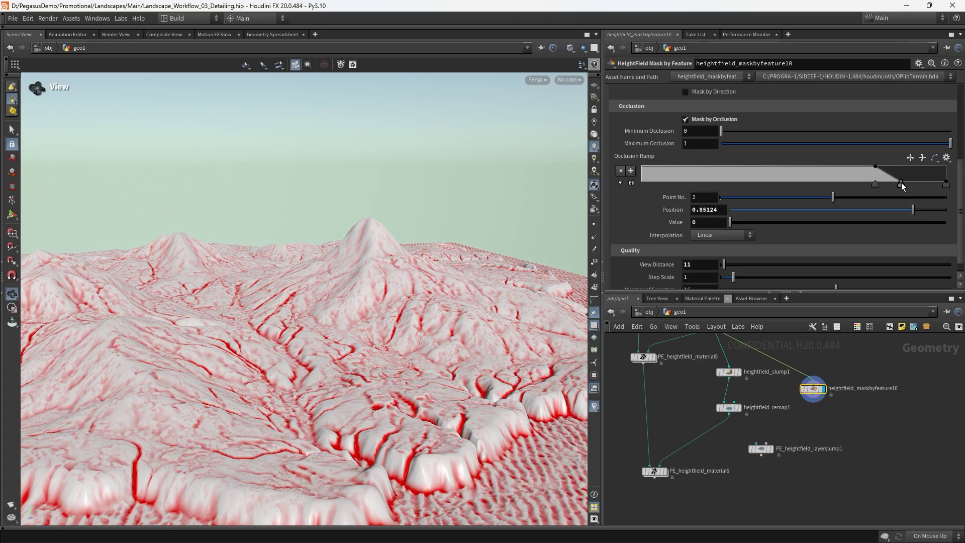
drag(900, 184, 946, 184)
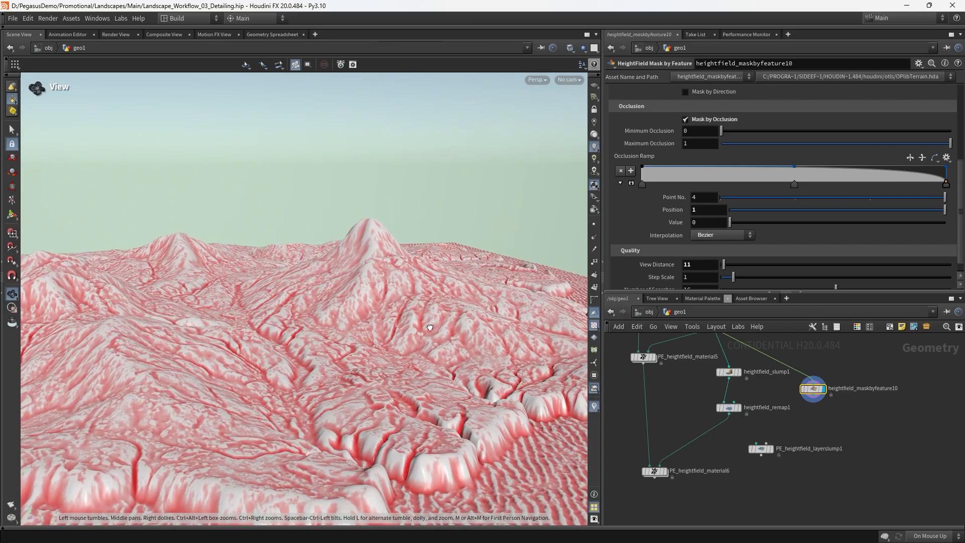
drag(794, 183, 887, 166)
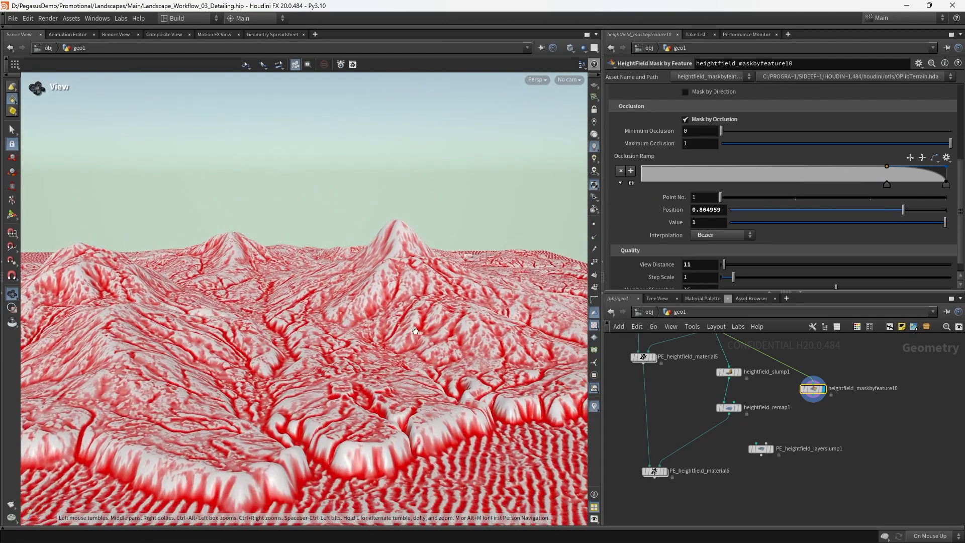
drag(414, 331, 412, 336)
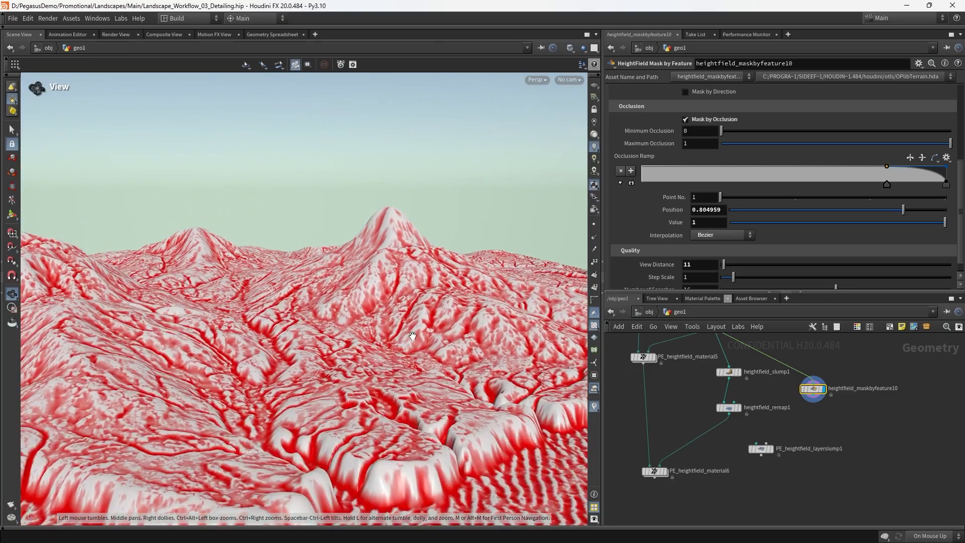
drag(412, 336, 347, 369)
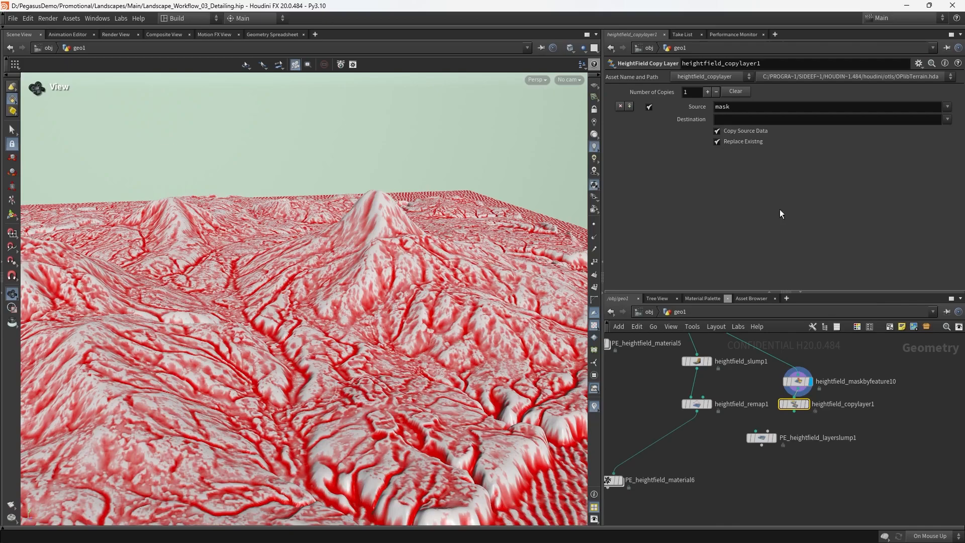
Copy the mask into a pockets layer and wire it as the layer slump's influence
text(pockets)
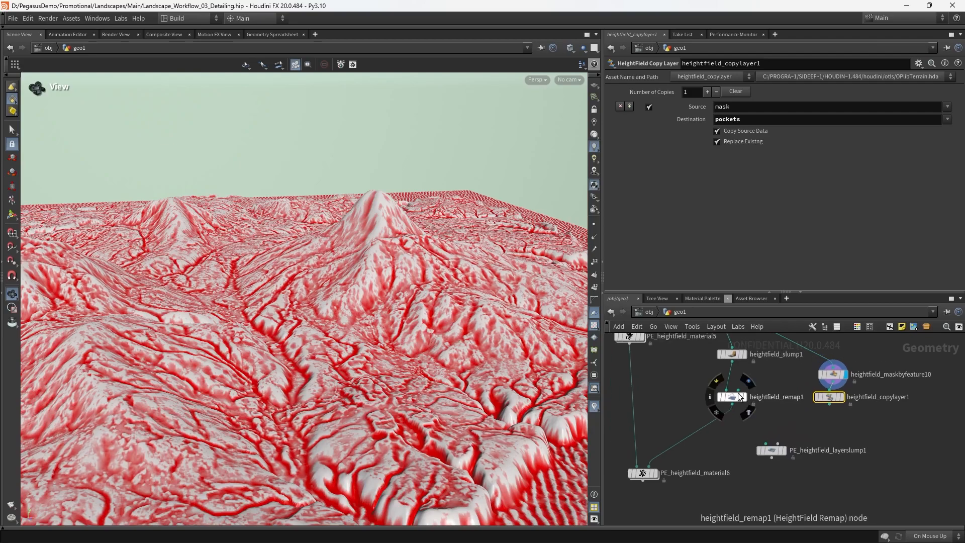
click(731, 397)
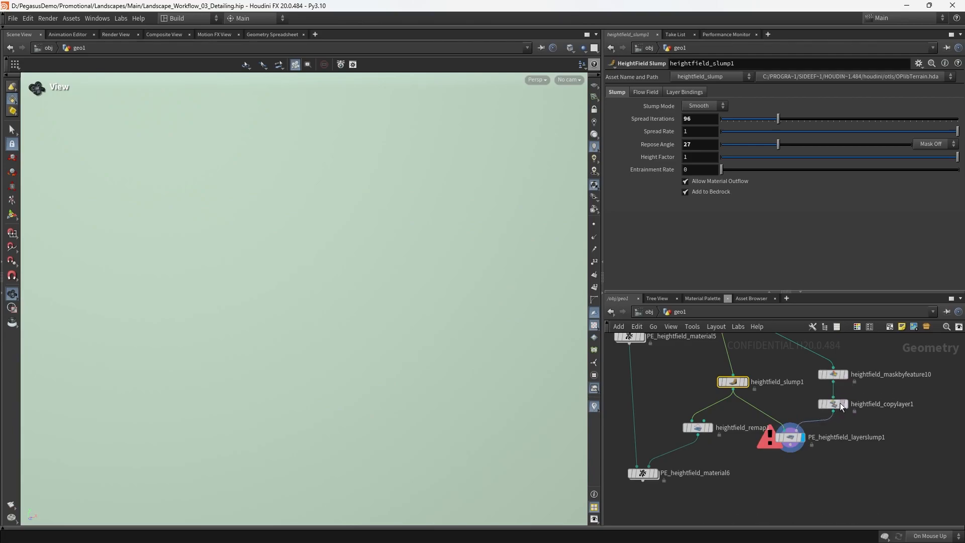
click(789, 437)
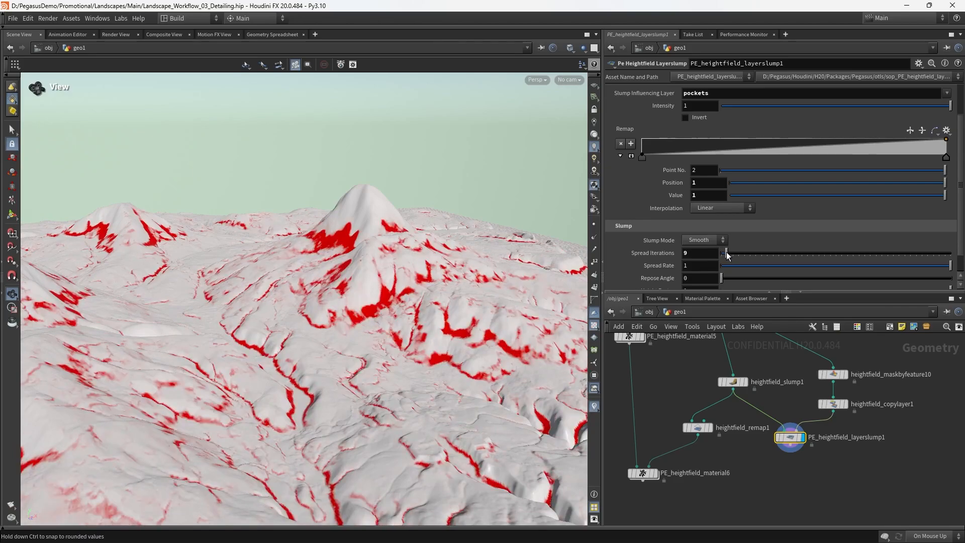
drag(307, 258, 443, 312)
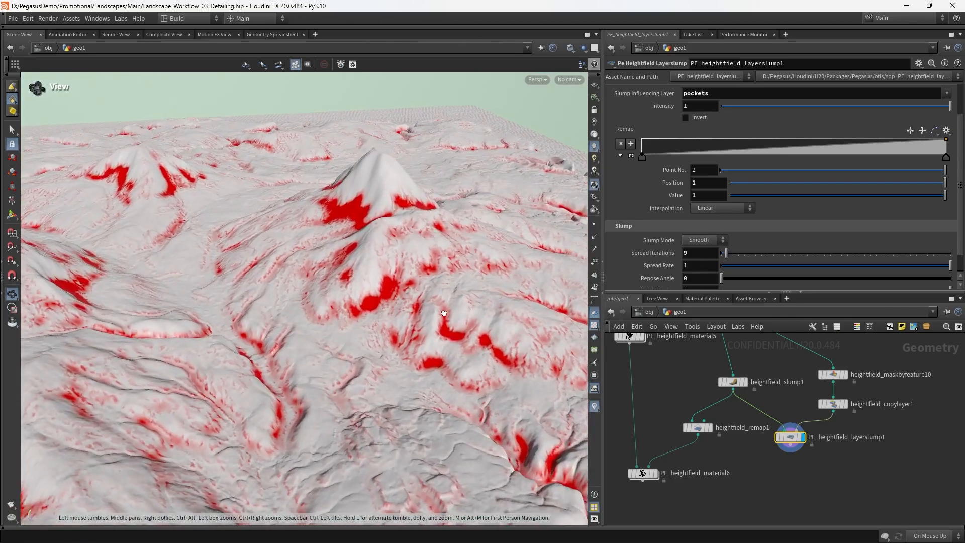
drag(725, 253, 721, 253)
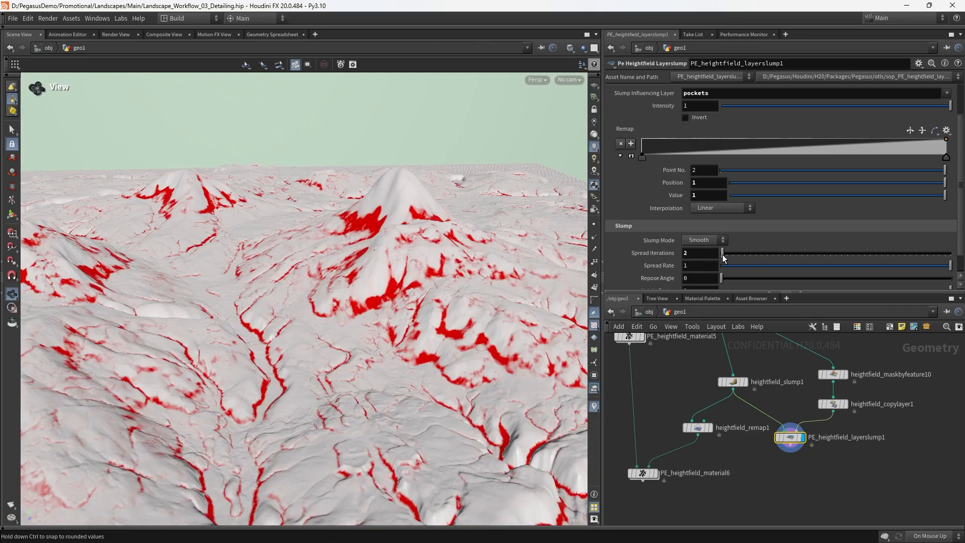
drag(722, 253, 736, 253)
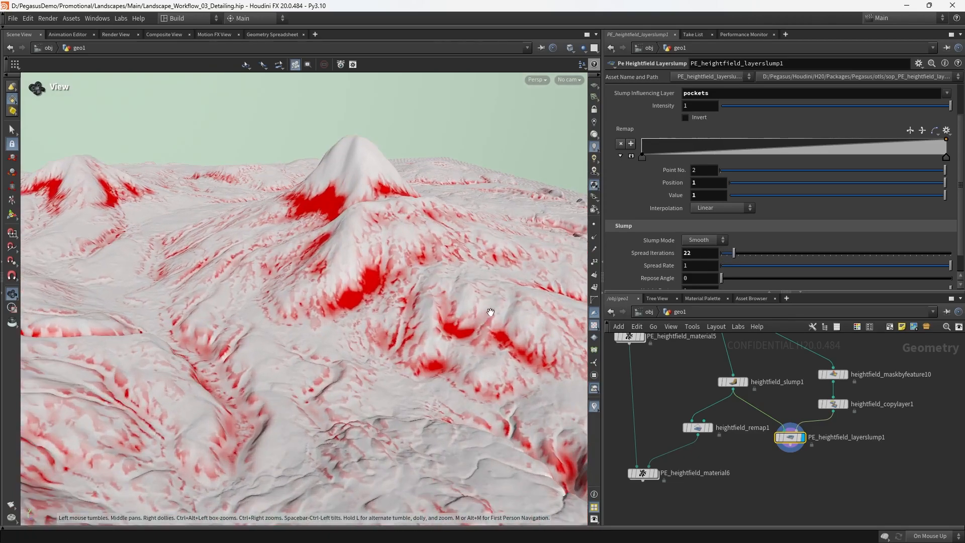
drag(490, 312, 478, 442)
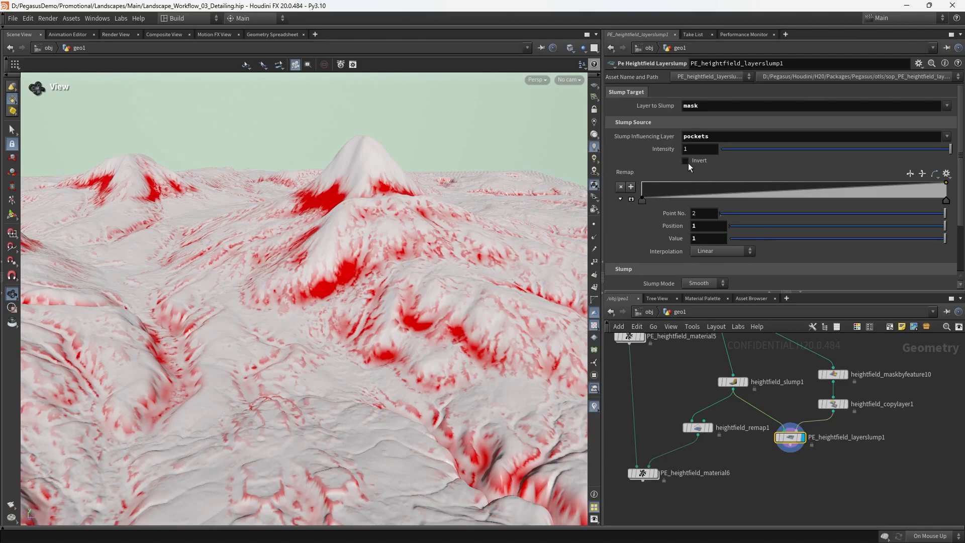
Invert the pockets influence and raise the layer slump Spread Iterations to 60
click(685, 160)
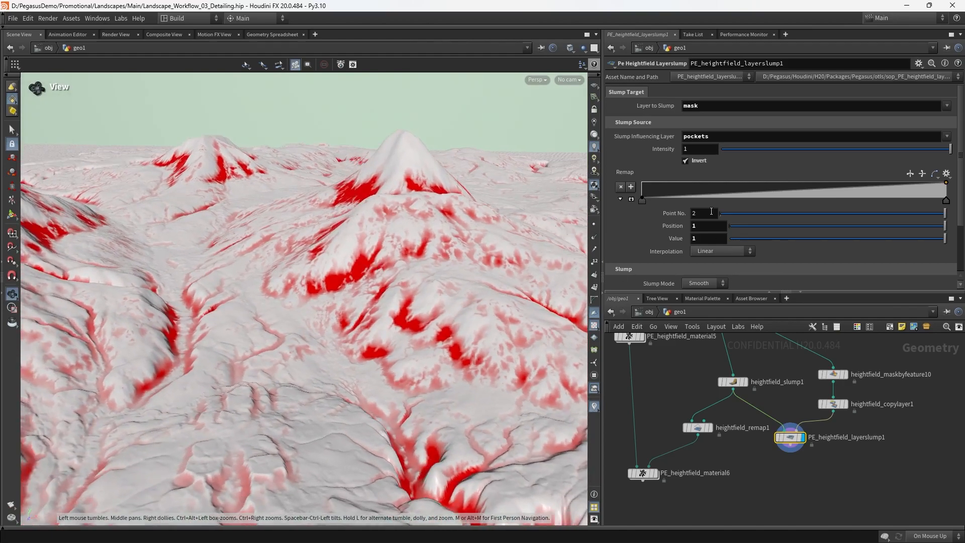
scroll(down, 3)
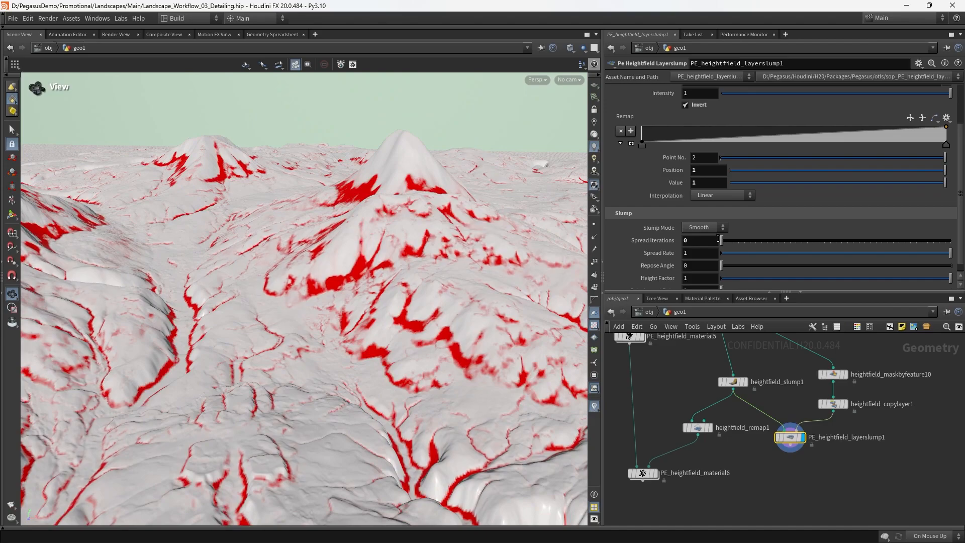
drag(719, 240, 726, 241)
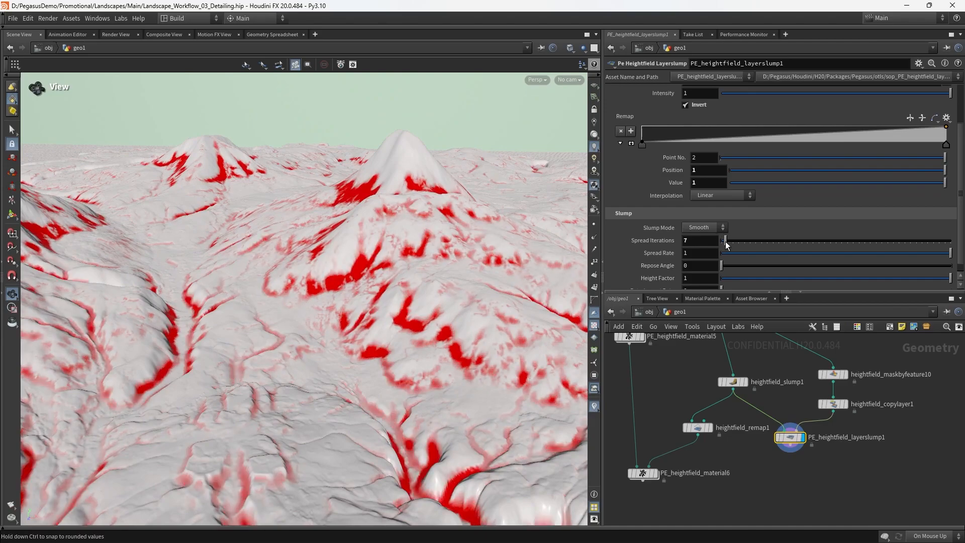
drag(724, 240, 742, 240)
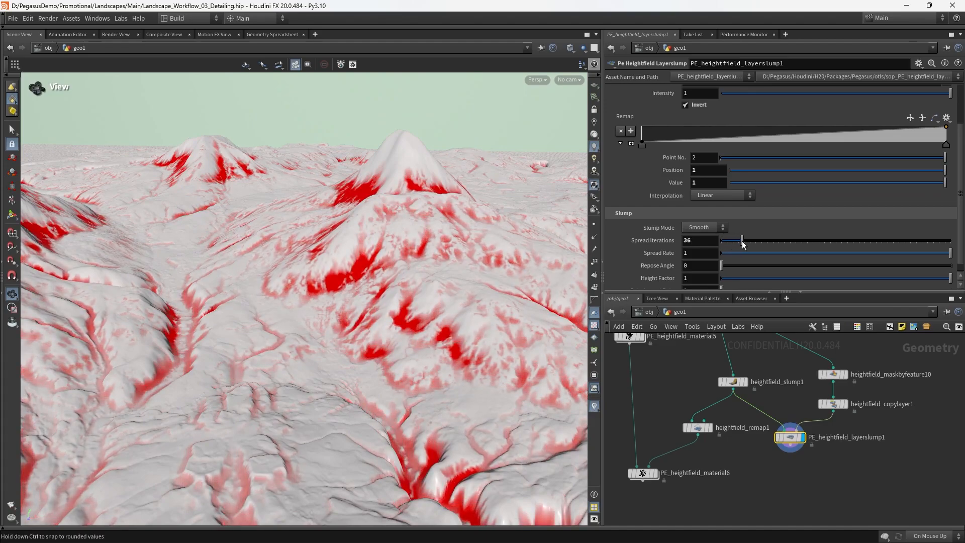
drag(742, 241, 750, 240)
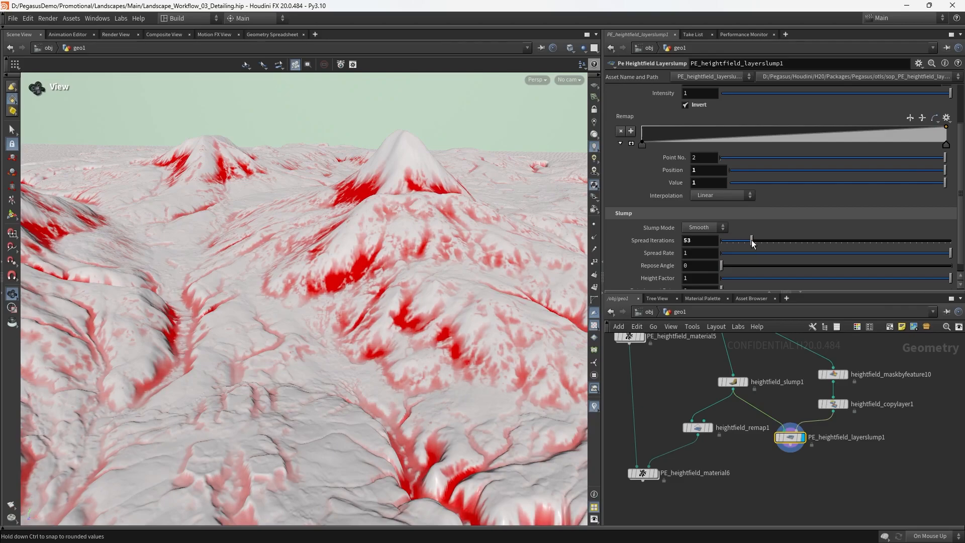
drag(750, 241, 757, 240)
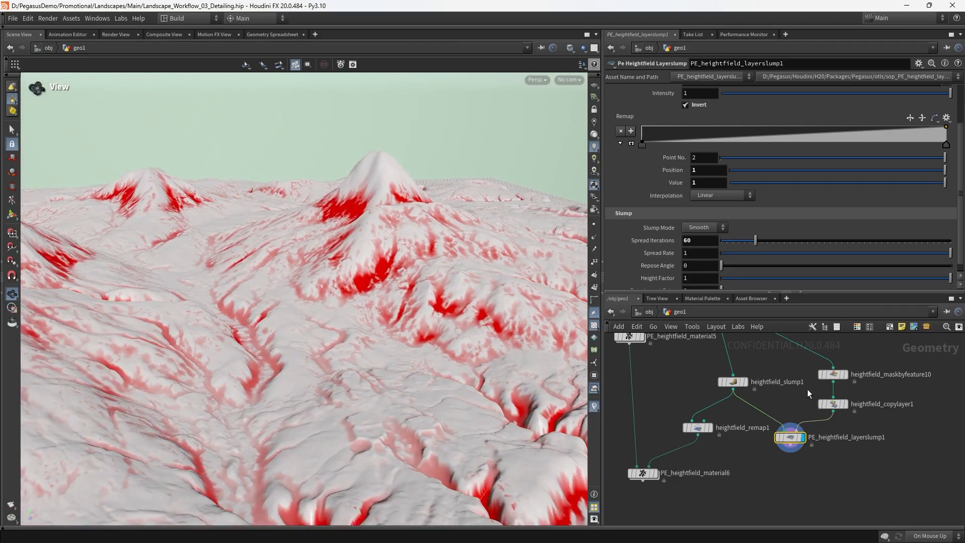
Lower heightfield_slump1 Repose Angle to about 17.2 and the occlusion View Distance to 5
click(733, 381)
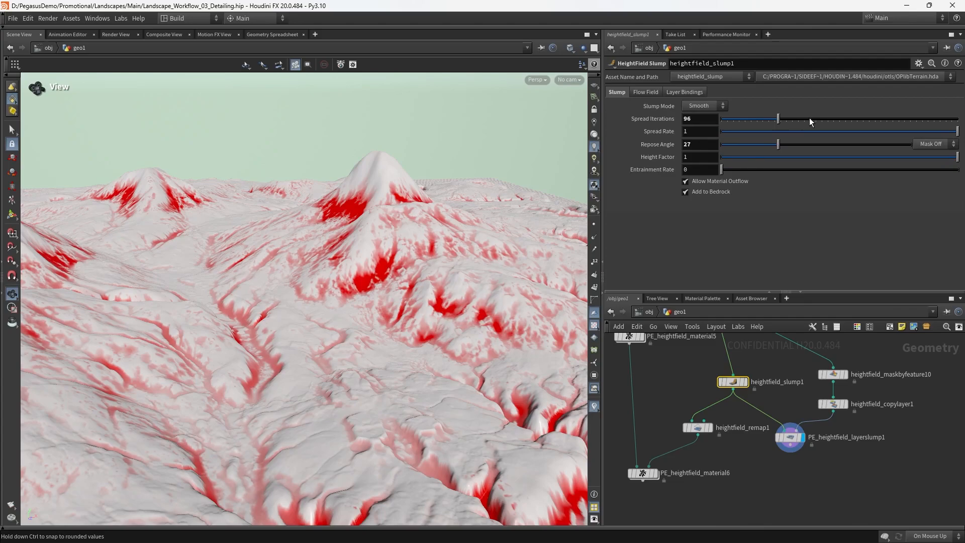
drag(777, 143, 756, 144)
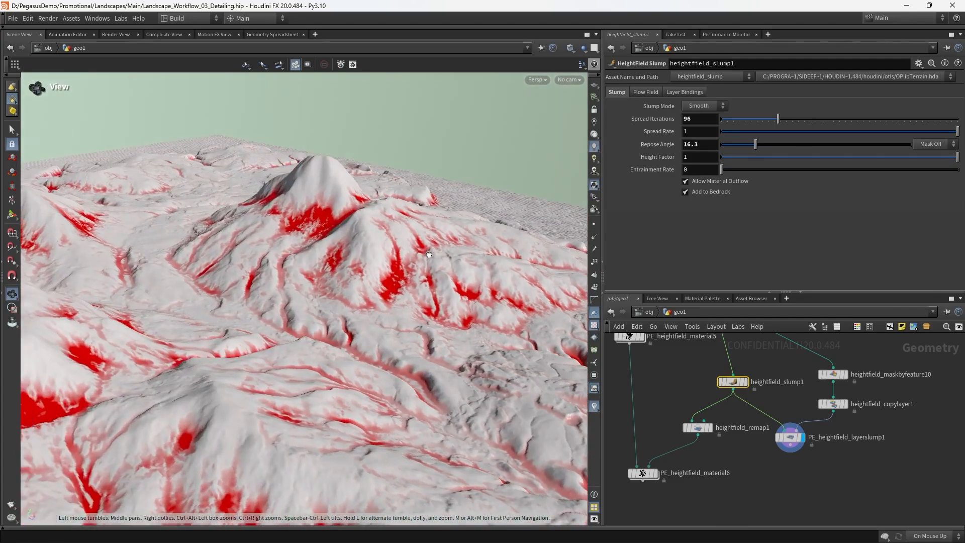
drag(739, 144, 756, 144)
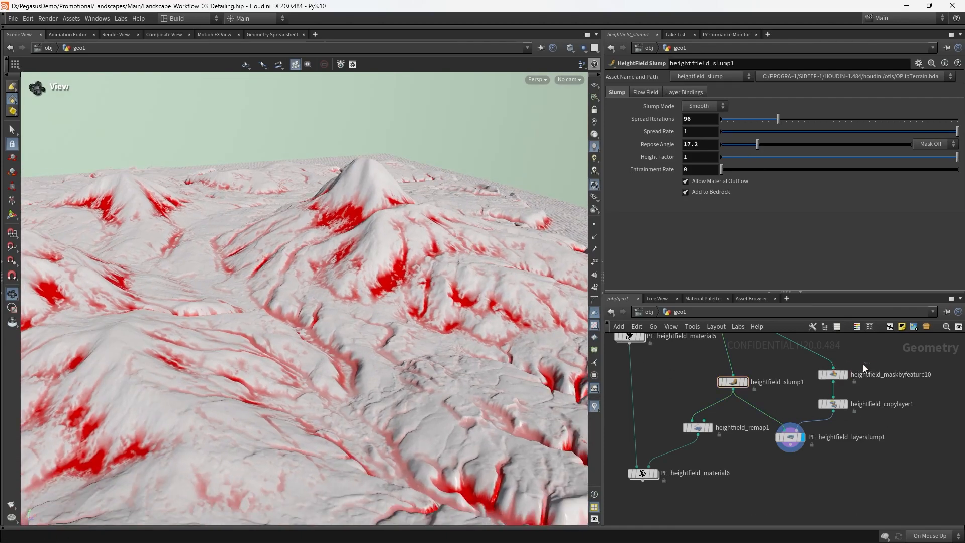
click(832, 374)
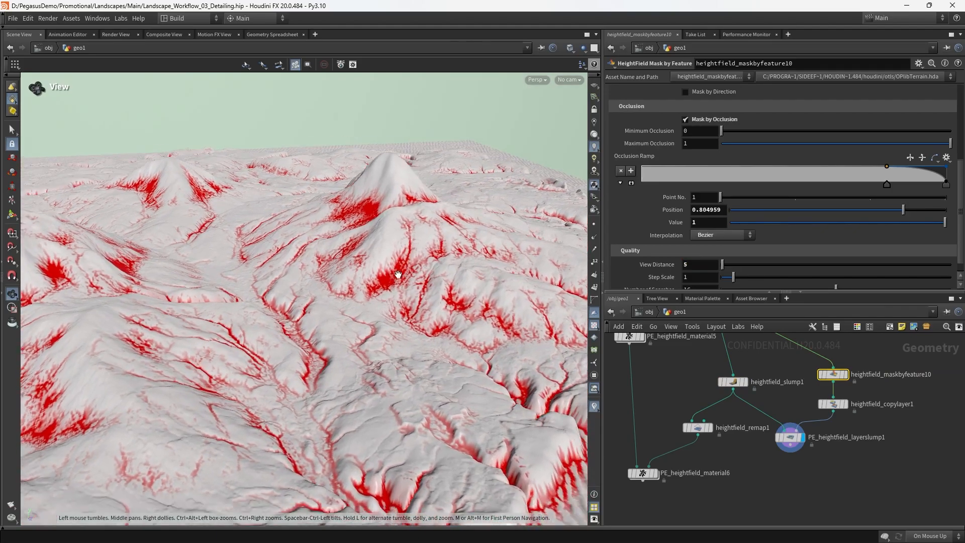
drag(398, 274, 432, 251)
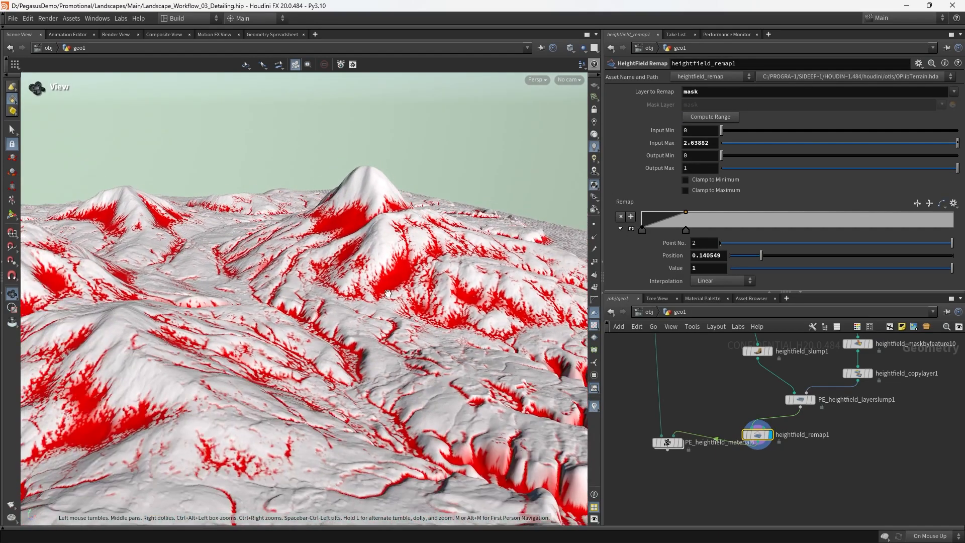
Set heightfield_slump1 Repose Angle to 19.1, keeping the layer slump's repose angle at 0
drag(386, 293, 380, 307)
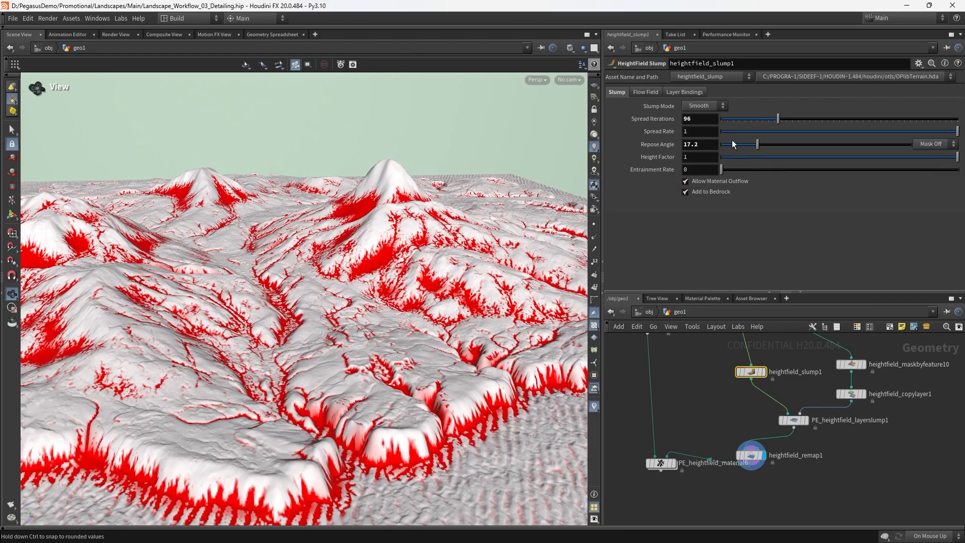
drag(739, 143, 759, 144)
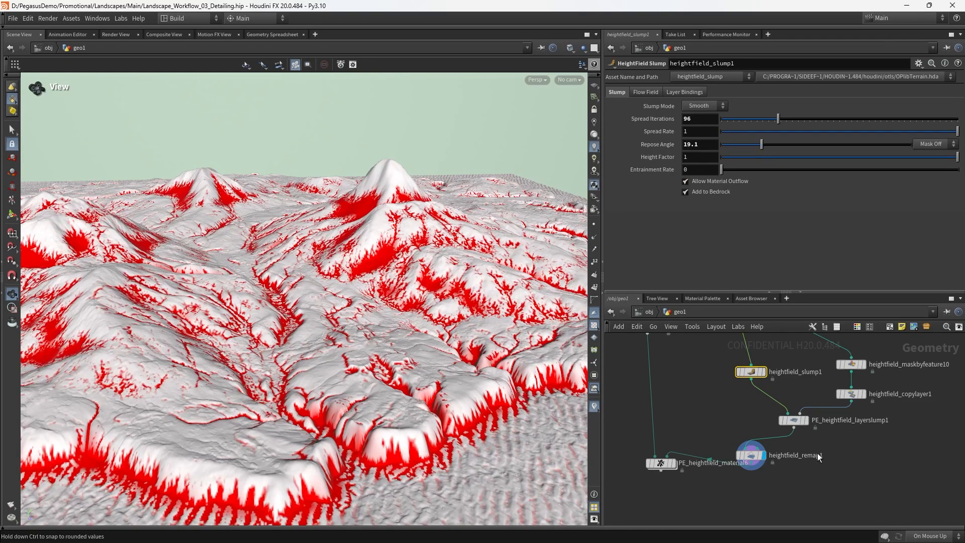
click(793, 420)
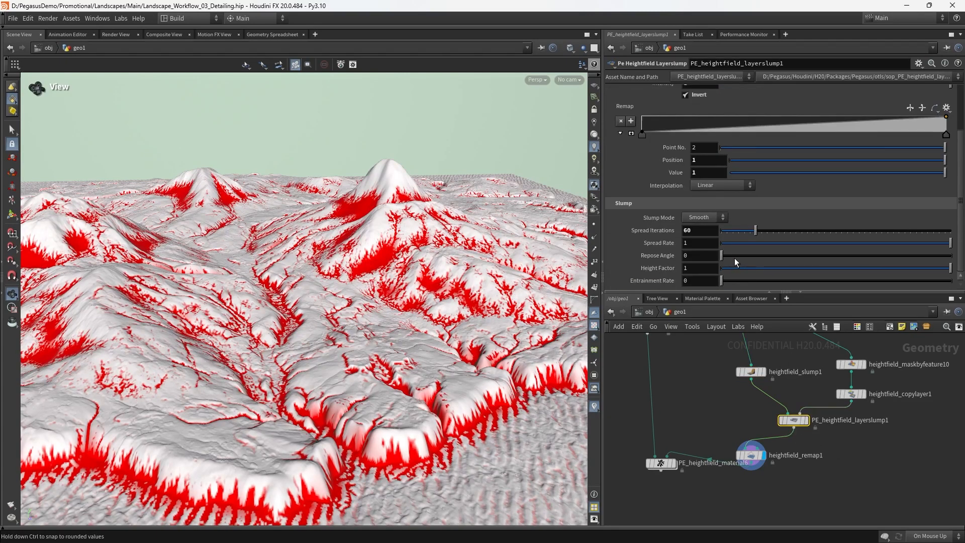
drag(718, 254, 728, 254)
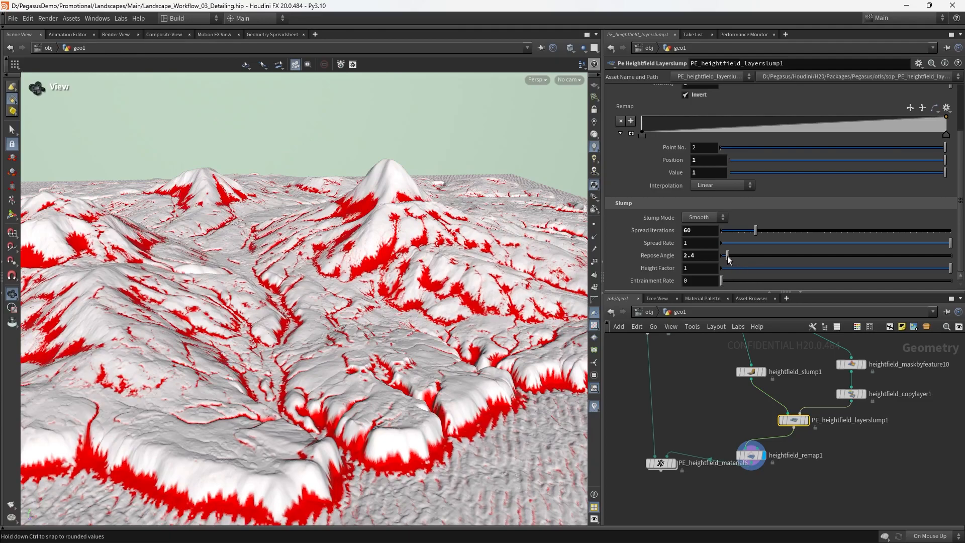
drag(725, 256, 719, 256)
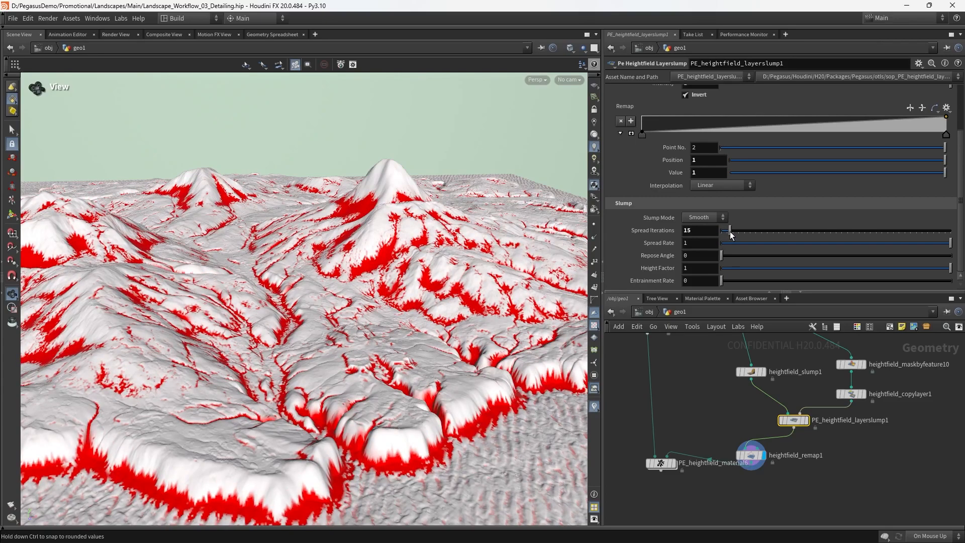
Lower layer slump Spread Iterations to 15 and move the remap ramp point inward to thin the mask
drag(729, 230, 739, 230)
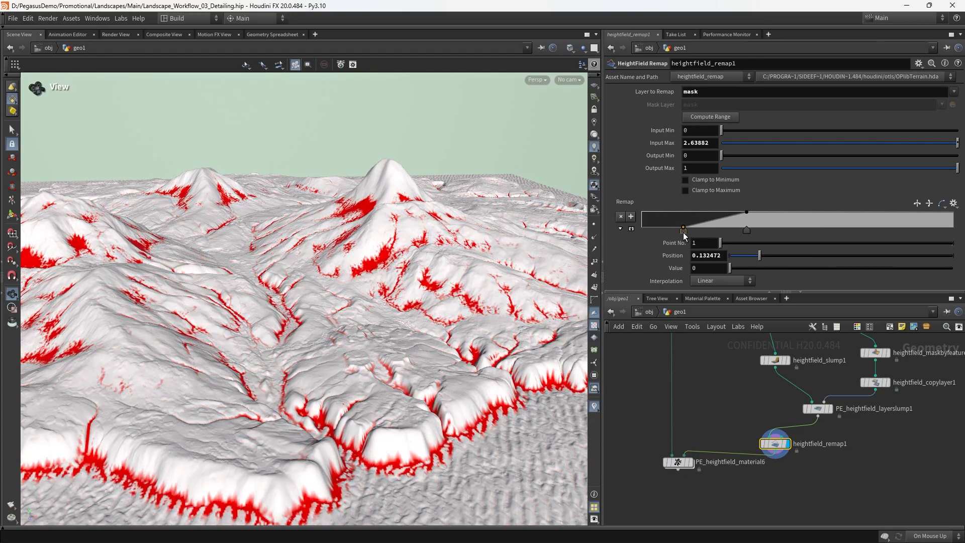
drag(682, 229, 717, 212)
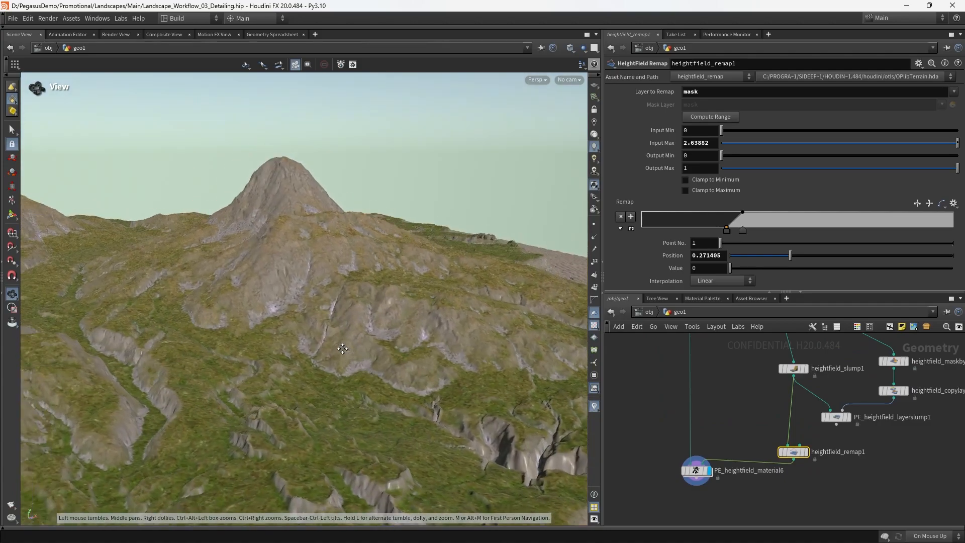
Orbit around the textured mountain to inspect the peak from several sides and above
drag(343, 349, 318, 282)
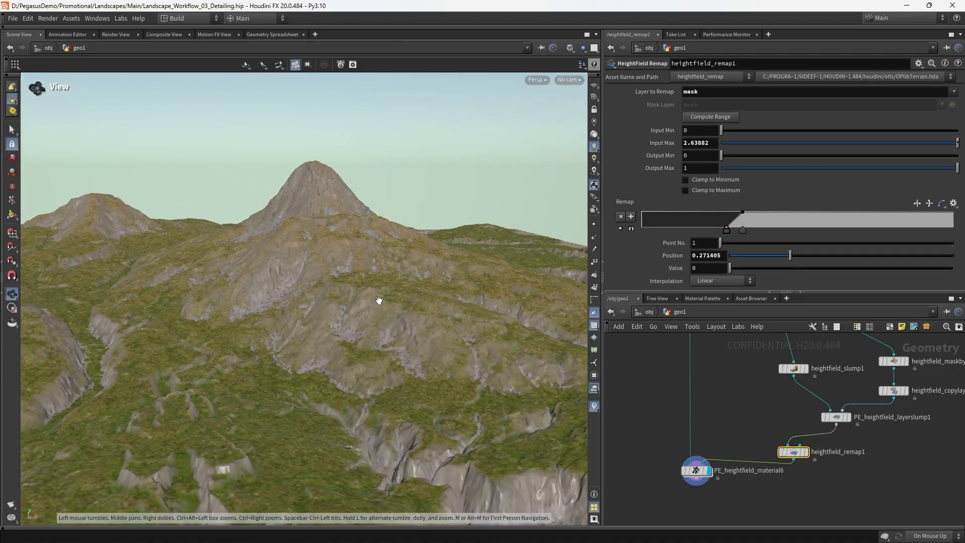
drag(378, 301, 314, 297)
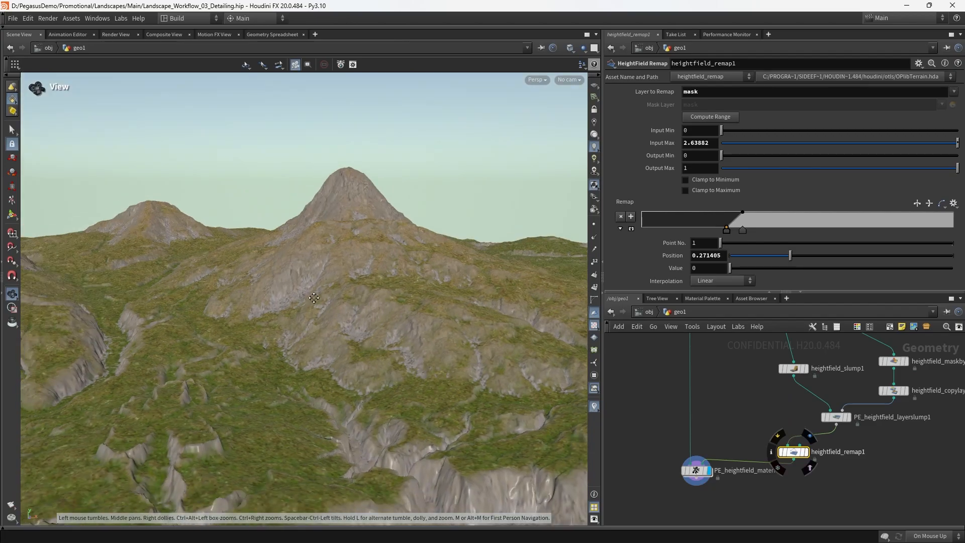
drag(313, 297, 354, 250)
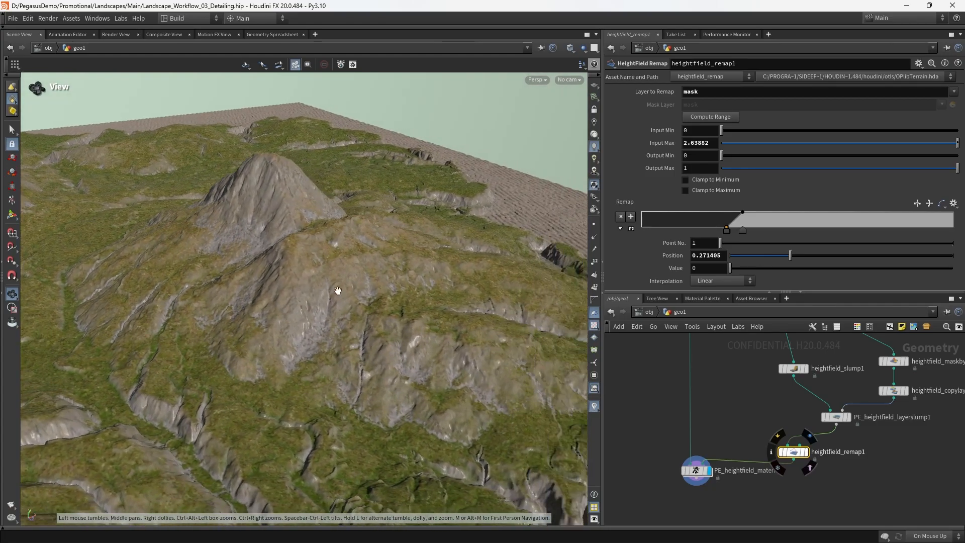
drag(338, 290, 405, 264)
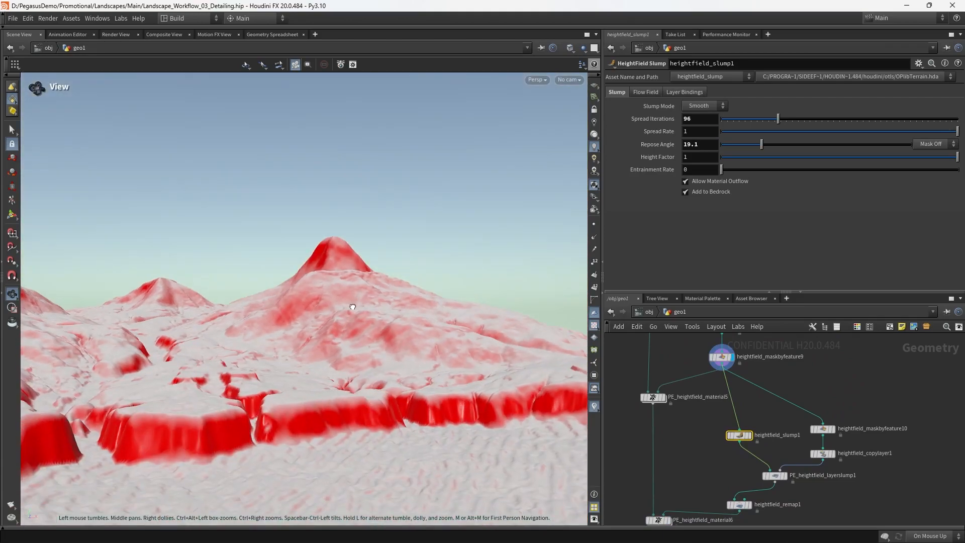
Add a HeightField Mask by Feature node before the slump with slope range 0.8 to 90
key(Tab)
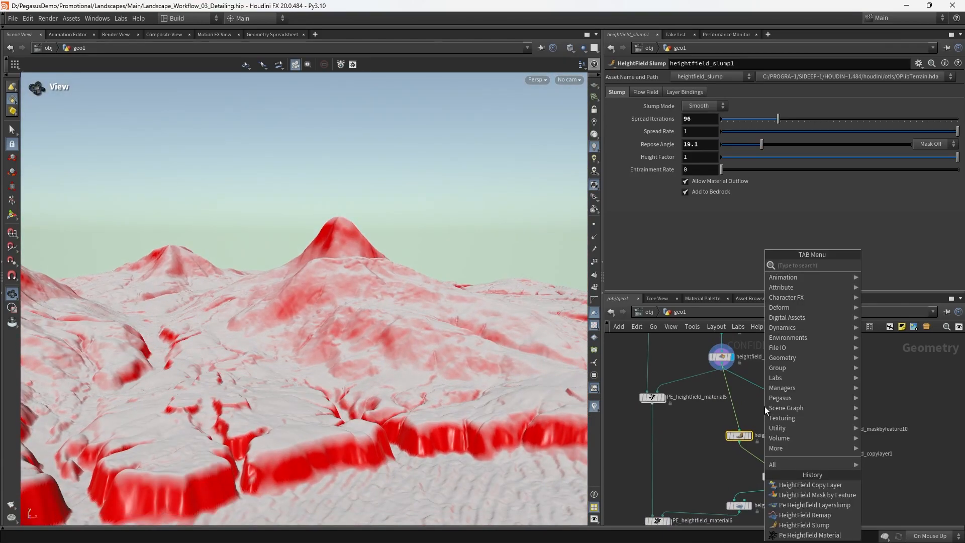
text(hf maskby)
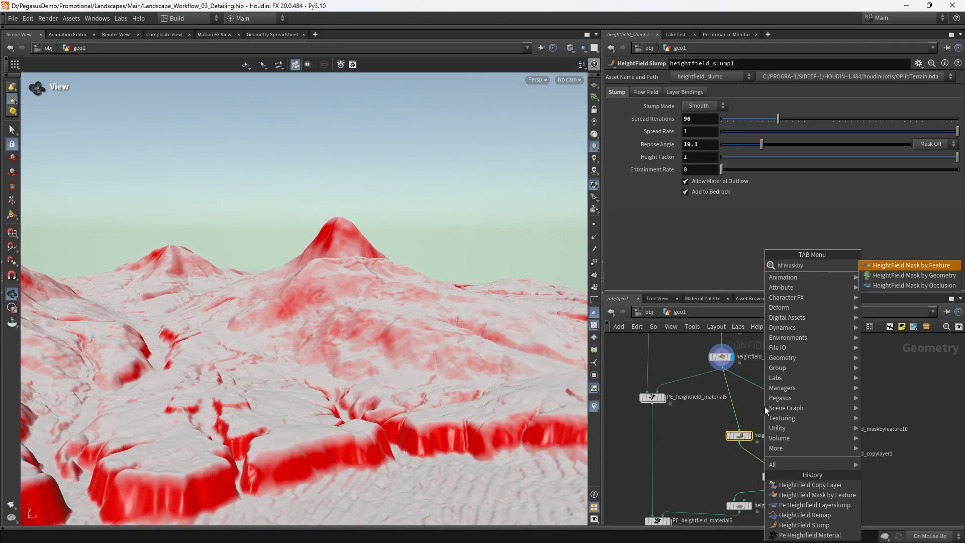
click(911, 265)
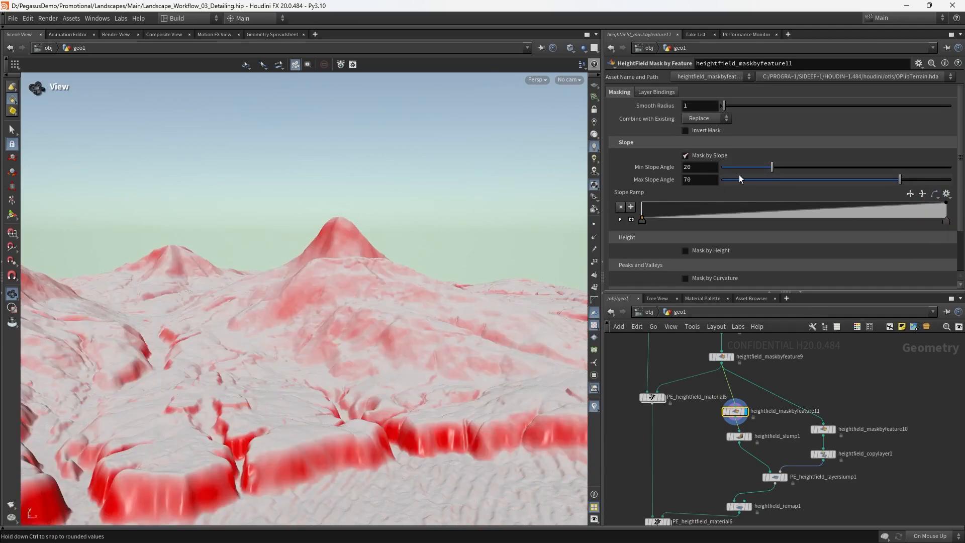
drag(898, 179, 950, 179)
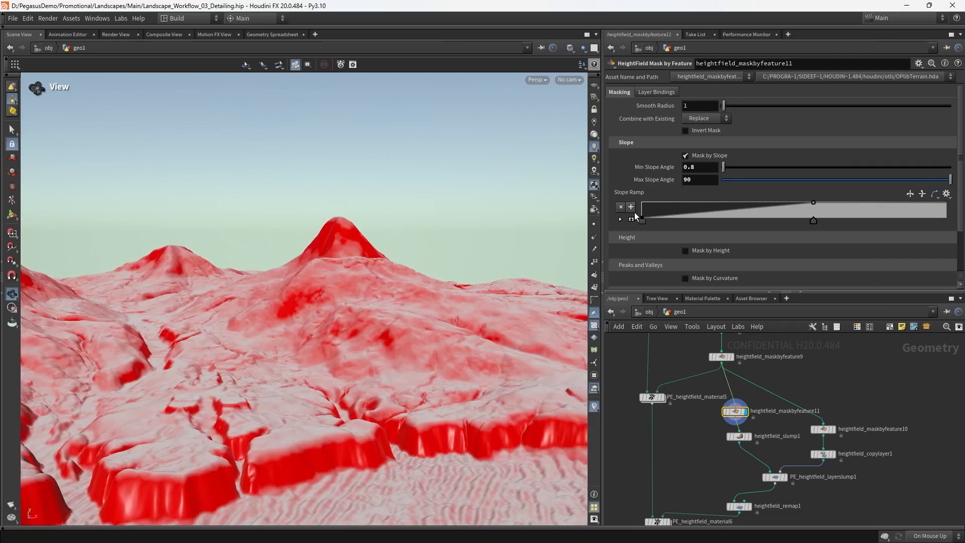
Reshape the slope ramp, raising its lower point and pulling the upper point inward
drag(812, 202, 777, 202)
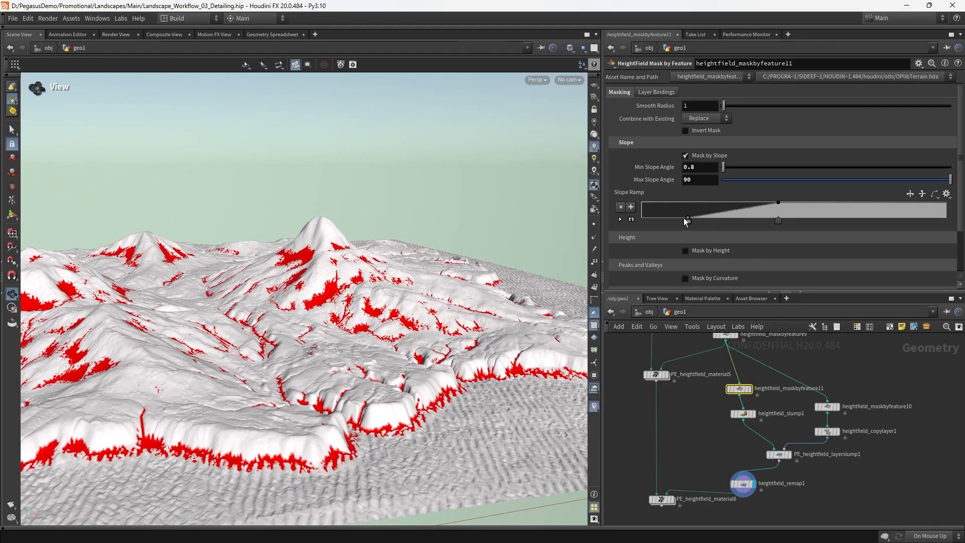
drag(687, 220, 641, 220)
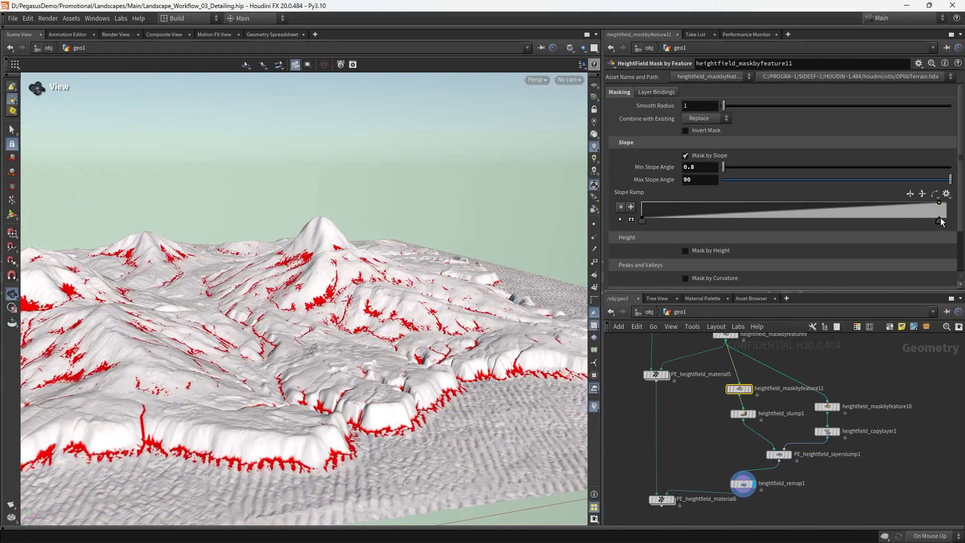
drag(938, 220, 905, 220)
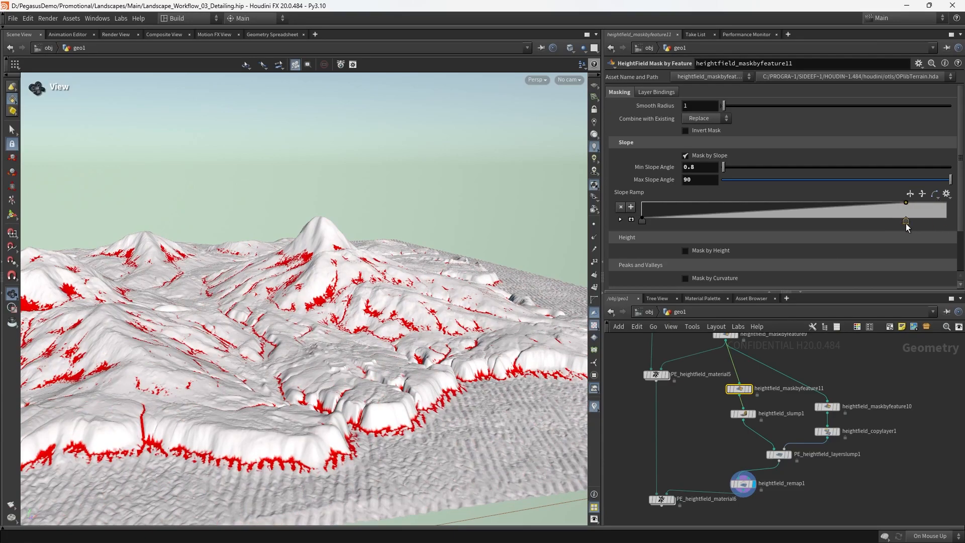
drag(905, 220, 868, 202)
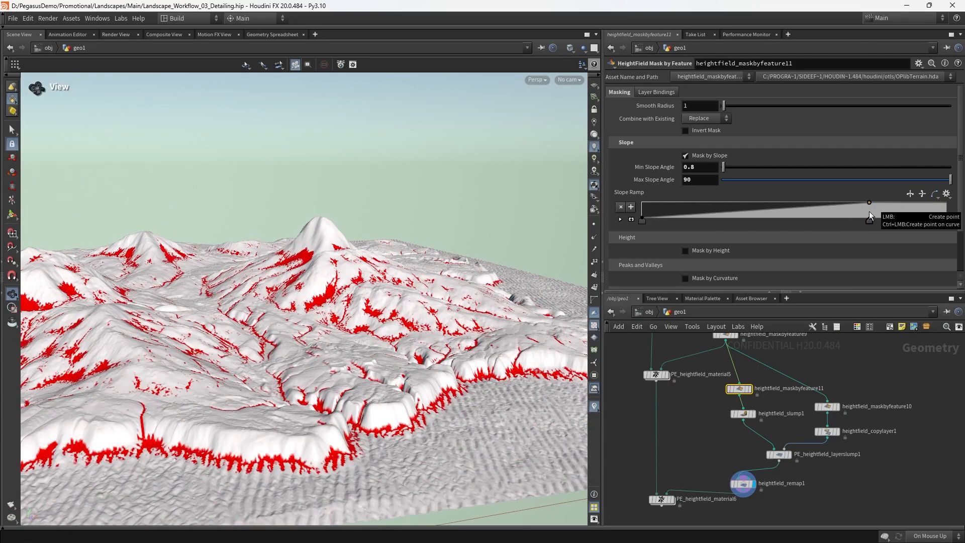
drag(868, 202, 854, 220)
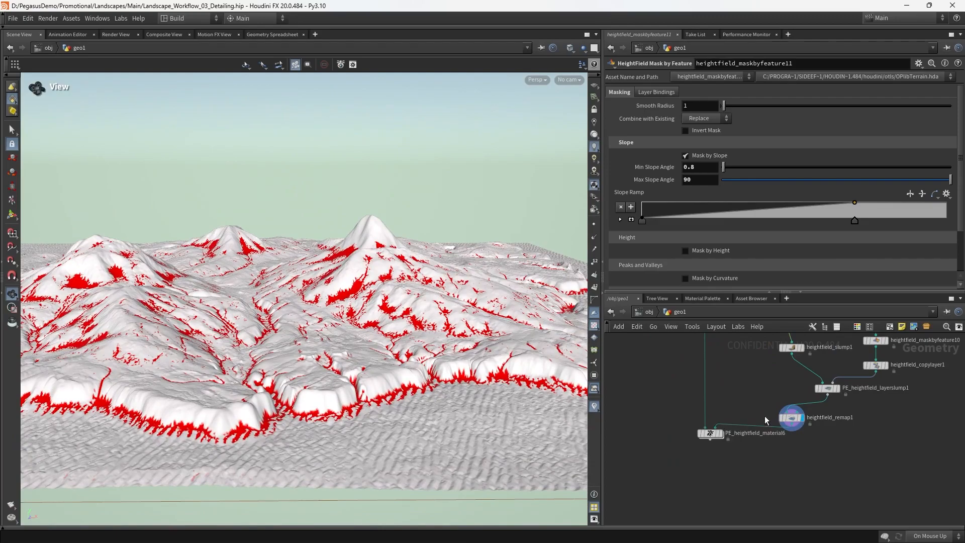
Set heightfield_remap1's ramp points to 0.150242 and 0.273021 and inspect the grass-and-rock terrain
click(791, 417)
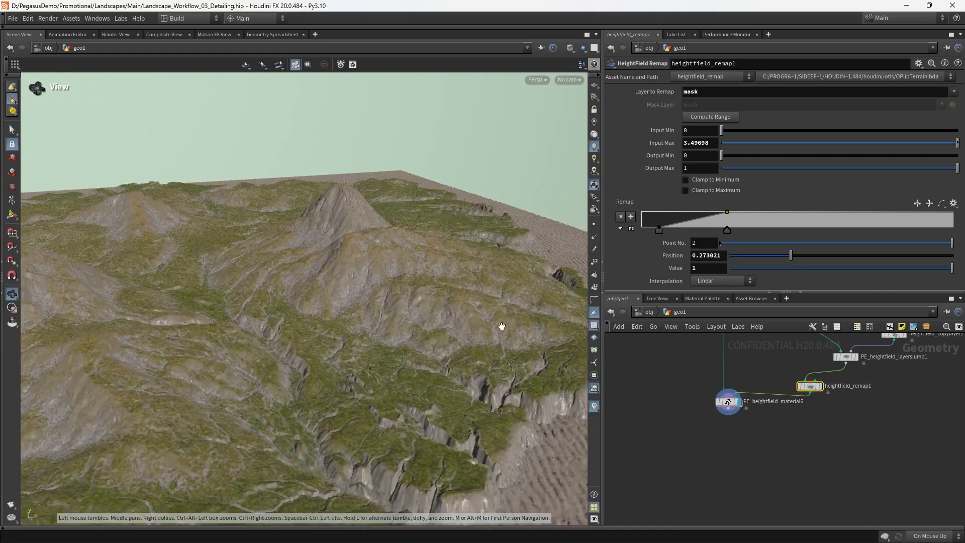
drag(501, 326, 349, 279)
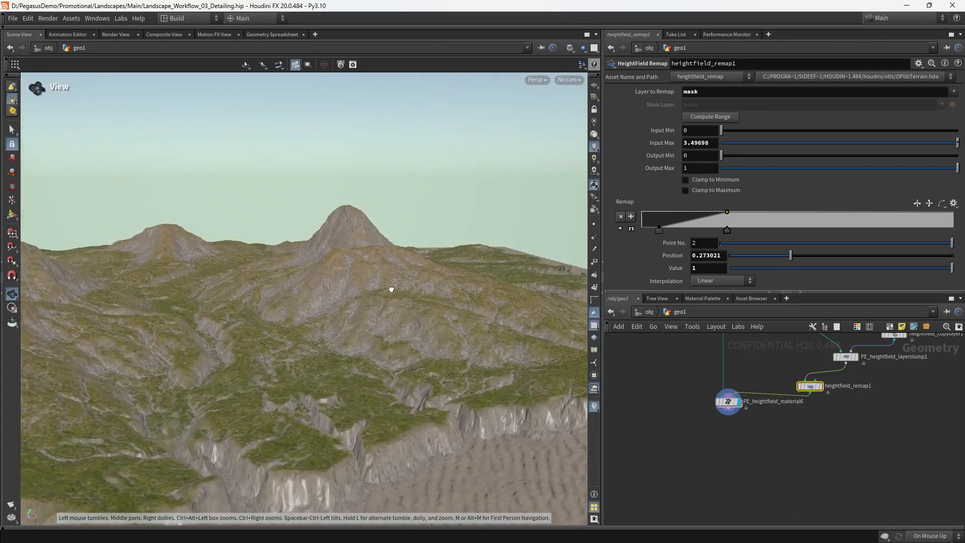
drag(390, 289, 344, 354)
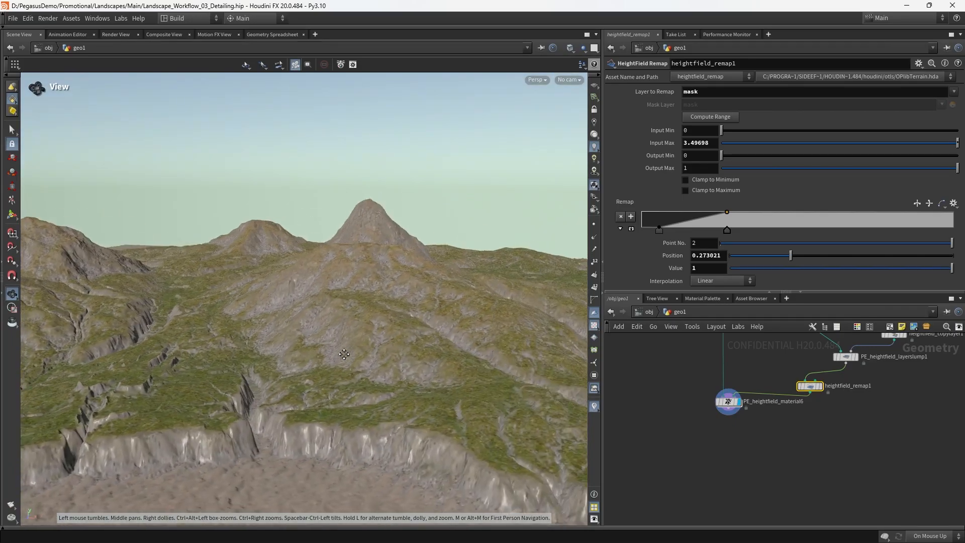
drag(344, 353, 443, 344)
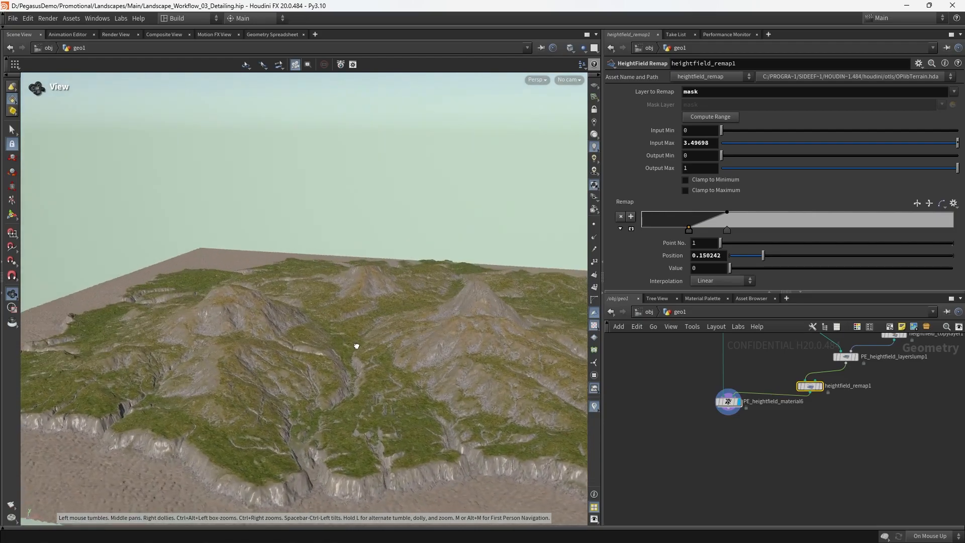
drag(356, 345, 380, 336)
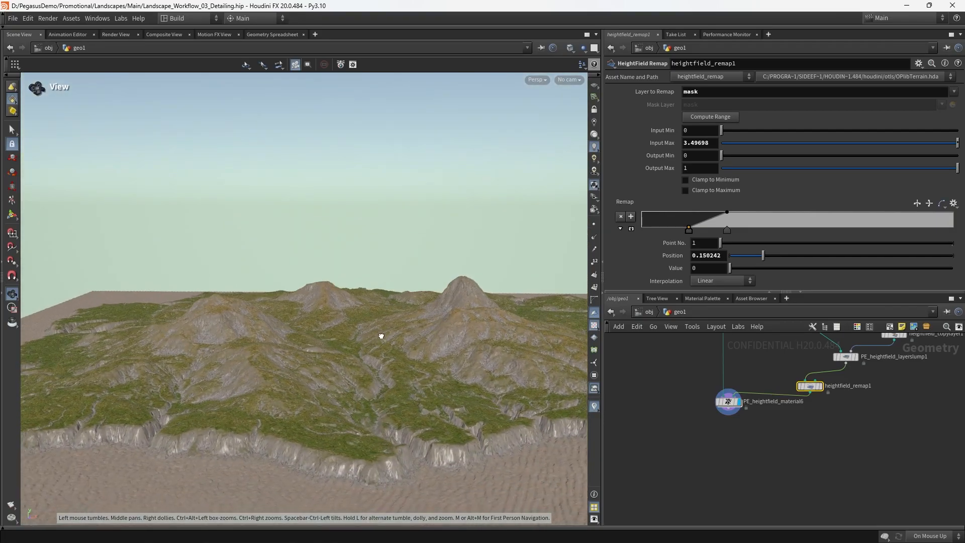
drag(379, 335, 447, 308)
text(pe tint)
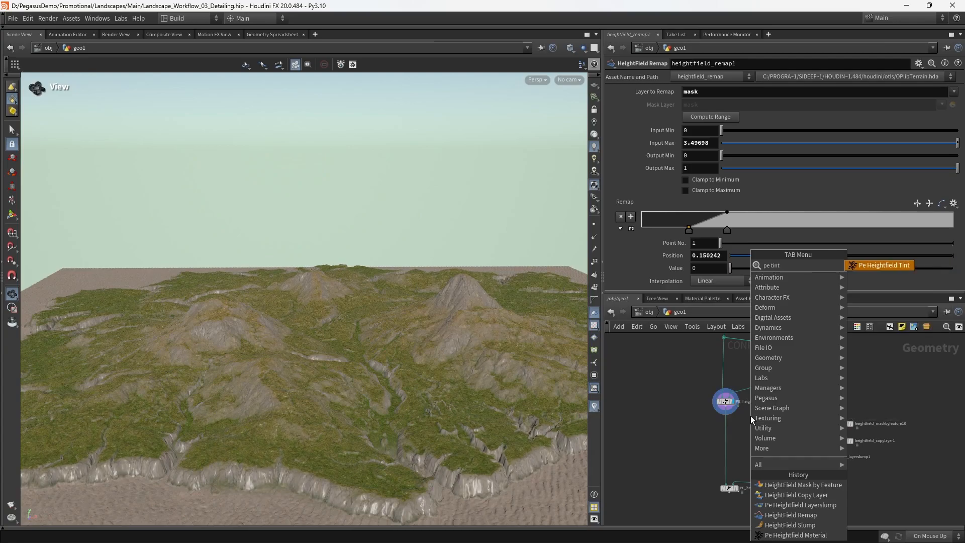
Add a Pe Heightfield Tint node and set its Tint to neutral grey 0.597
click(880, 265)
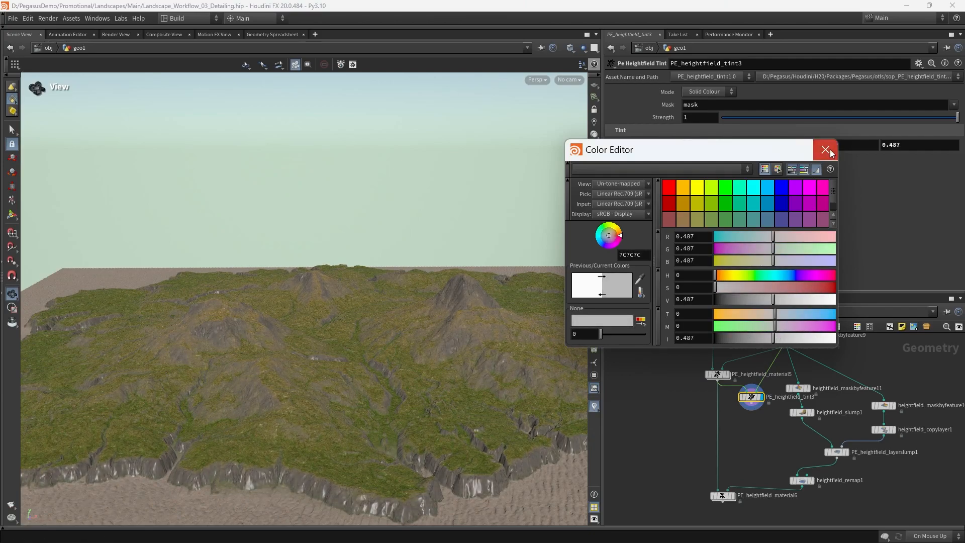
click(825, 150)
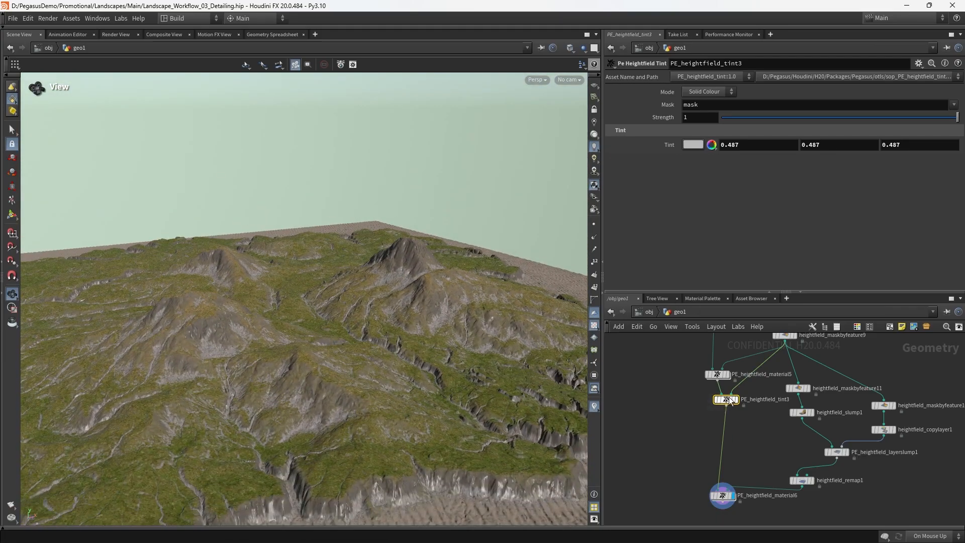
click(693, 145)
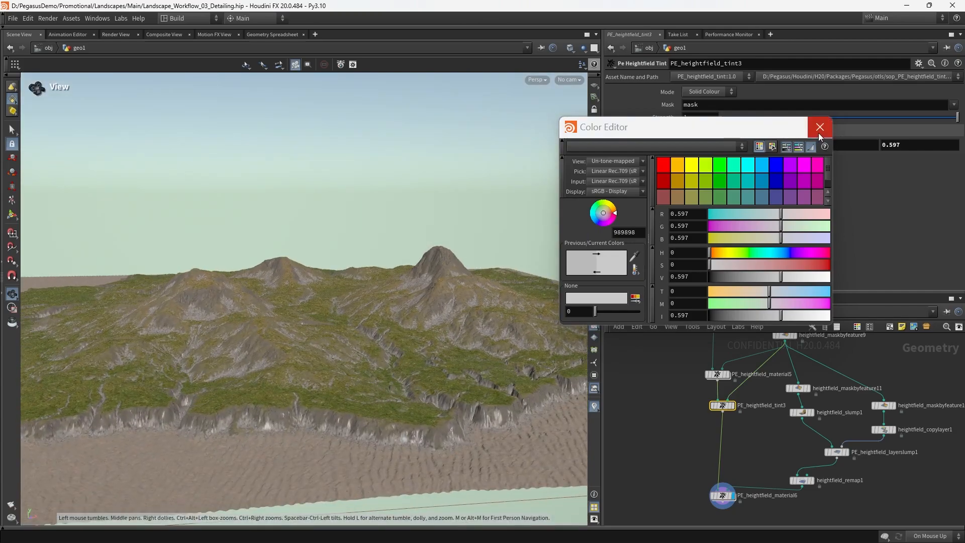
click(818, 127)
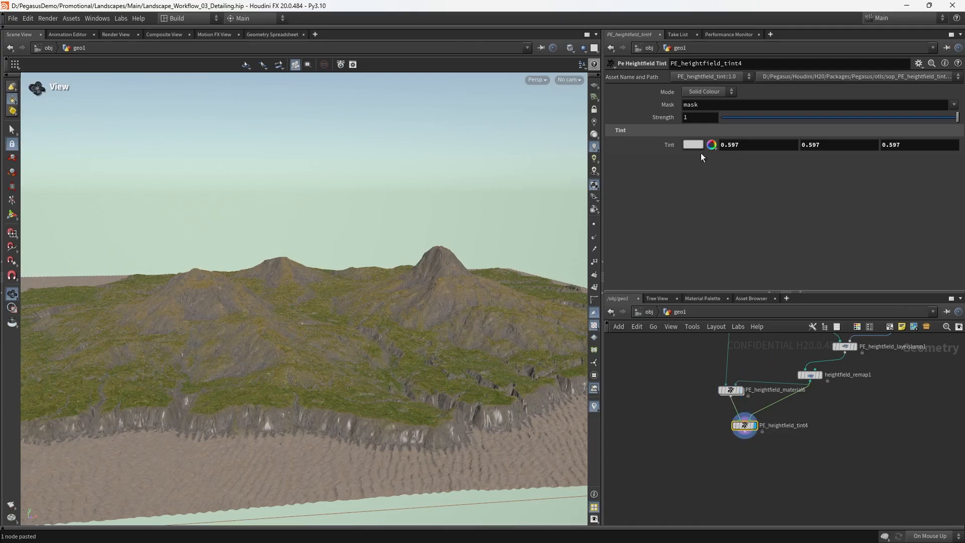
Set PE_heightfield_tint4's Tint to warm cream (0.874, 0.822, 0.702) and inspect the terrain
click(691, 144)
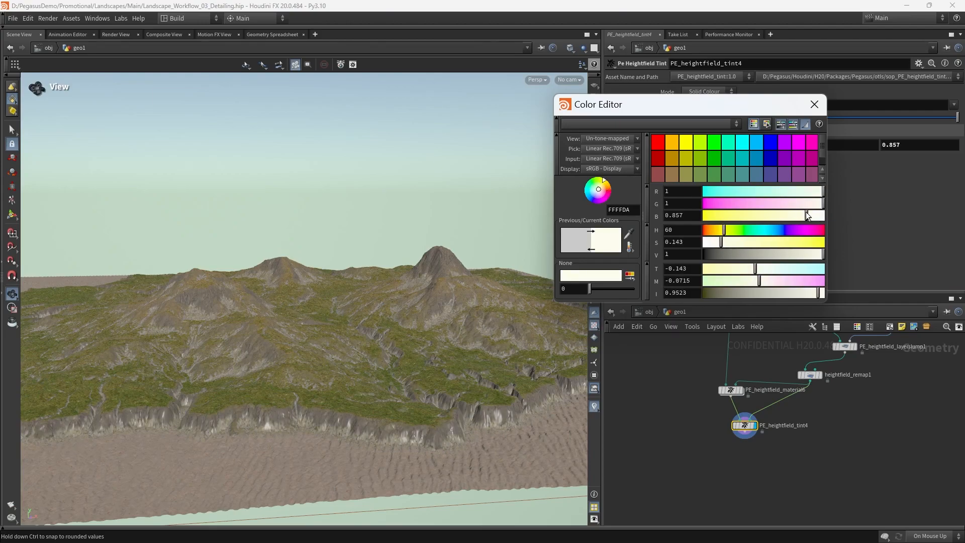
drag(812, 215, 812, 253)
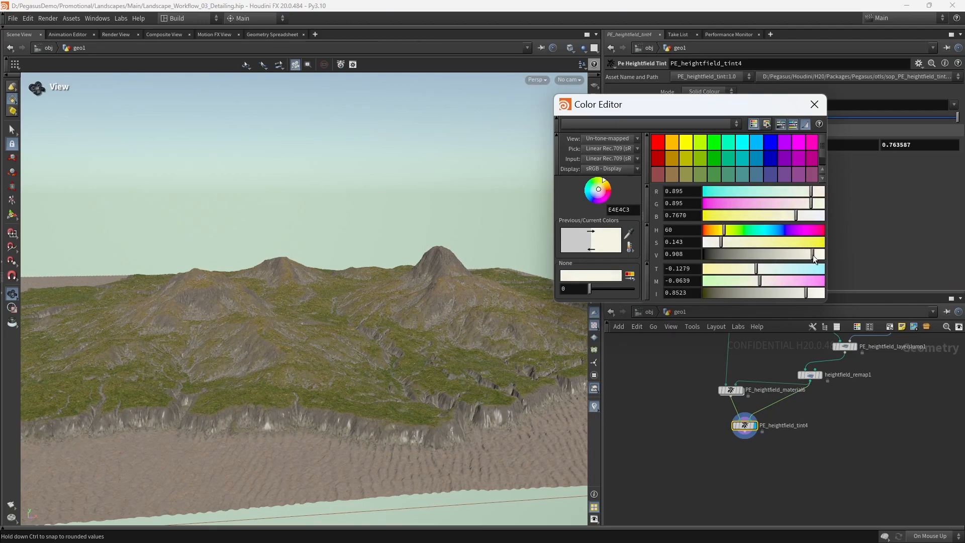
drag(815, 253, 772, 254)
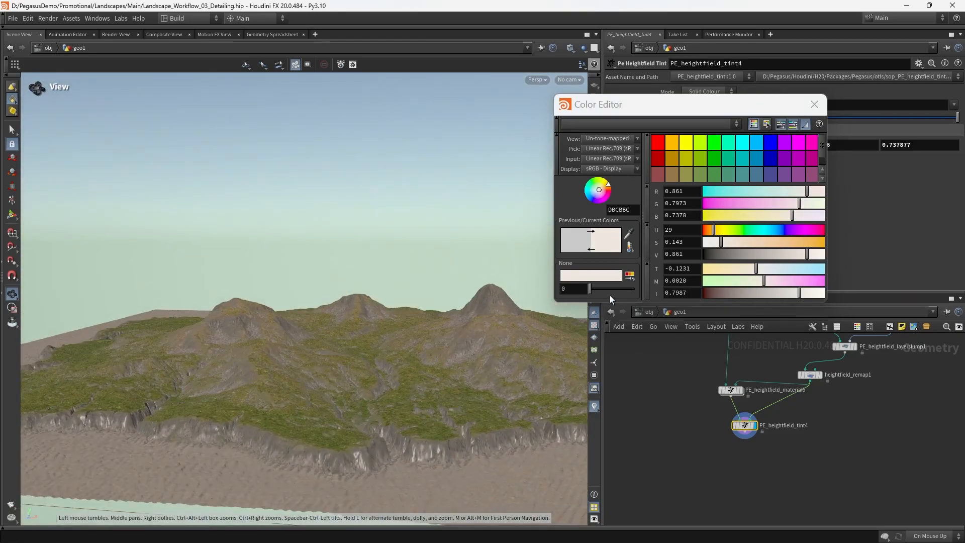
drag(713, 241, 742, 241)
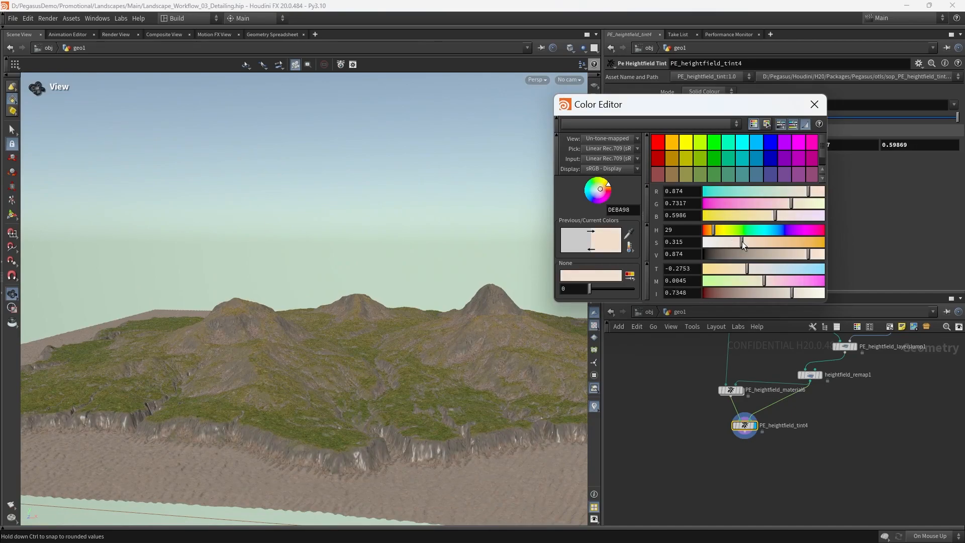
drag(741, 229, 720, 229)
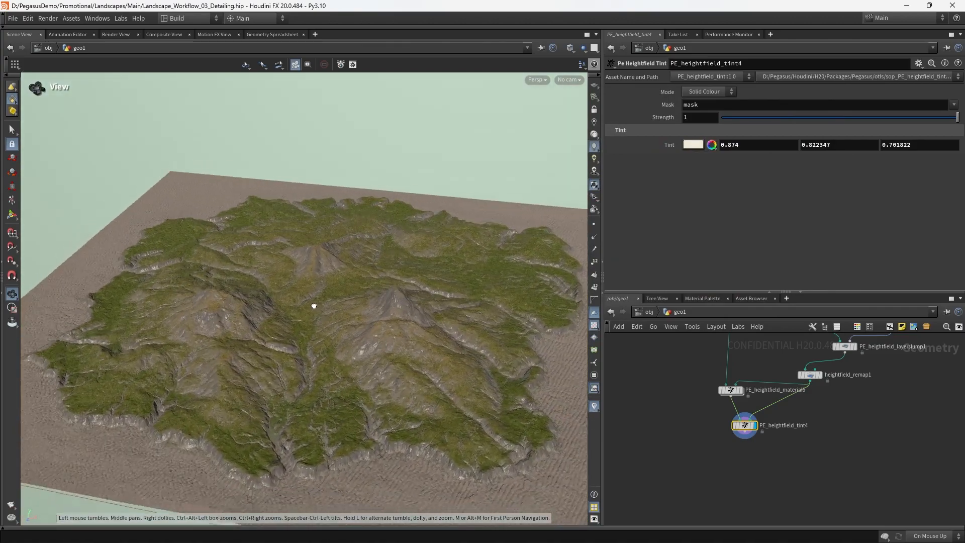
drag(314, 306, 318, 295)
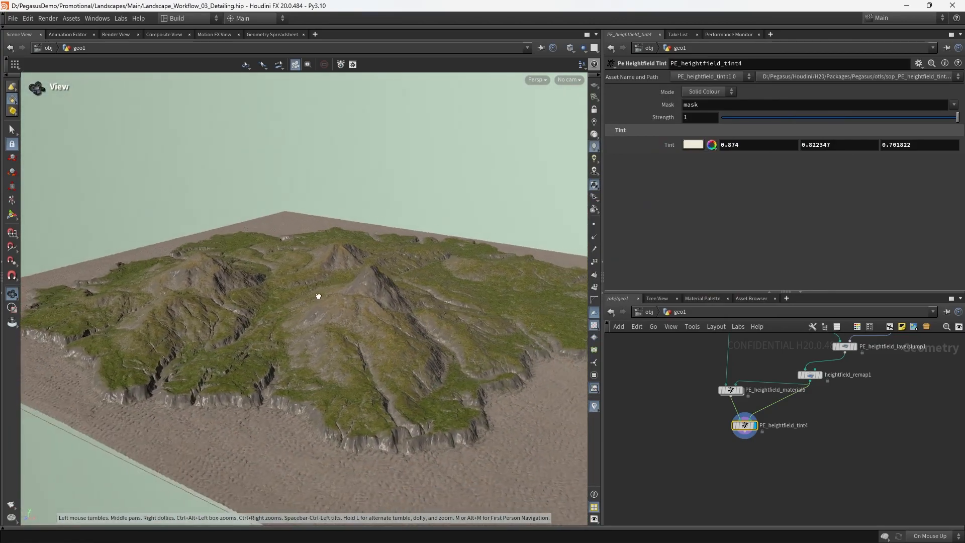
drag(318, 296, 392, 331)
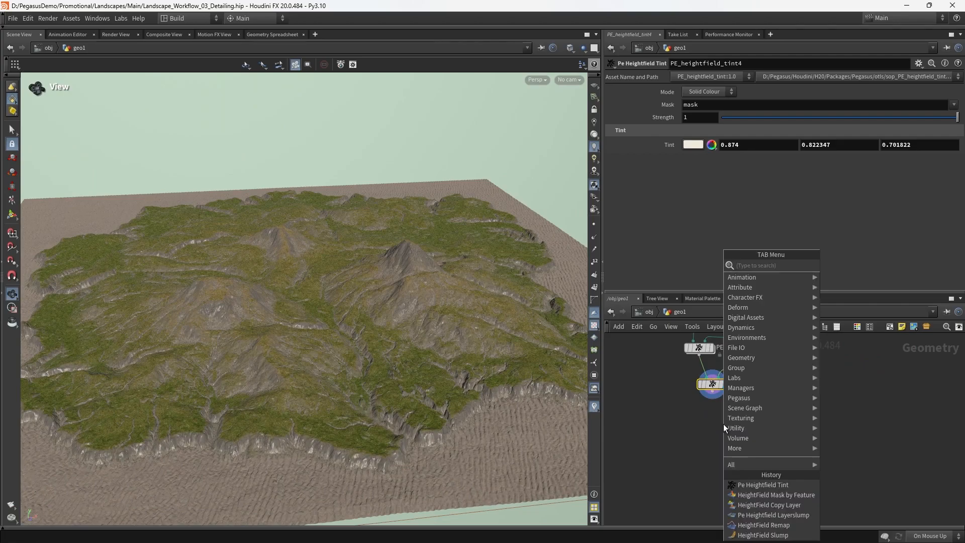
Place PE_heightfield_tint5 and a Mask by Feature node using occlusion instead of slope, displaying its mask
text(pe height ti)
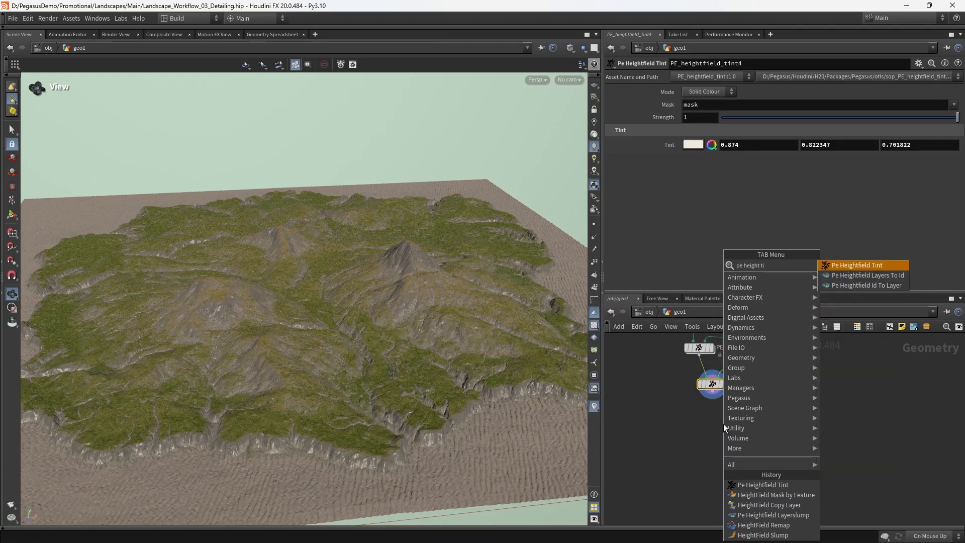
click(856, 265)
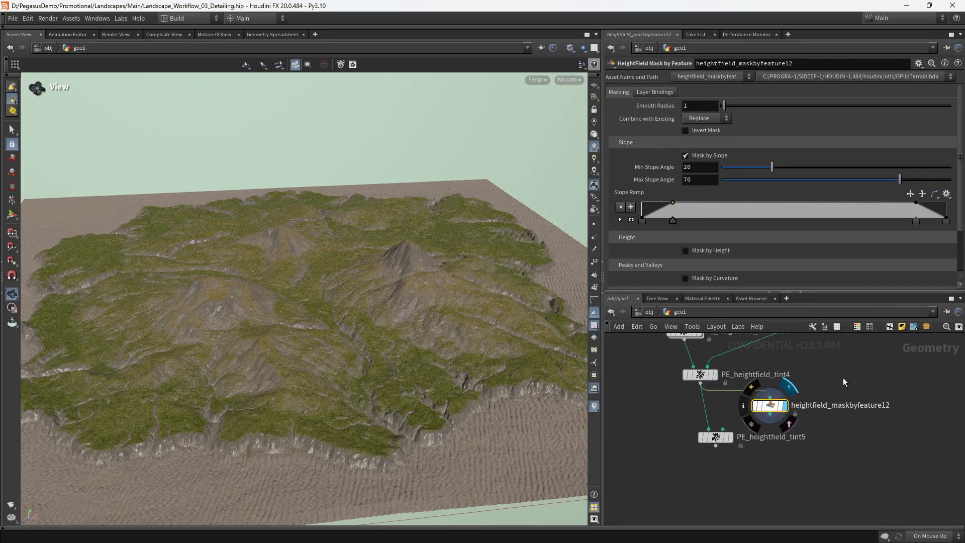
click(684, 155)
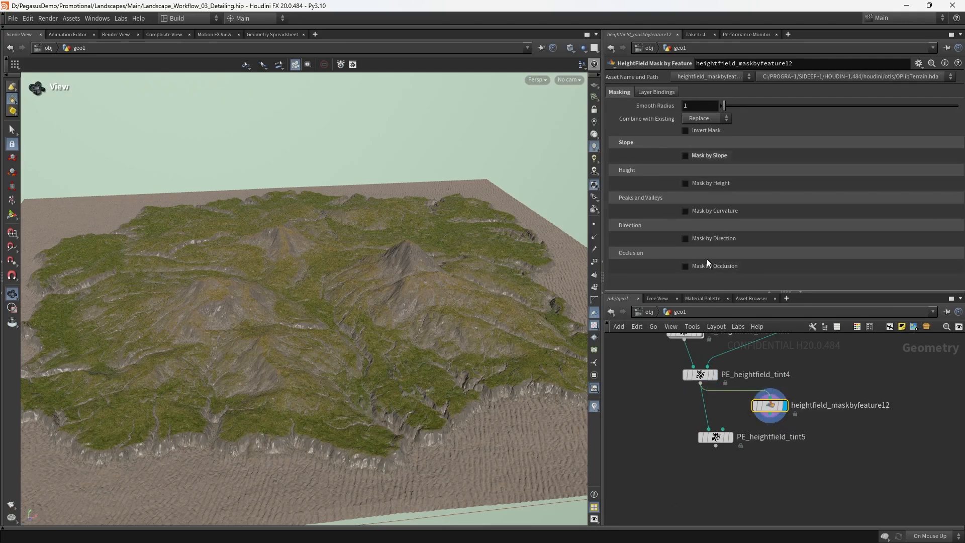
click(685, 265)
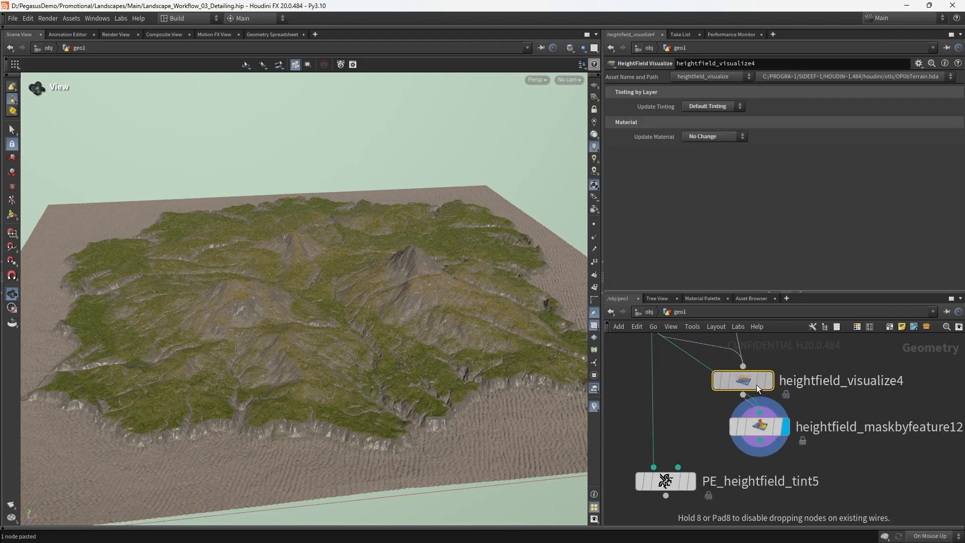
click(759, 431)
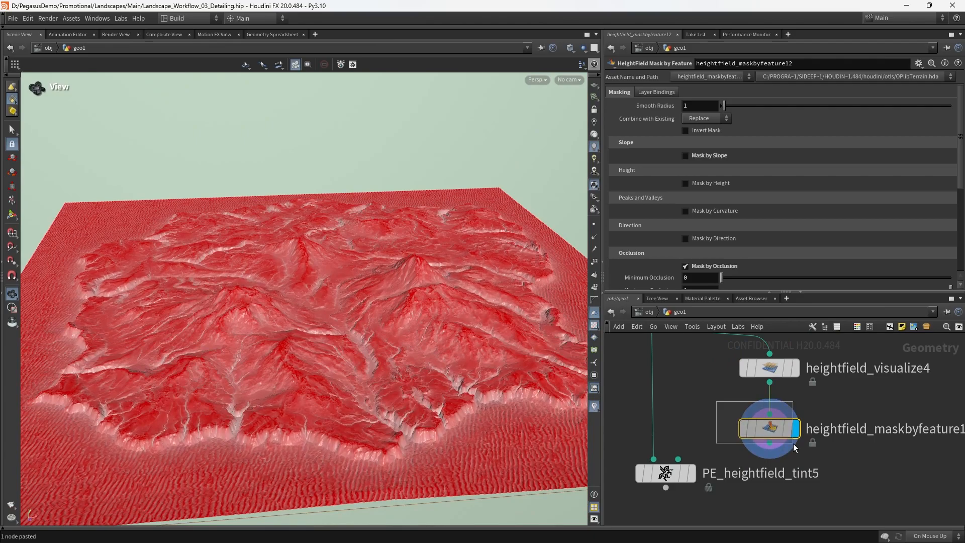
Give the occlusion ramp the Round preset and lower view distance to 64
scroll(down, 3)
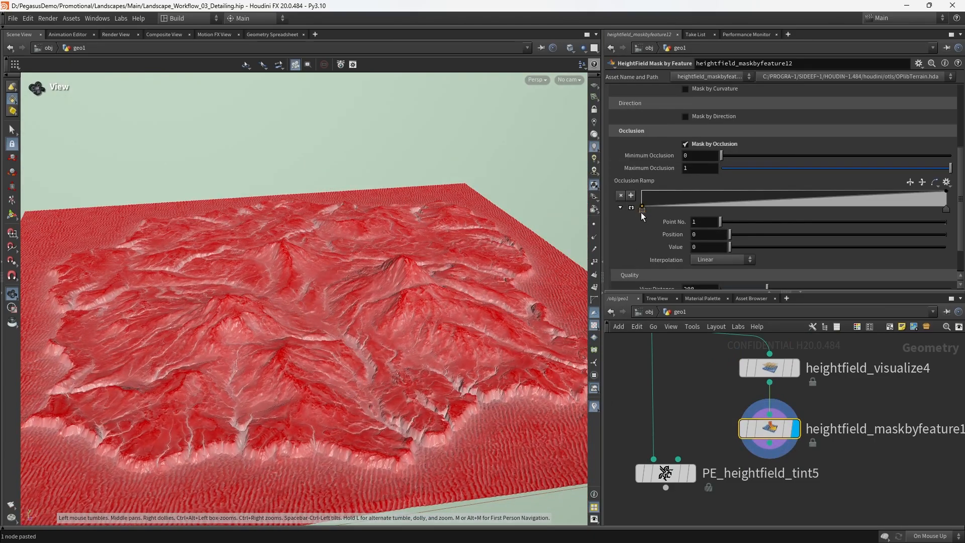
click(946, 179)
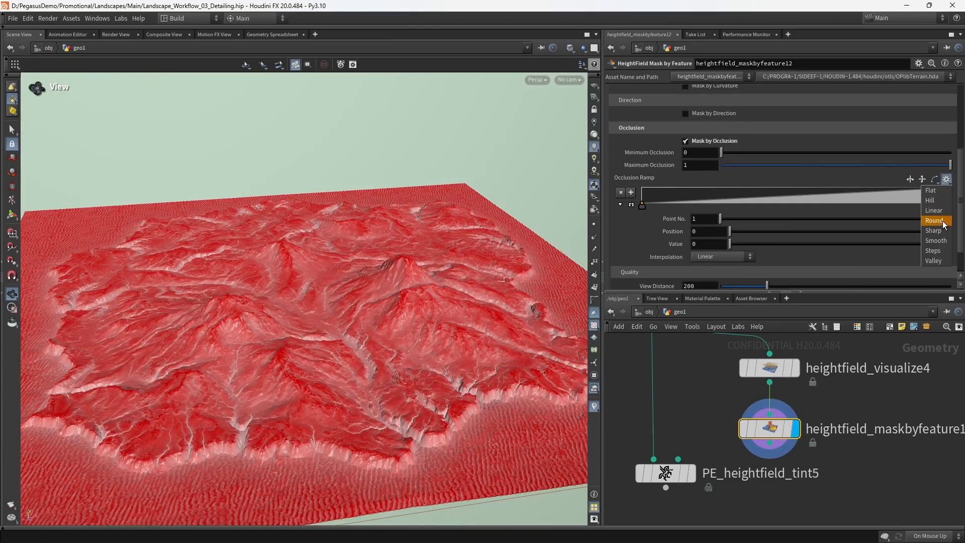
click(933, 220)
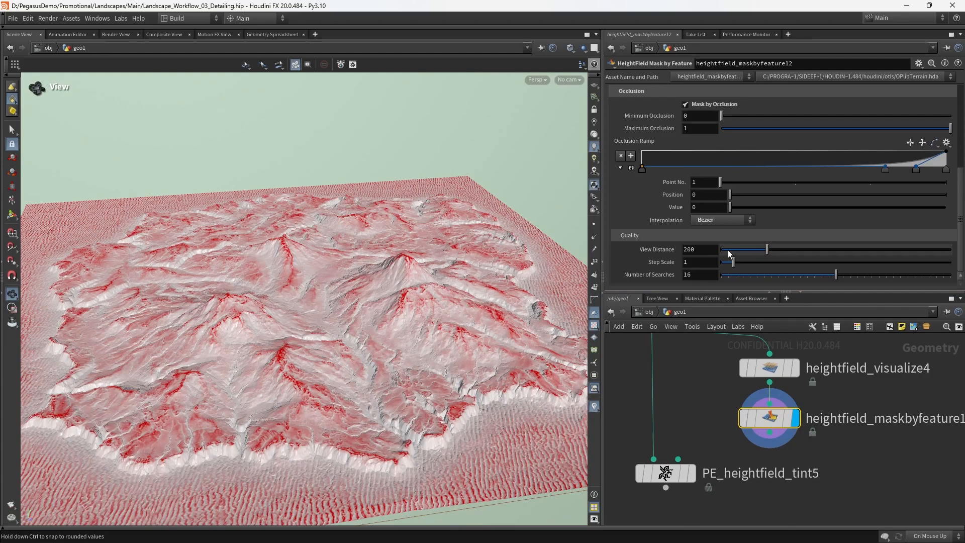
drag(762, 249, 739, 249)
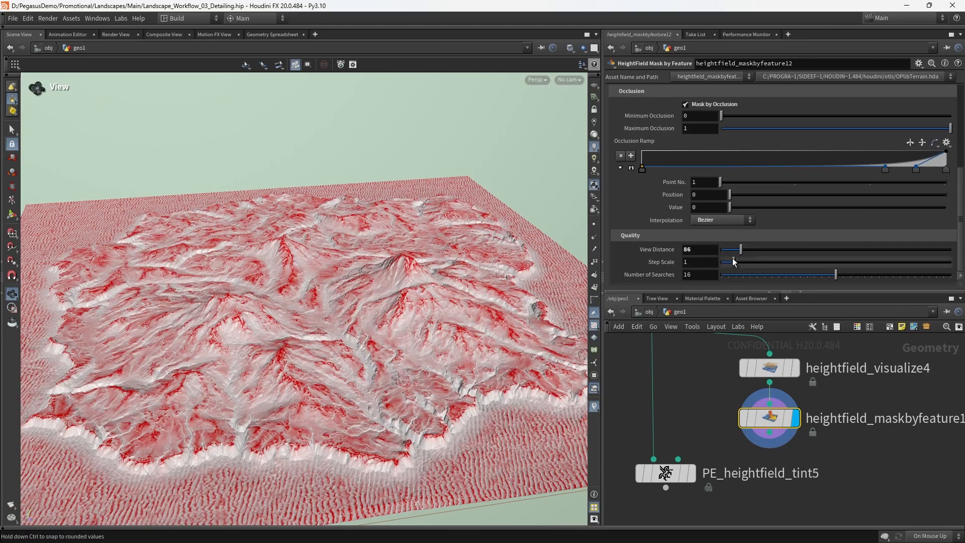
drag(738, 249, 730, 249)
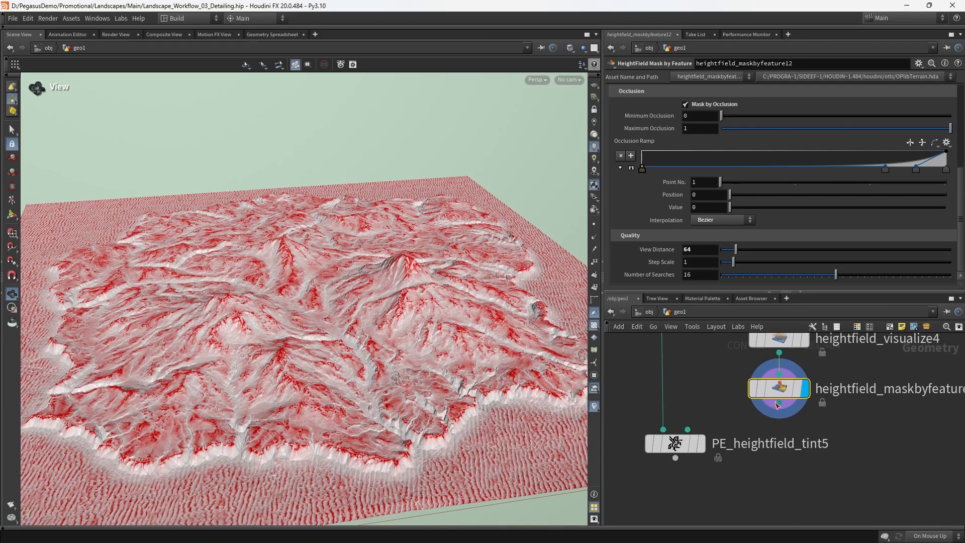
click(673, 443)
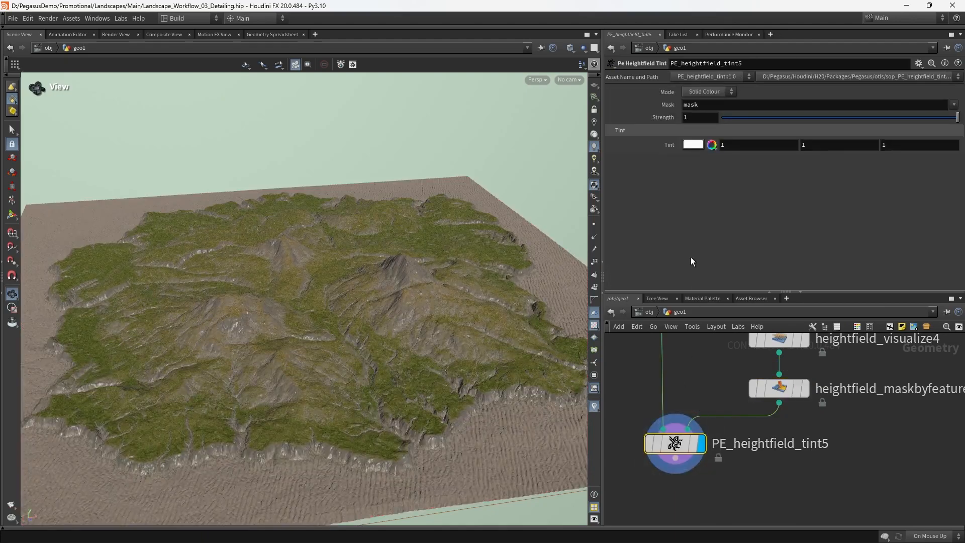
Switch PE_heightfield_tint5 to a mask-driven gradient with grey 0.324 and 0.42 ramp points
click(708, 91)
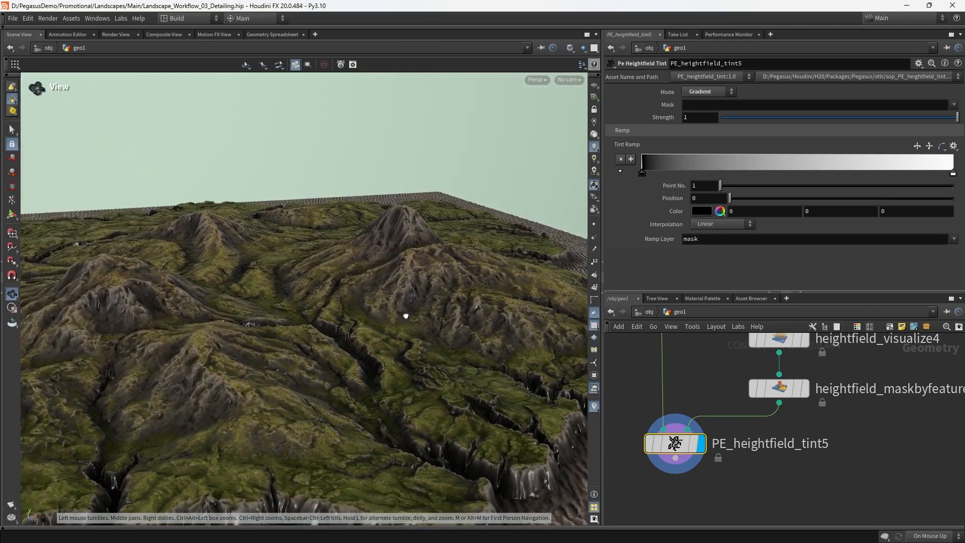
drag(405, 315, 533, 220)
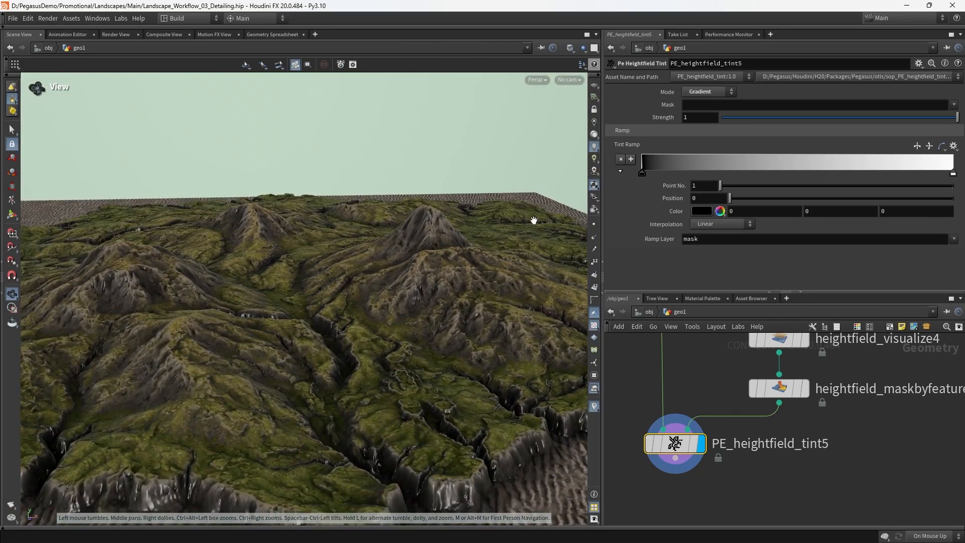
mouse_move(642, 173)
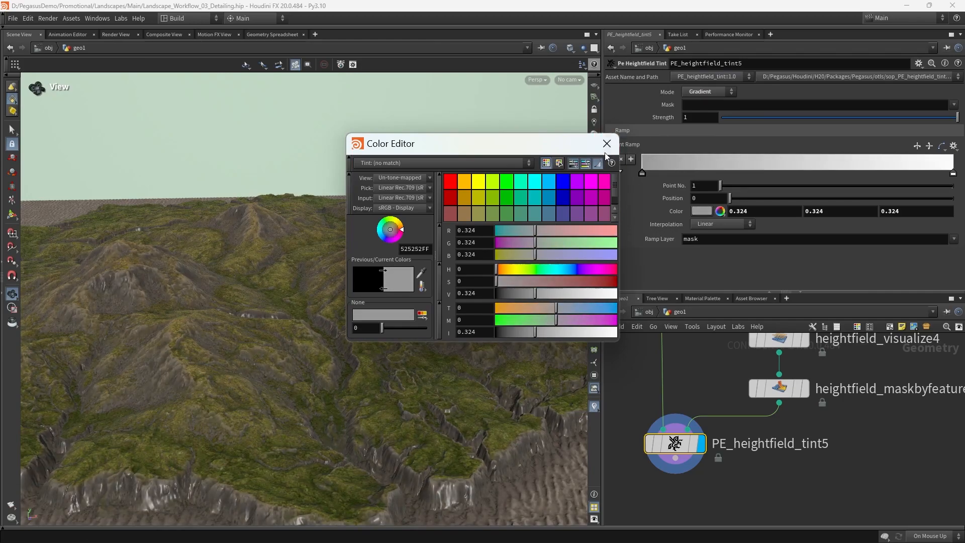
click(606, 144)
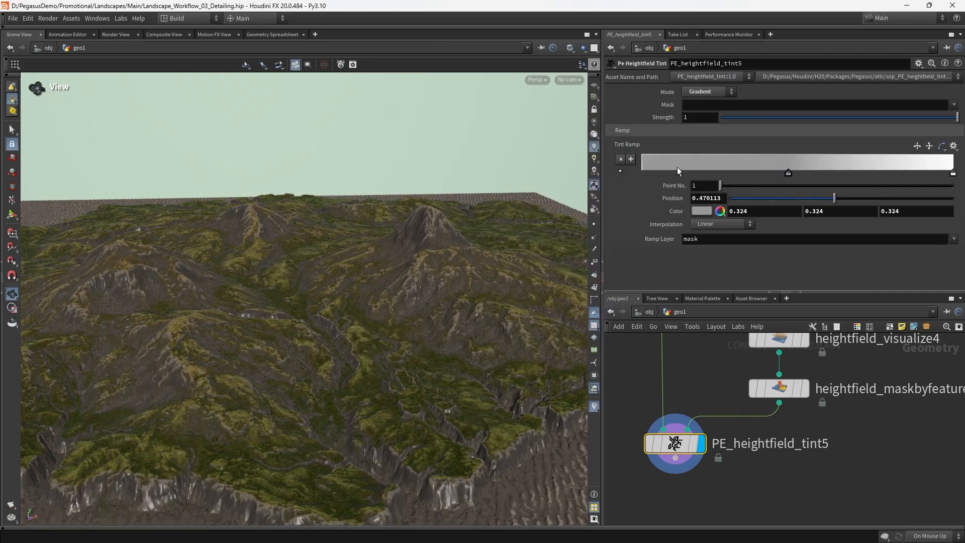
click(701, 211)
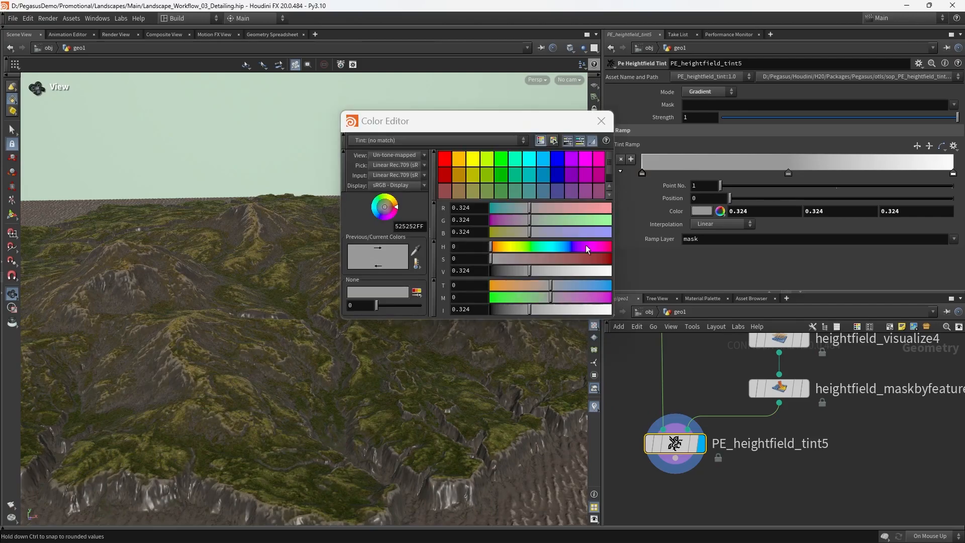
click(600, 121)
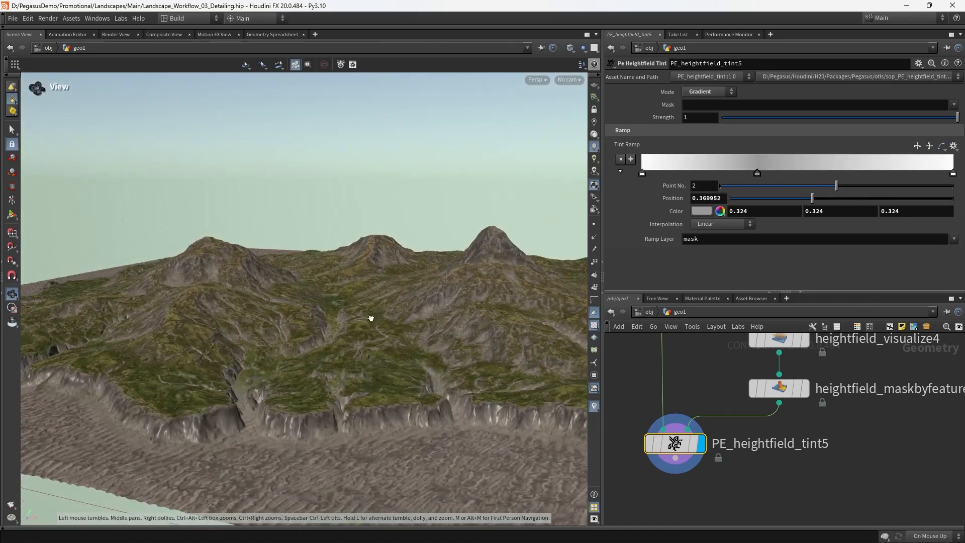
click(702, 210)
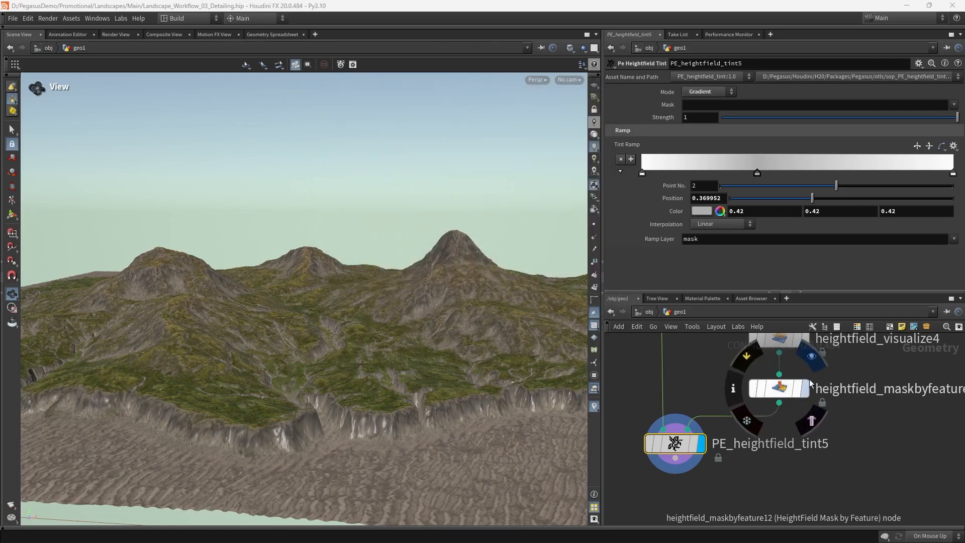
click(777, 388)
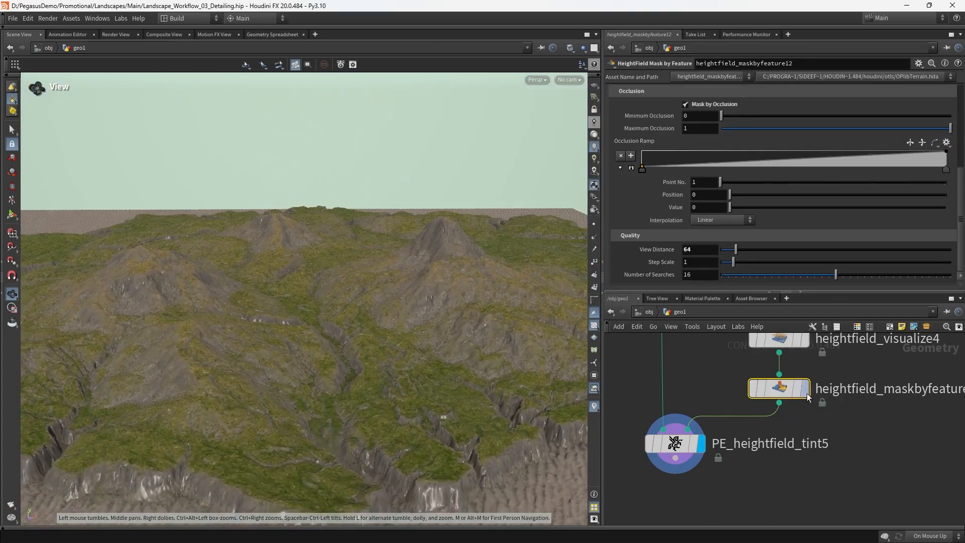
Raise the occlusion mask's view distance from 64 to about 105
drag(730, 249, 746, 248)
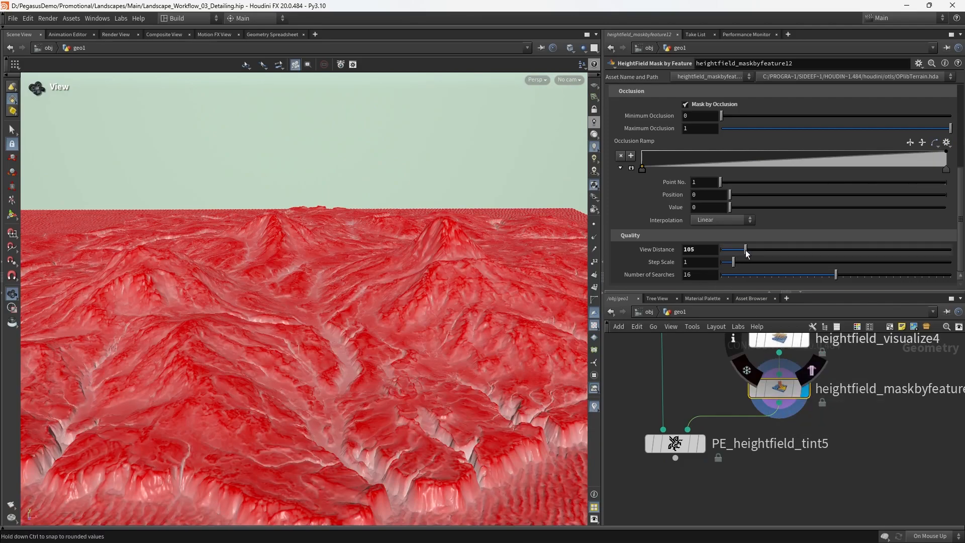
drag(744, 249, 756, 249)
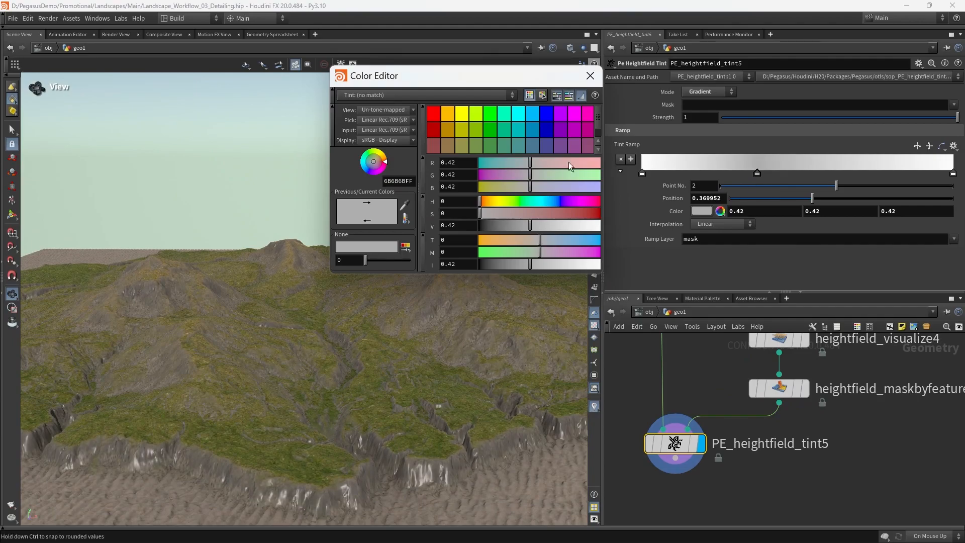
Darken the tint point to grey 0.244 and move it along the ramp to near 0.78
drag(526, 225, 511, 225)
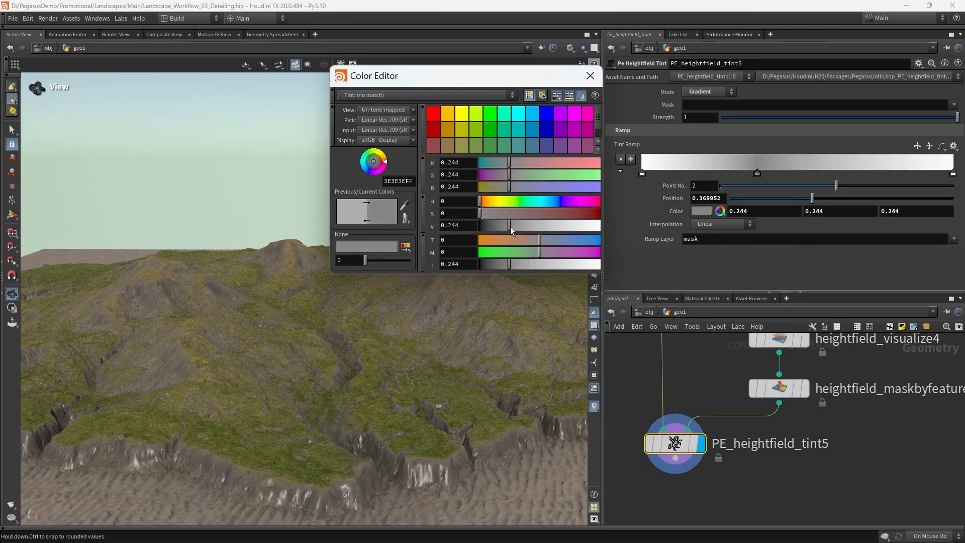
click(589, 75)
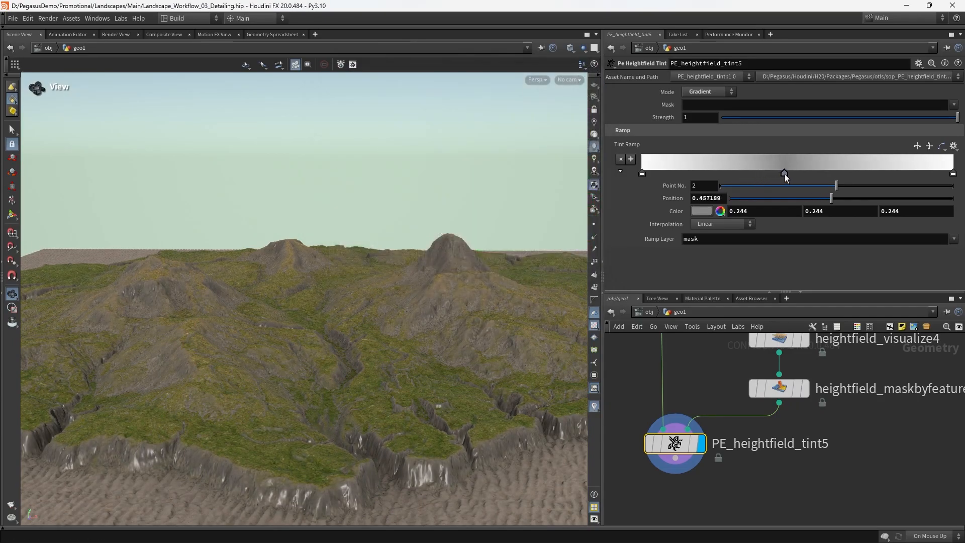
drag(783, 172, 820, 173)
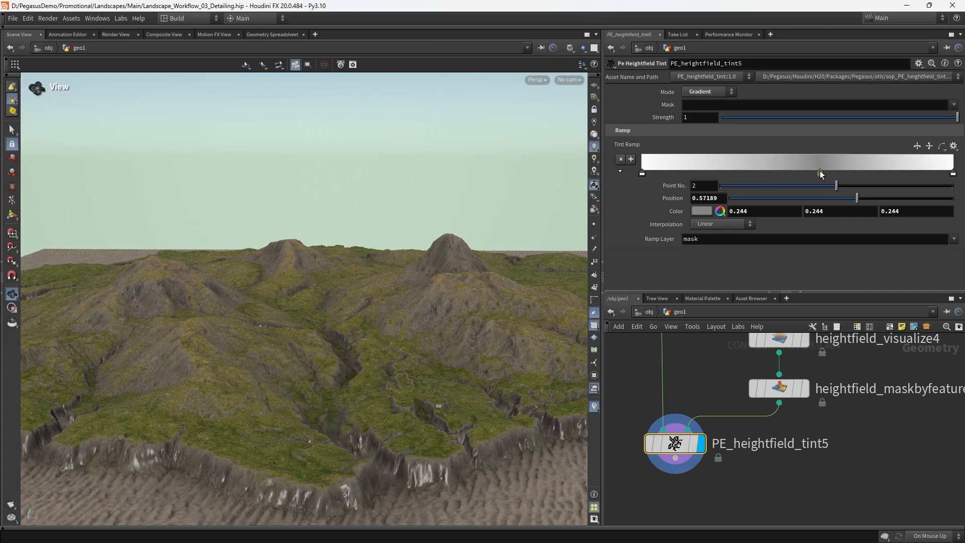
drag(820, 171, 849, 172)
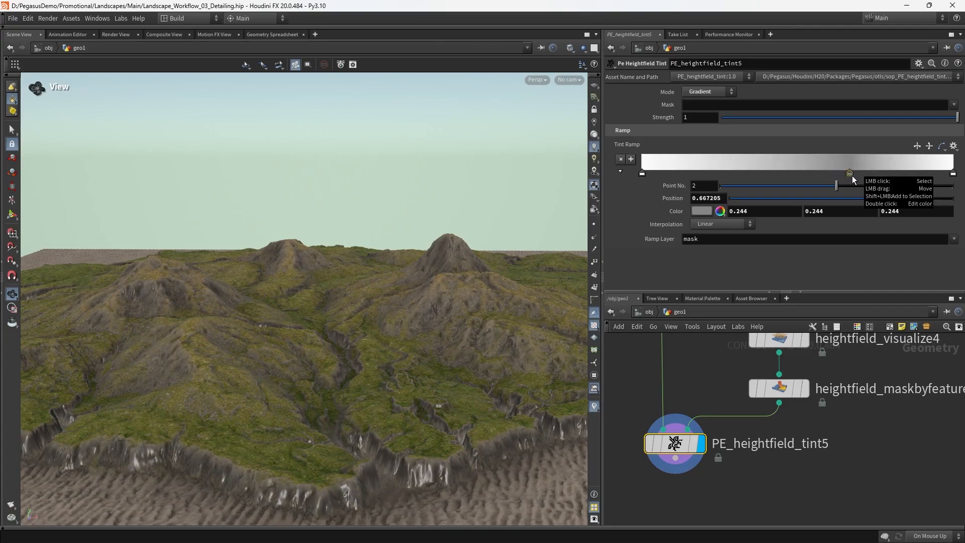
click(868, 173)
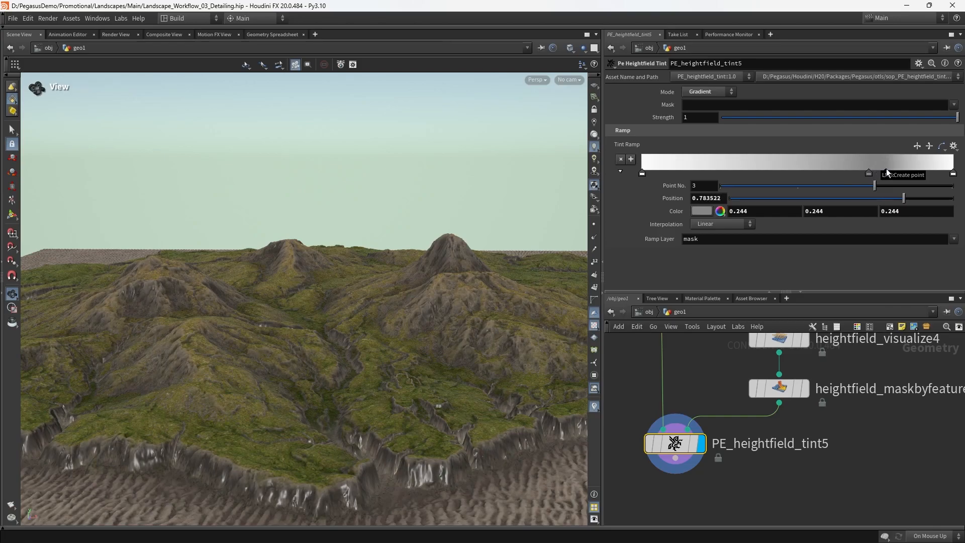
Lighten the tint point to grey 0.328 and nudge it toward 0.82 after inspecting the terrain
drag(867, 172, 950, 172)
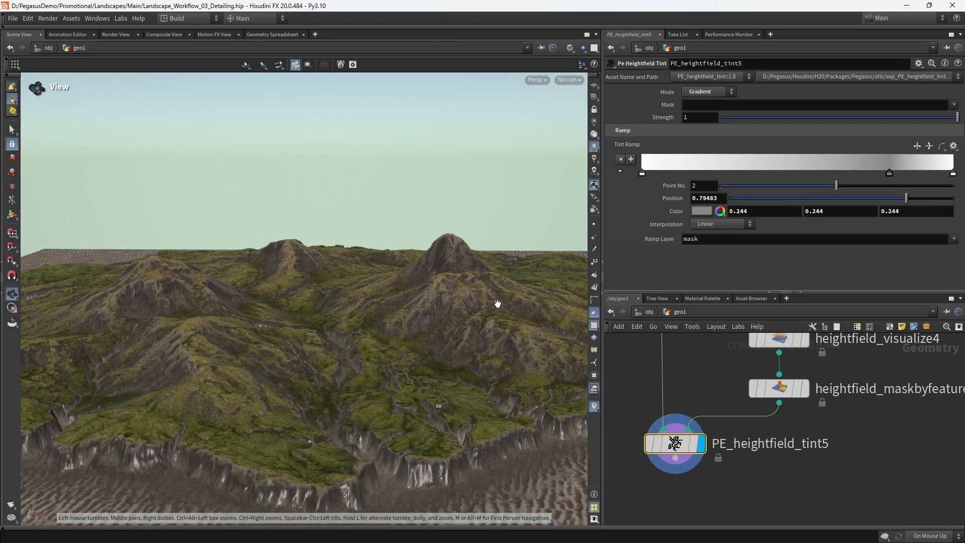
drag(498, 303, 462, 300)
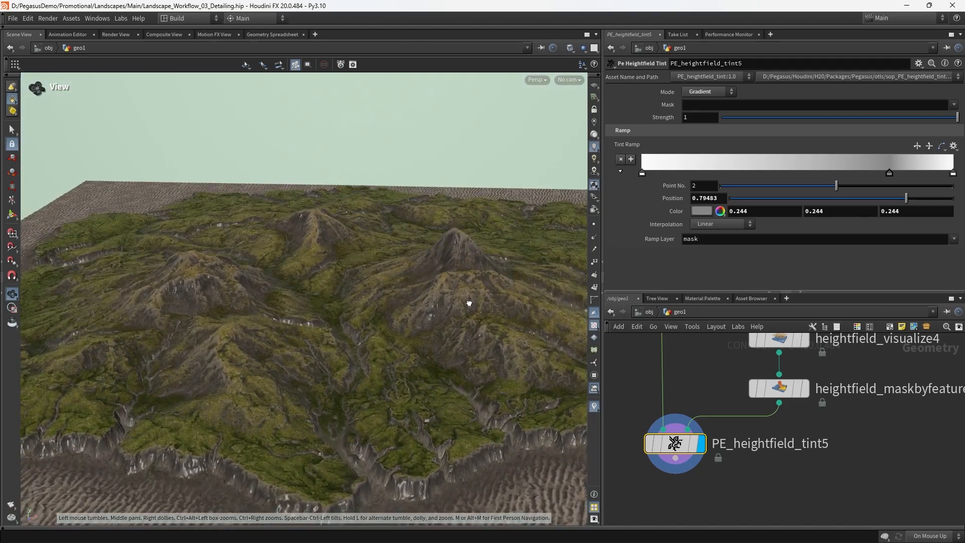
drag(467, 301, 437, 339)
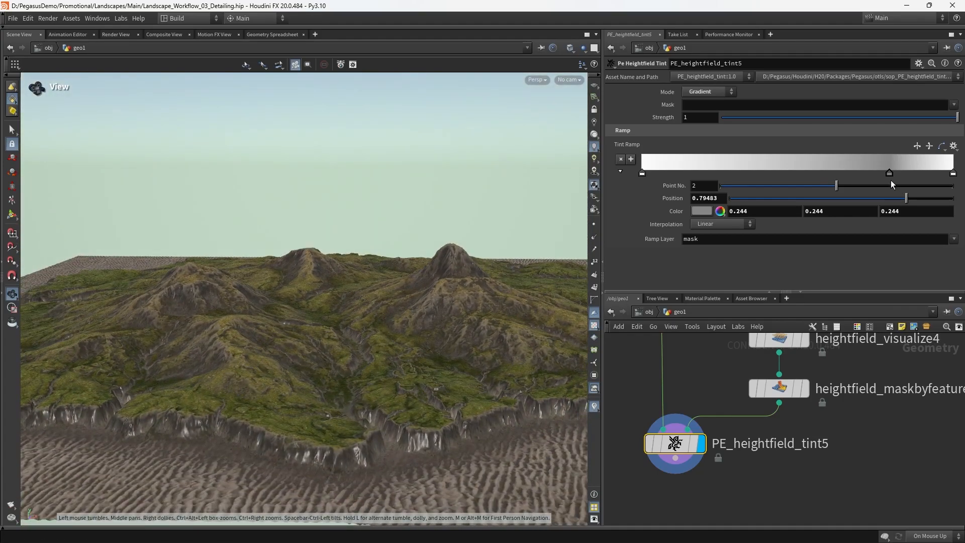
drag(887, 173, 904, 173)
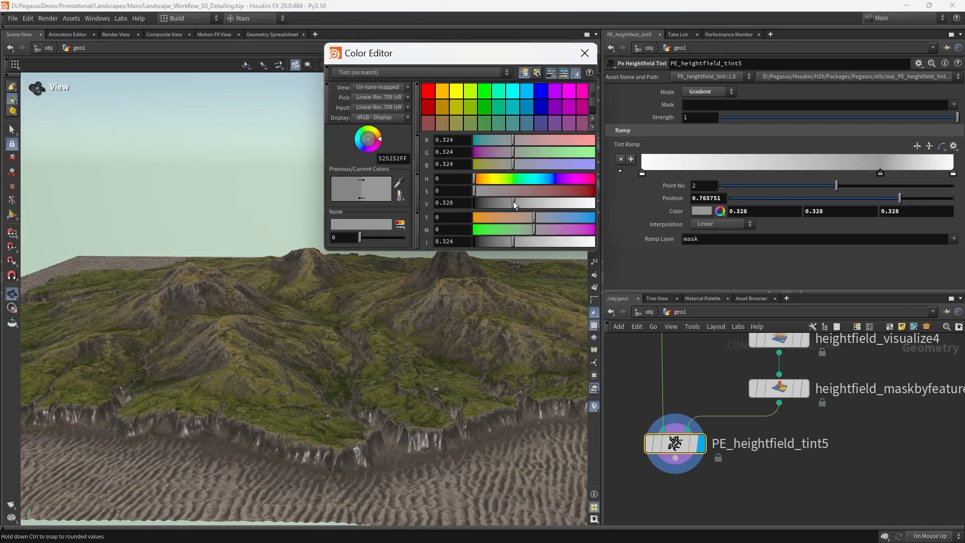
click(583, 54)
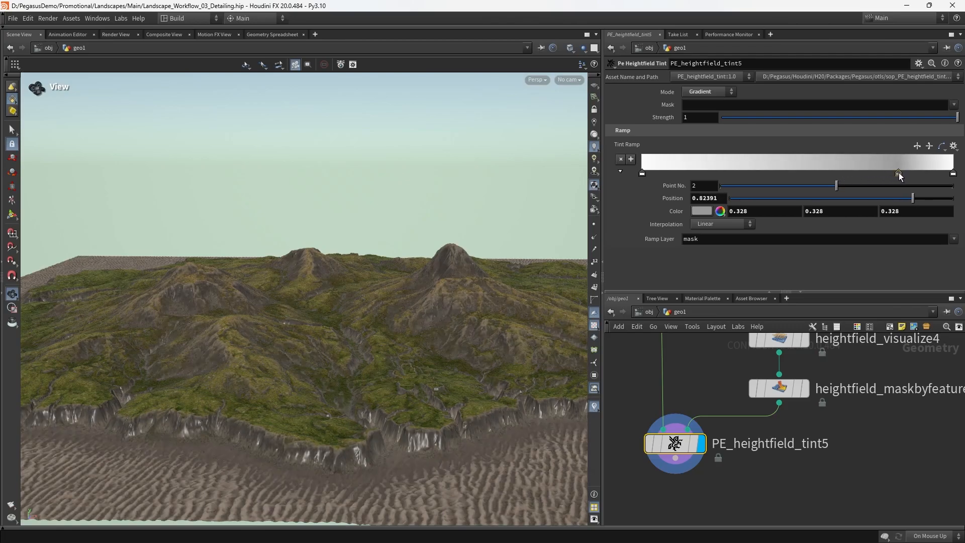
drag(897, 172, 796, 173)
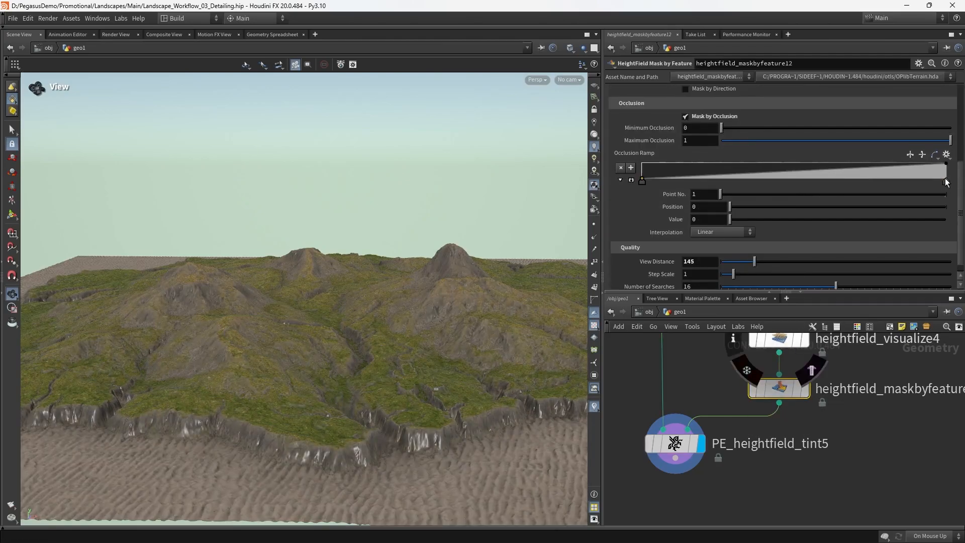
Try the Round preset and a later rising start on the occlusion ramp, then reset it to a linear falloff
click(946, 181)
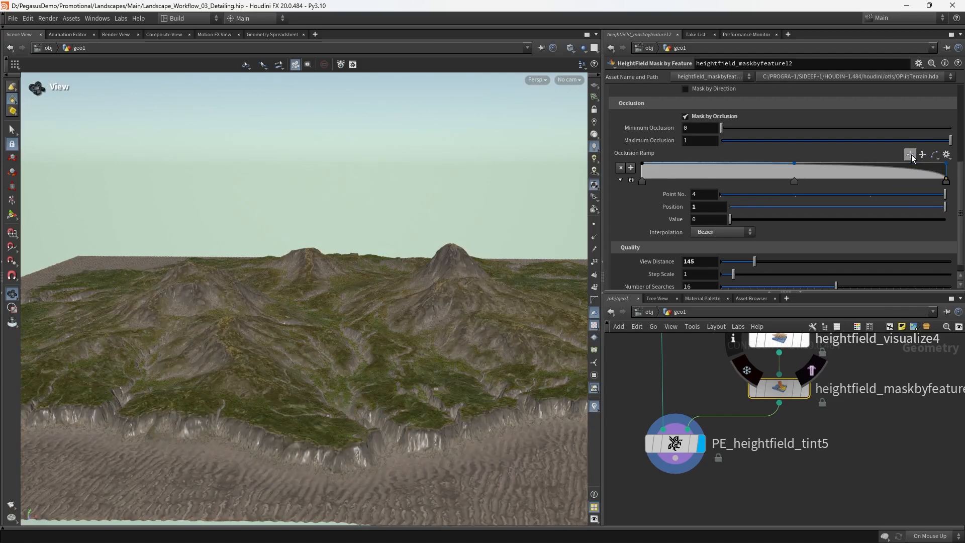
click(946, 155)
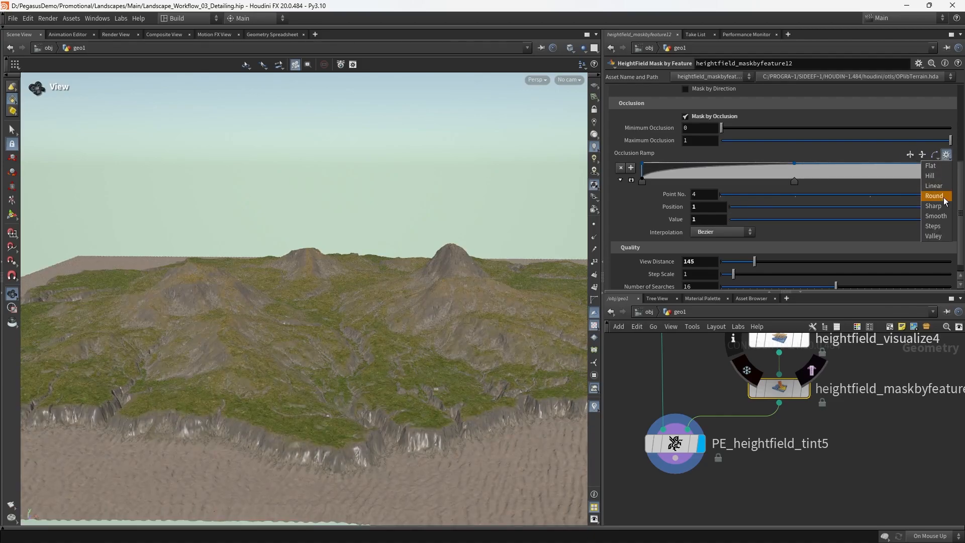
click(933, 196)
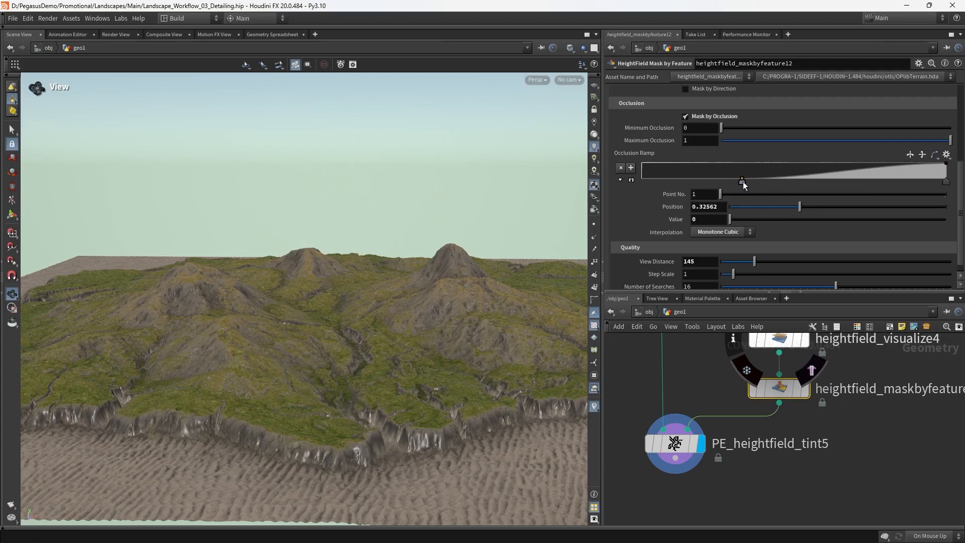
drag(742, 180, 812, 180)
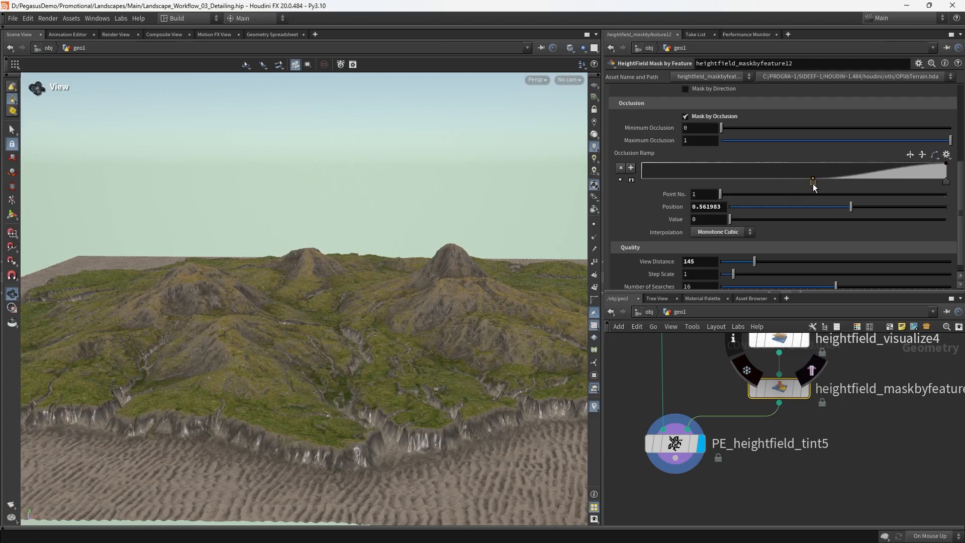
drag(813, 179, 840, 179)
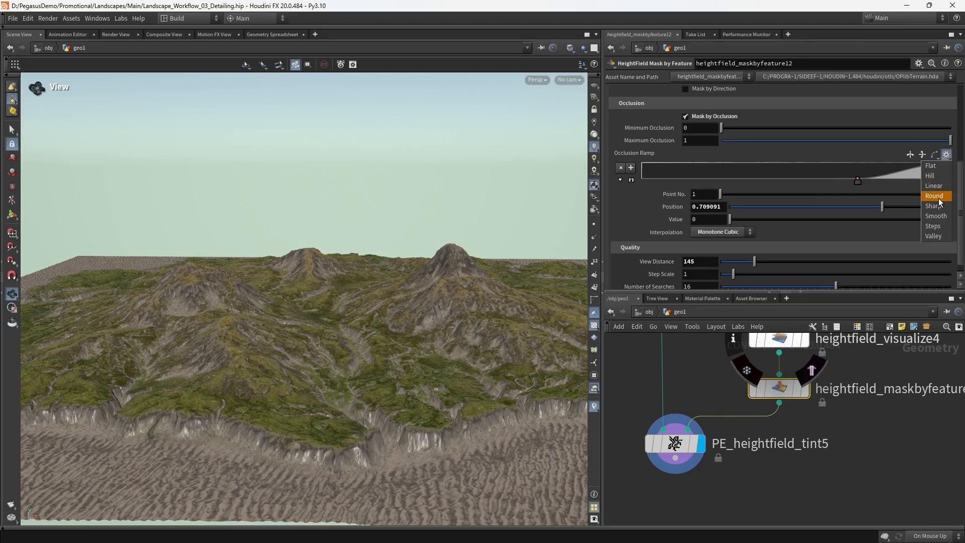
click(932, 185)
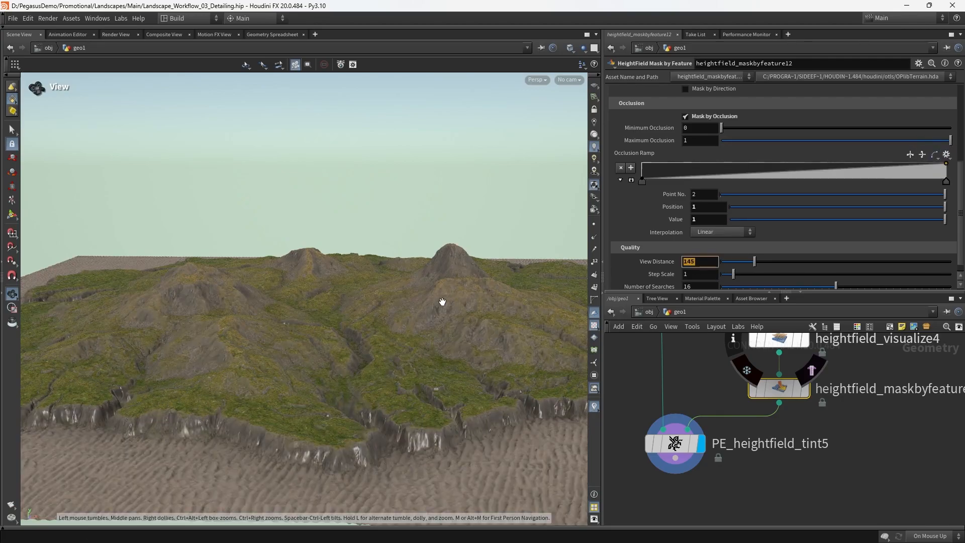
click(674, 443)
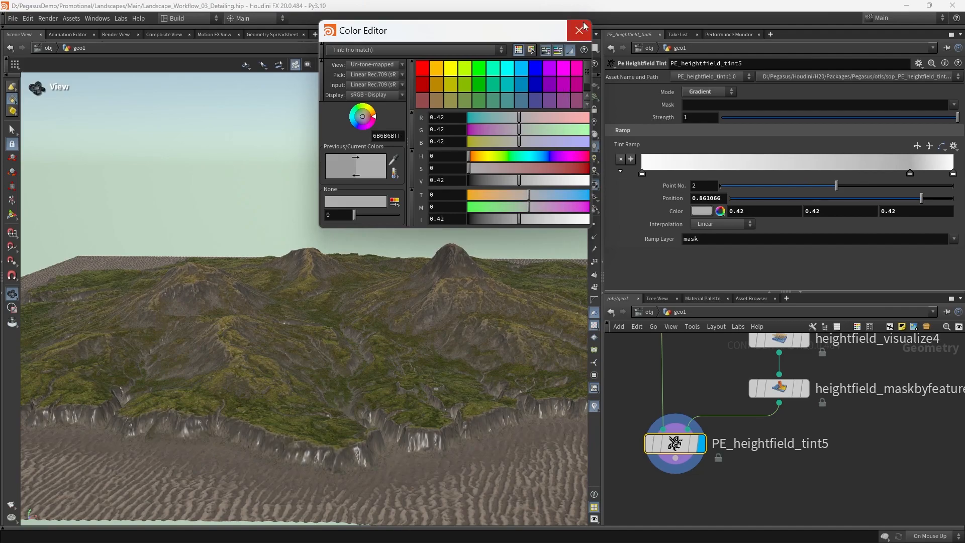
Accept the mid grey, then set the occlusion ramp interpolation to Monotone Cubic
click(577, 31)
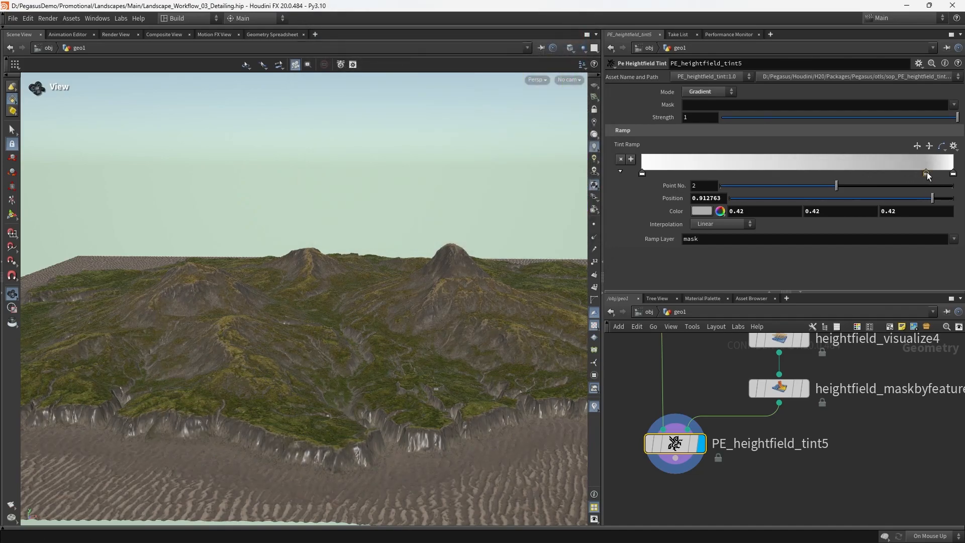
click(778, 386)
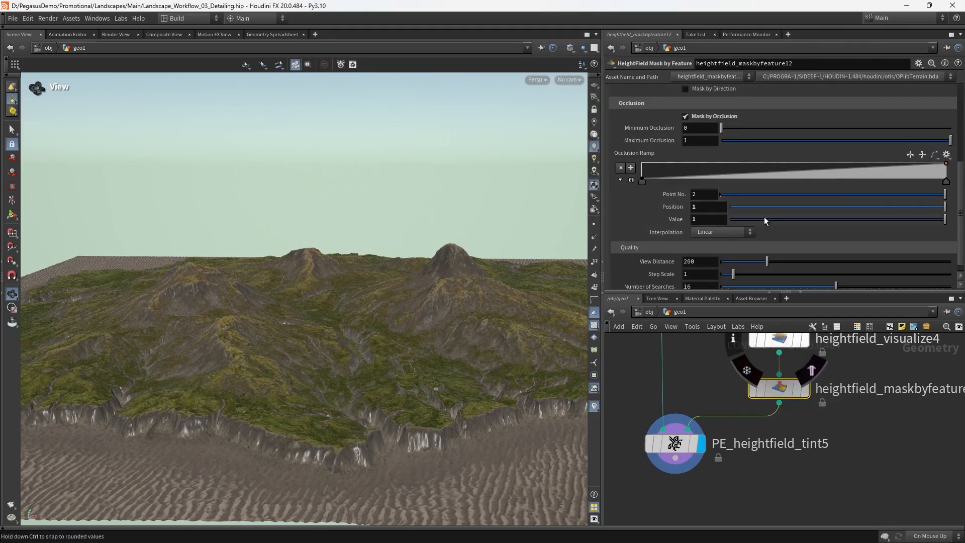
click(719, 231)
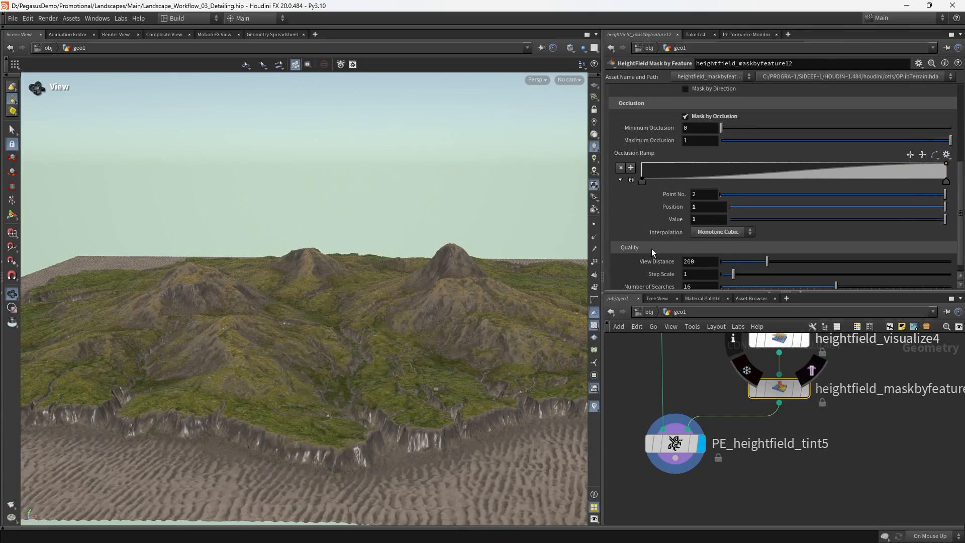
click(674, 443)
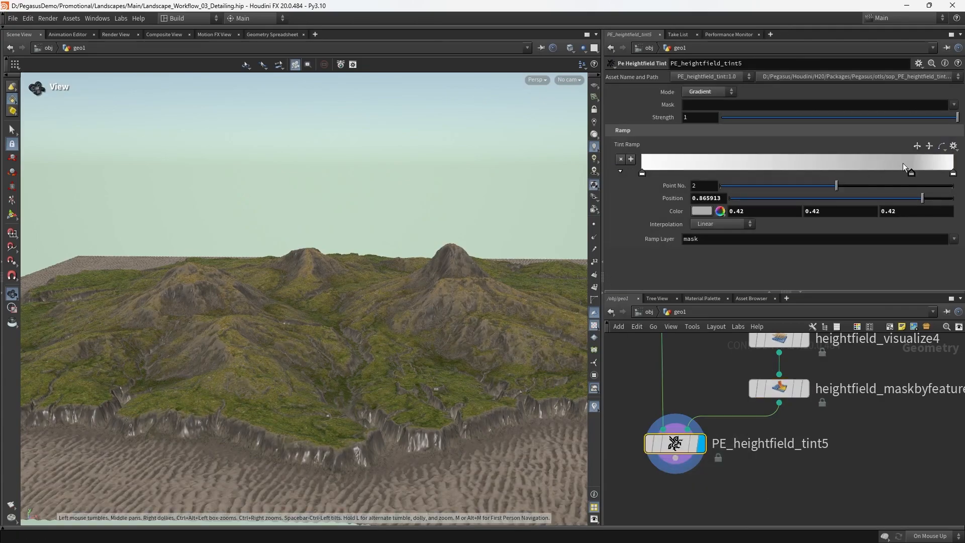
Slide the grey tint point of tint5 out to about position 0.94 near the end
drag(932, 171, 911, 172)
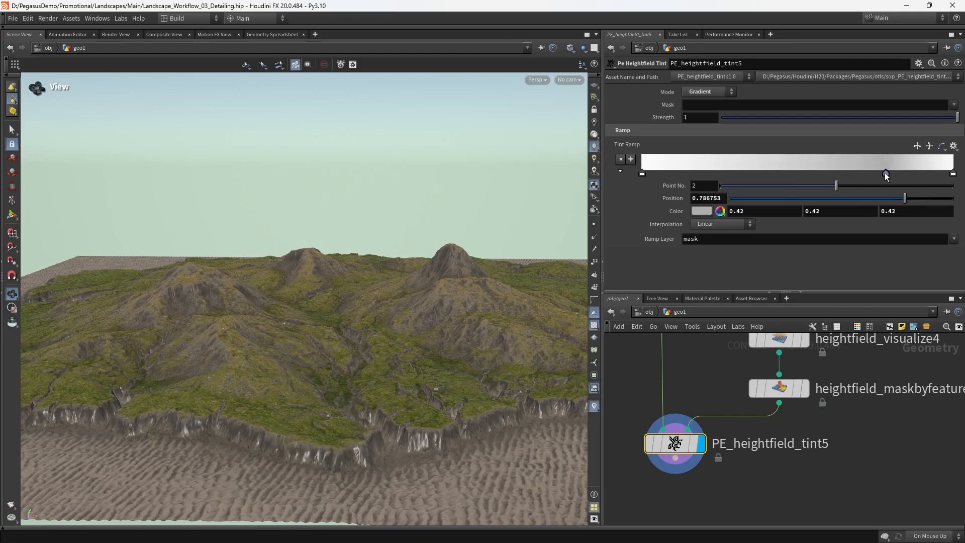
drag(884, 174, 916, 174)
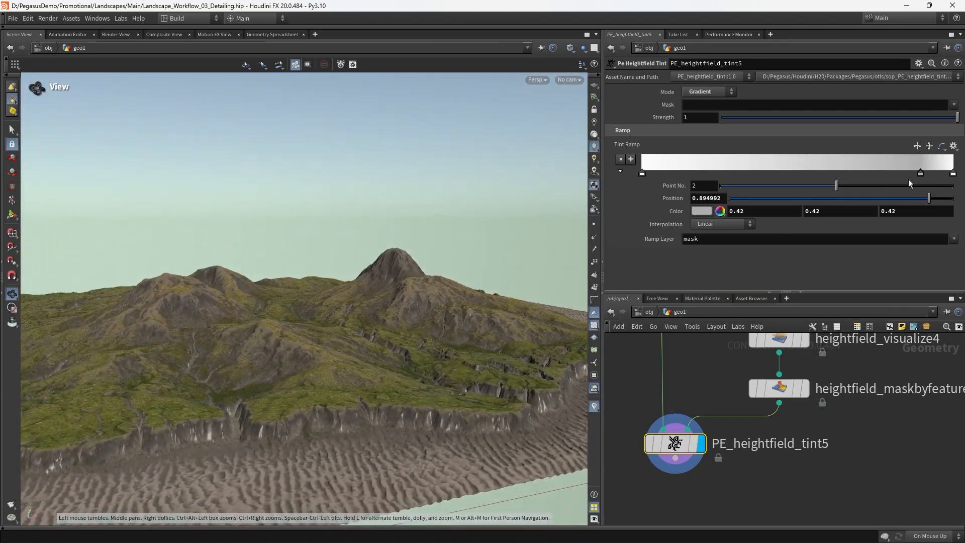
drag(920, 172, 930, 172)
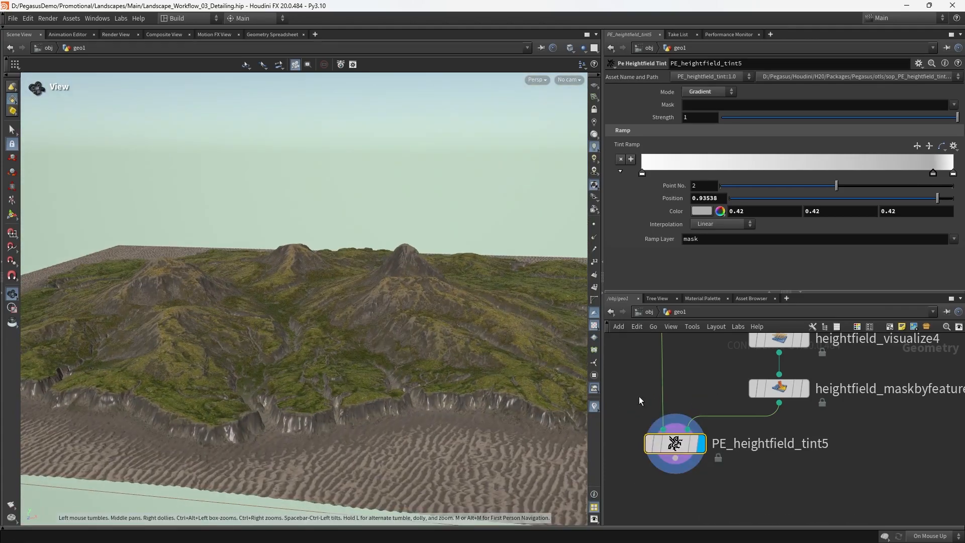
click(721, 212)
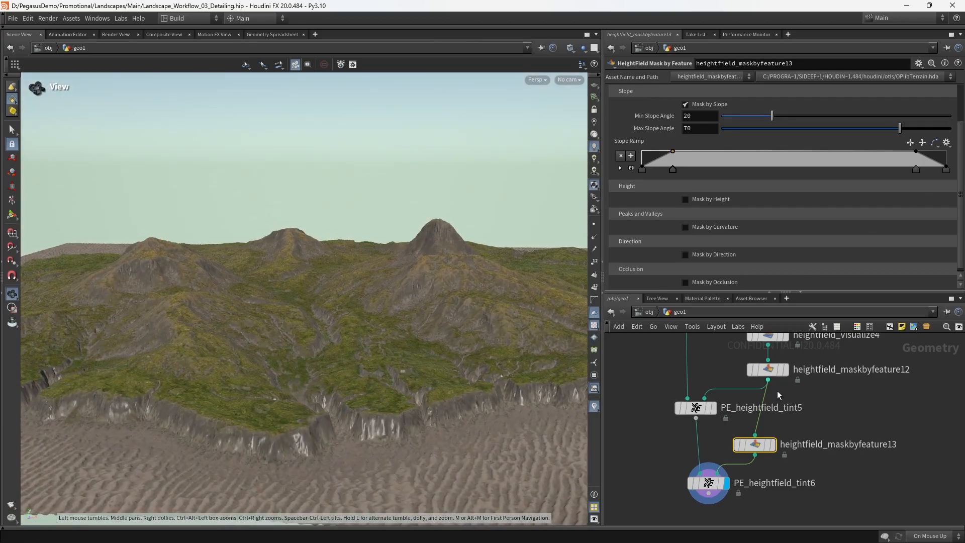
Set PE_heightfield_tint6's top ramp colour to bright white (2, 2, 2) and close the colour editor
click(708, 483)
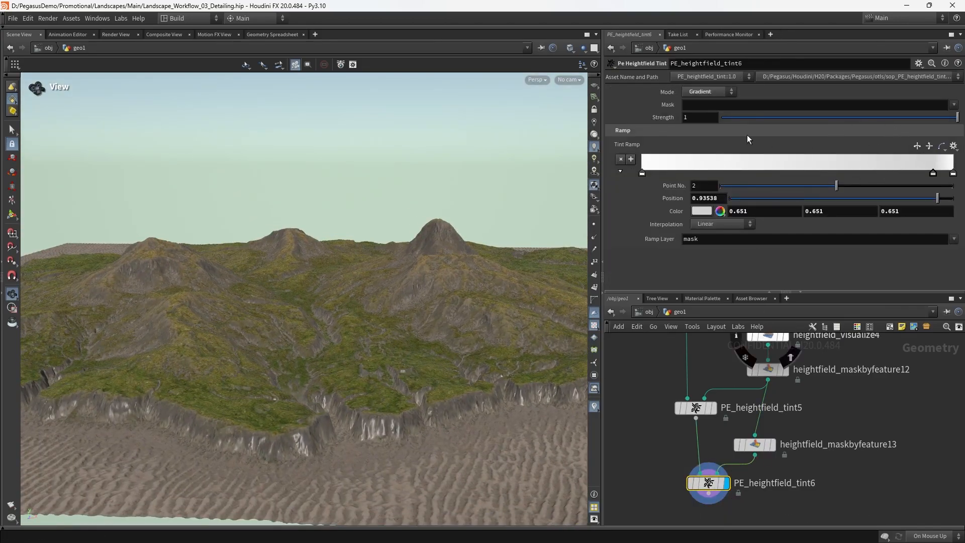
click(954, 146)
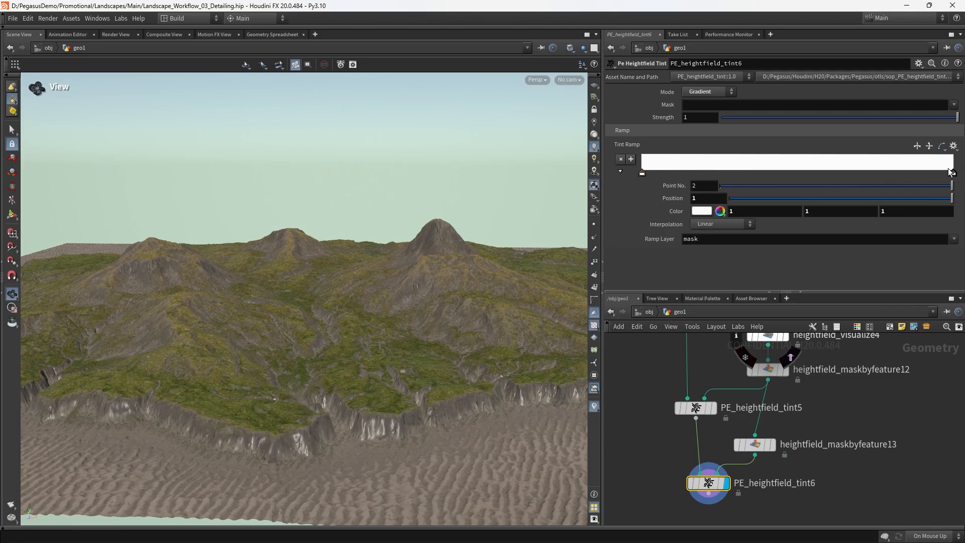
click(701, 210)
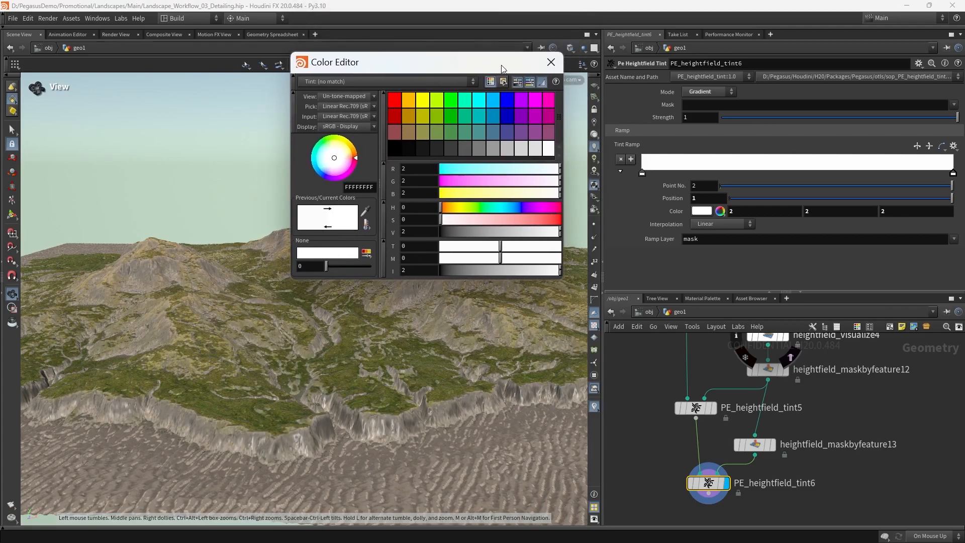
click(549, 62)
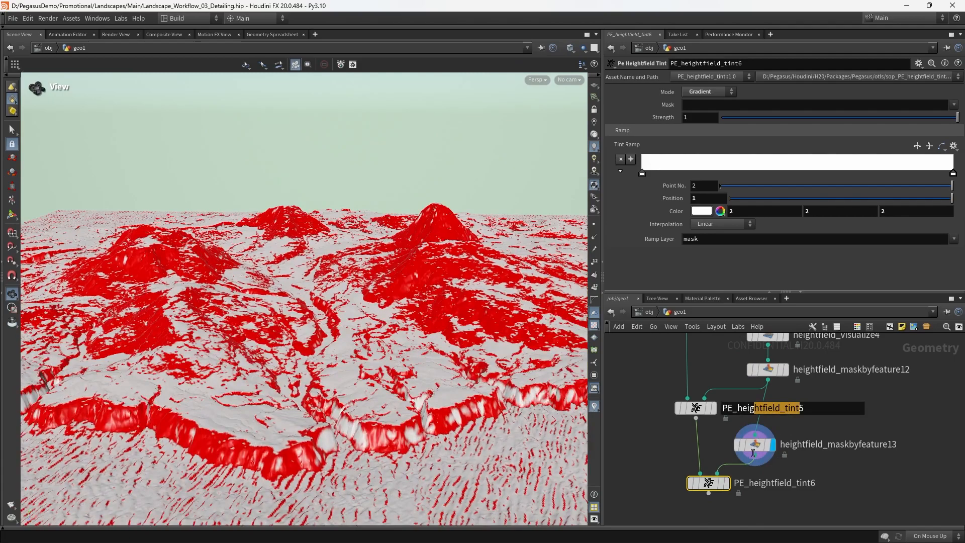
click(754, 443)
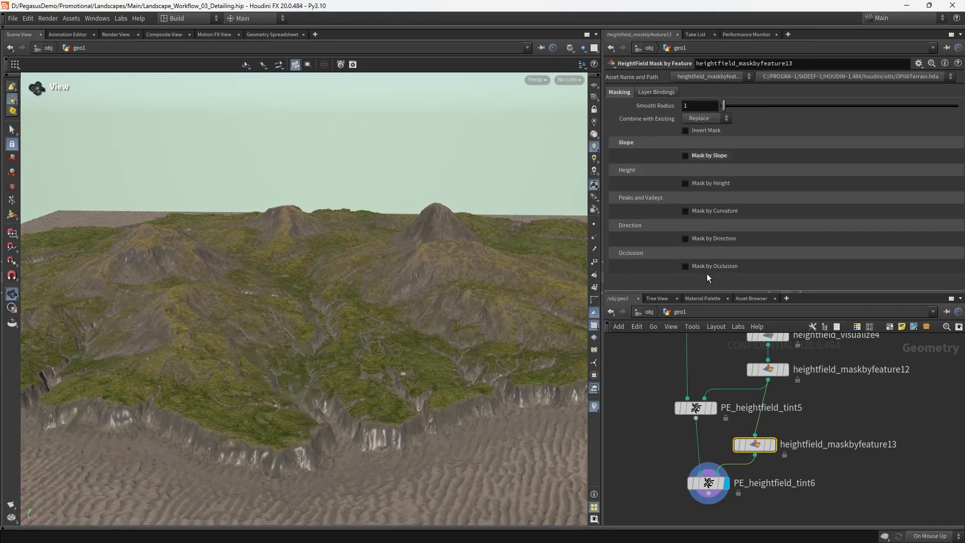
mouse_move(687, 266)
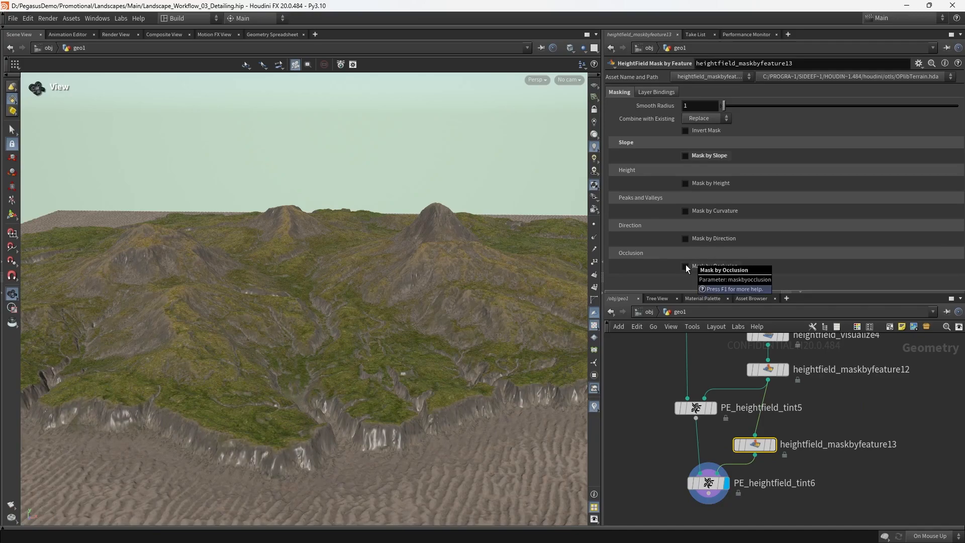
Enable Mask by Curvature on maskbyfeature13, compute the range, and settle Max Curvature at 0.23
click(684, 210)
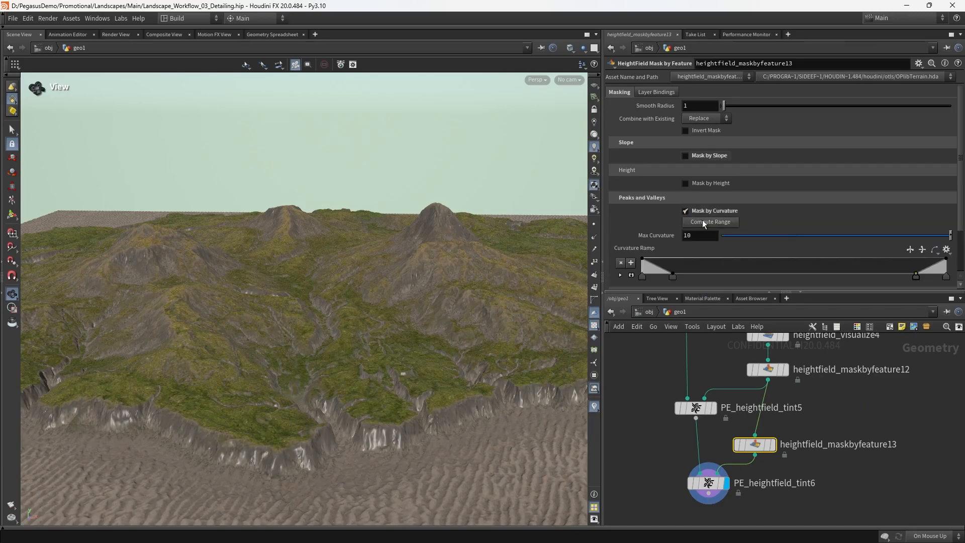
click(946, 217)
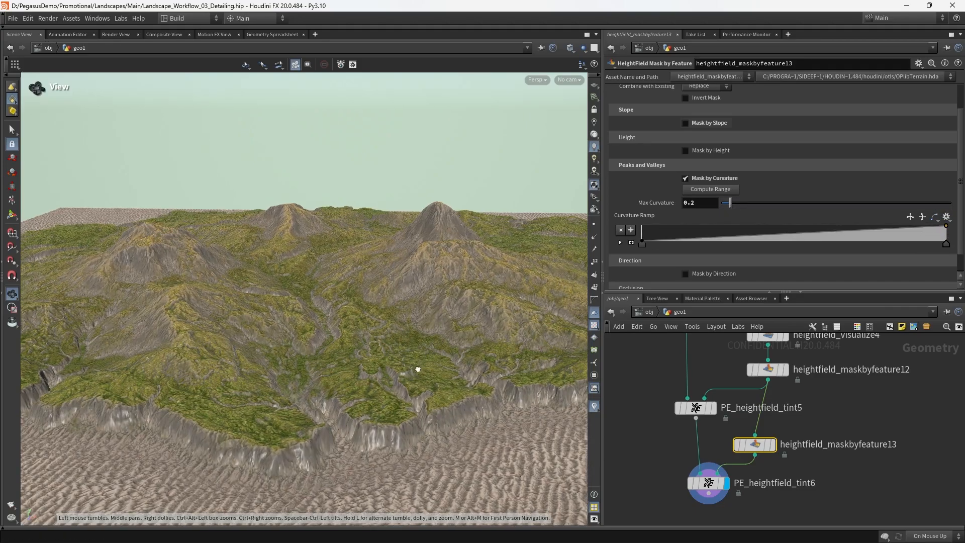
drag(729, 202, 747, 201)
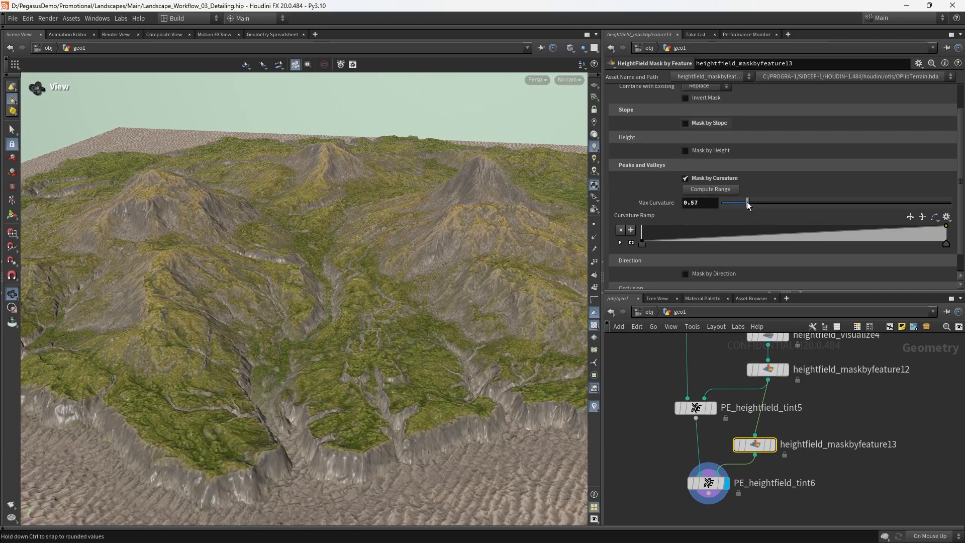
drag(746, 203, 725, 203)
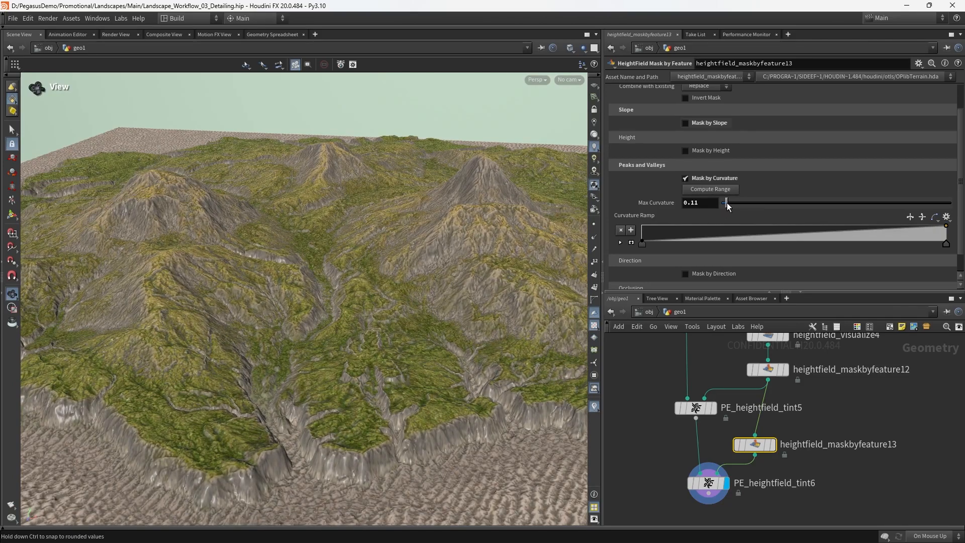
drag(725, 203, 731, 203)
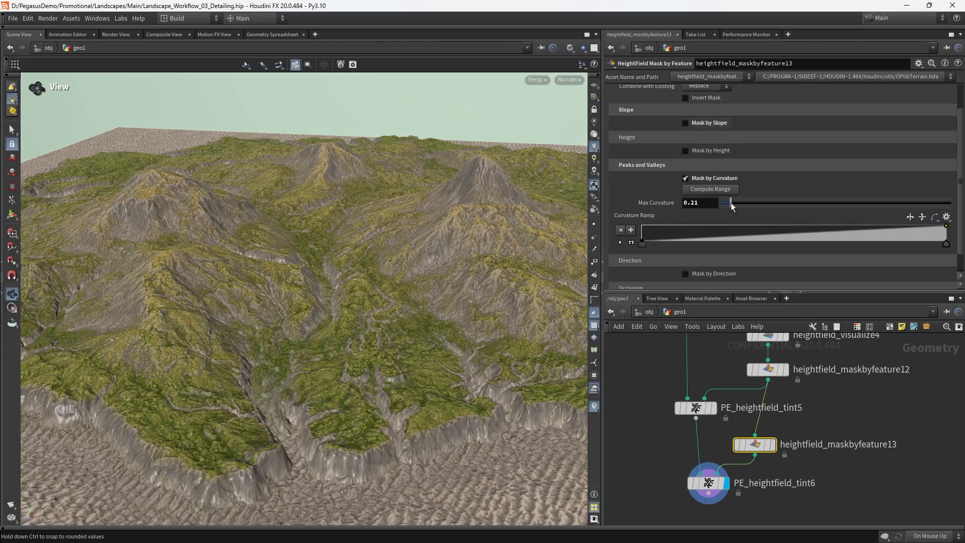
drag(730, 202, 728, 202)
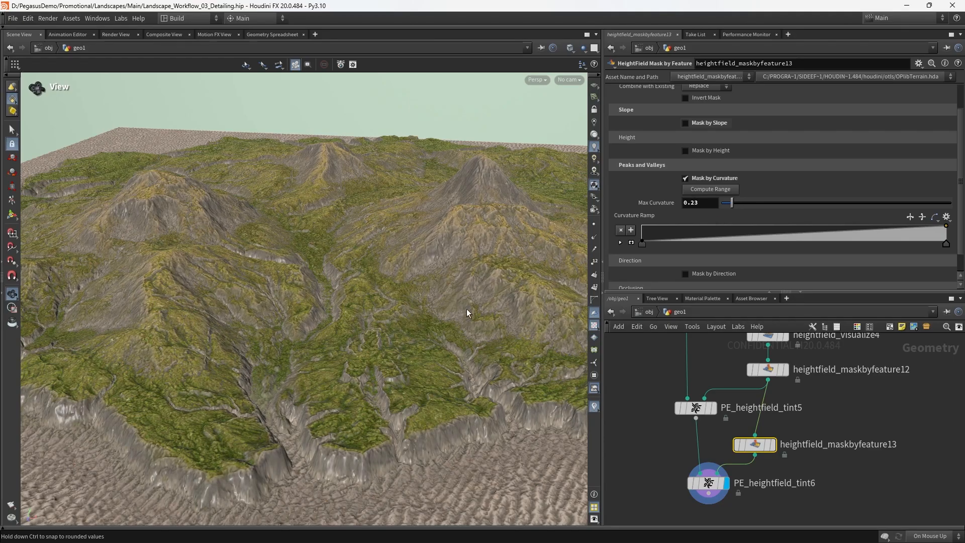
drag(732, 202, 726, 202)
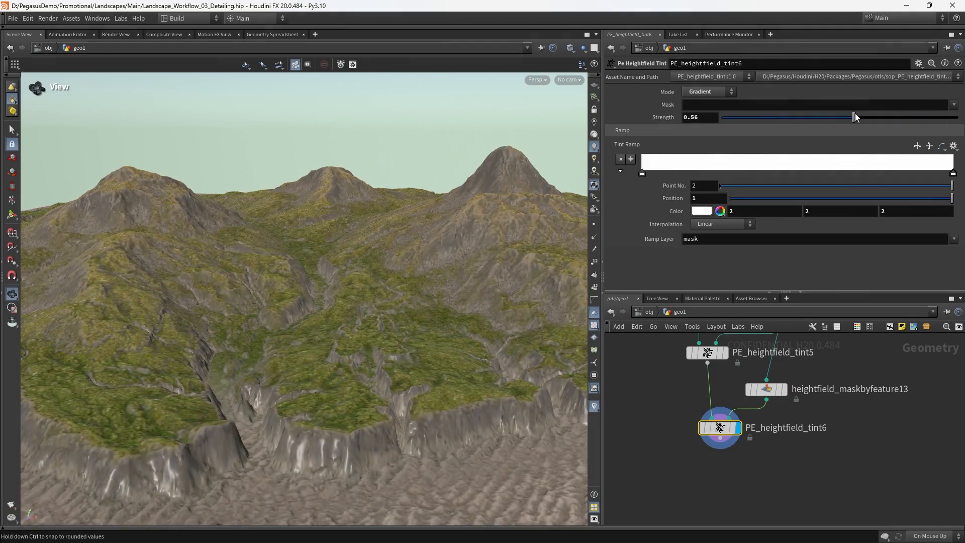
Raise PE_heightfield_tint6's strength to 0.613 and inspect the brightened ridges from several angles
drag(854, 116, 866, 117)
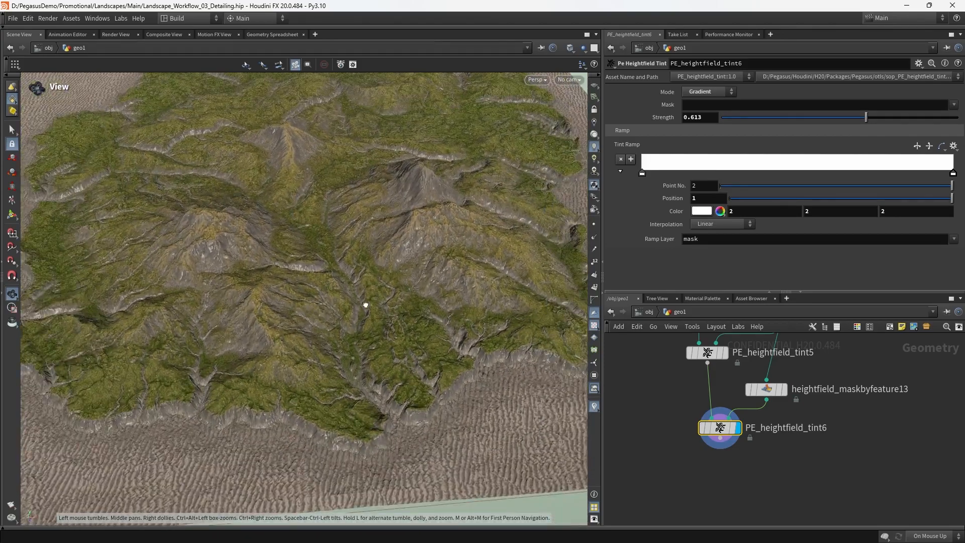
drag(364, 304, 388, 284)
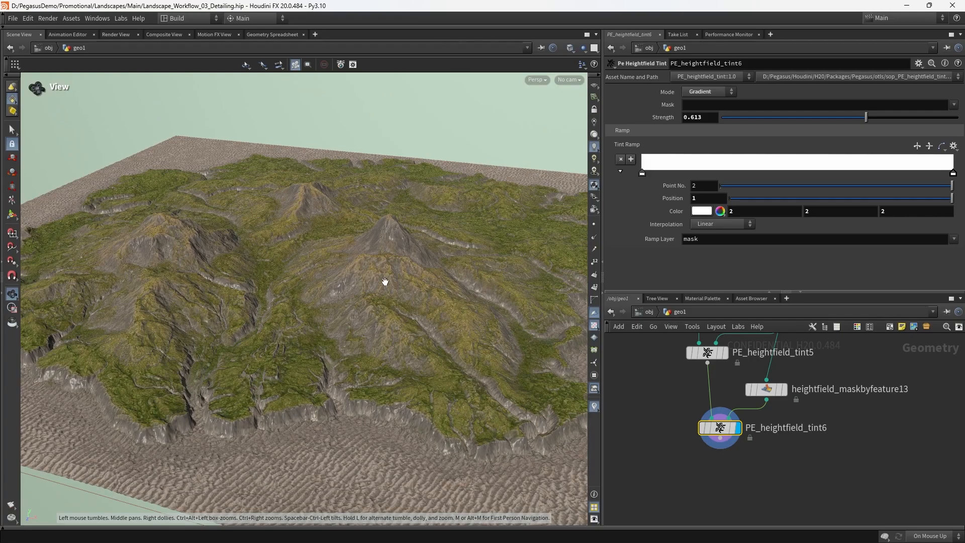
drag(385, 281, 341, 284)
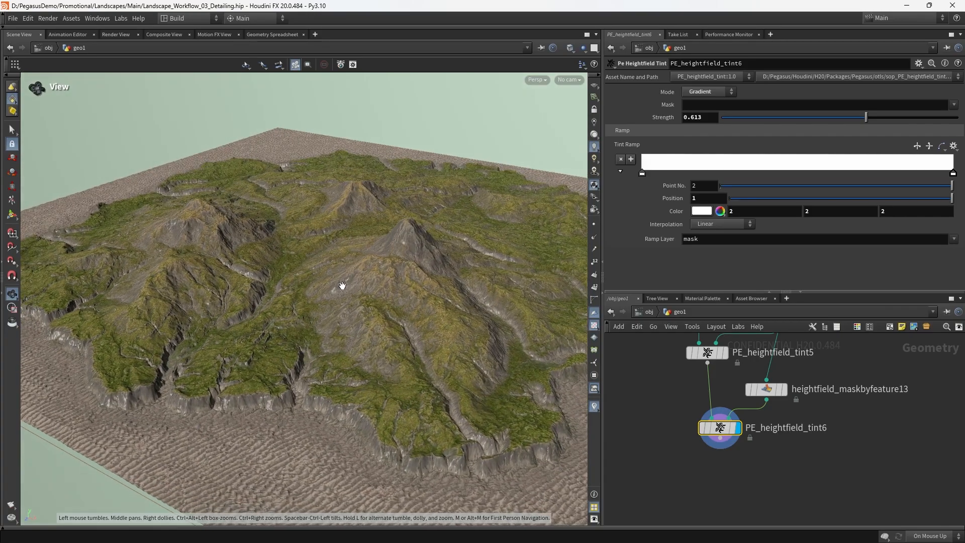
drag(343, 285, 351, 311)
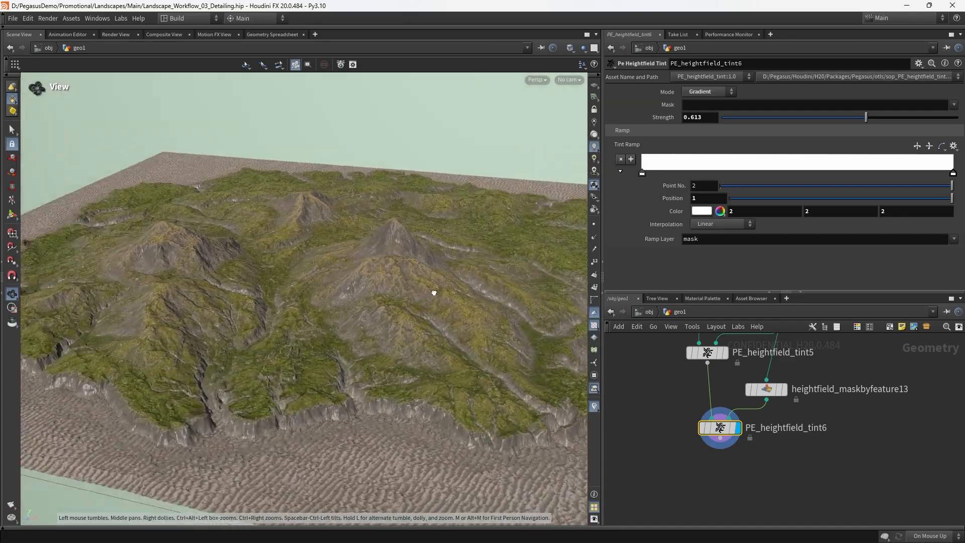
drag(434, 293, 358, 317)
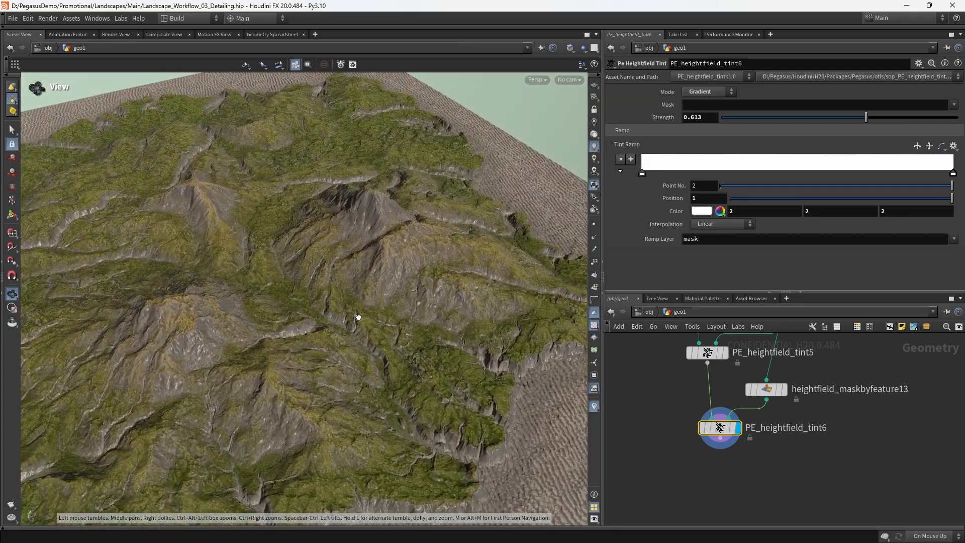
drag(358, 316, 342, 310)
text(hf vi)
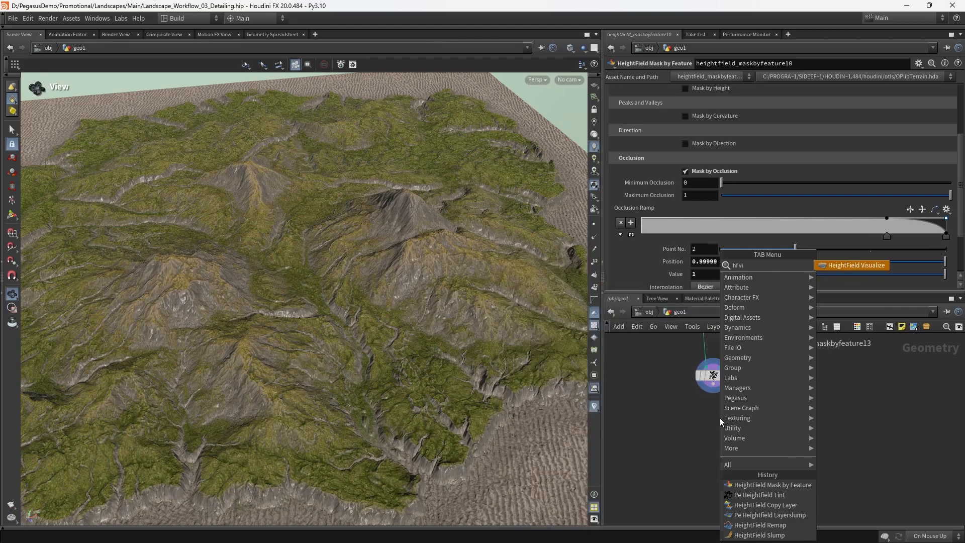
Add heightfield_visualize5 after tint6 with Remove Tinting, showing the plain grey terrain
click(854, 265)
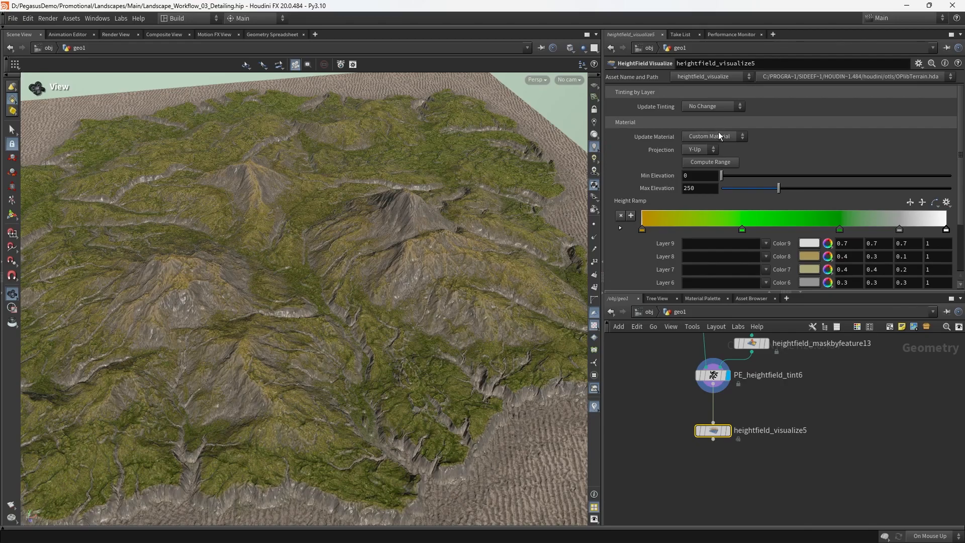
click(710, 106)
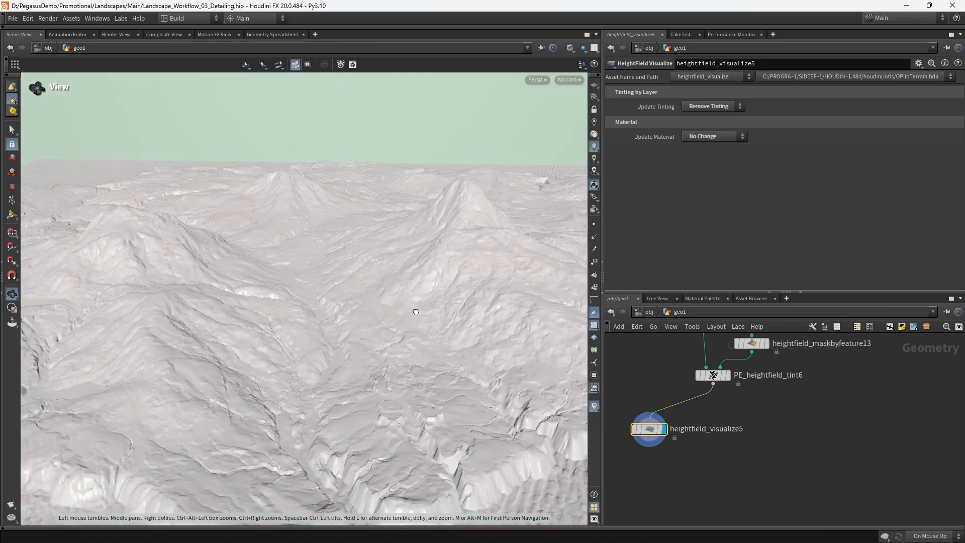
drag(415, 310, 366, 284)
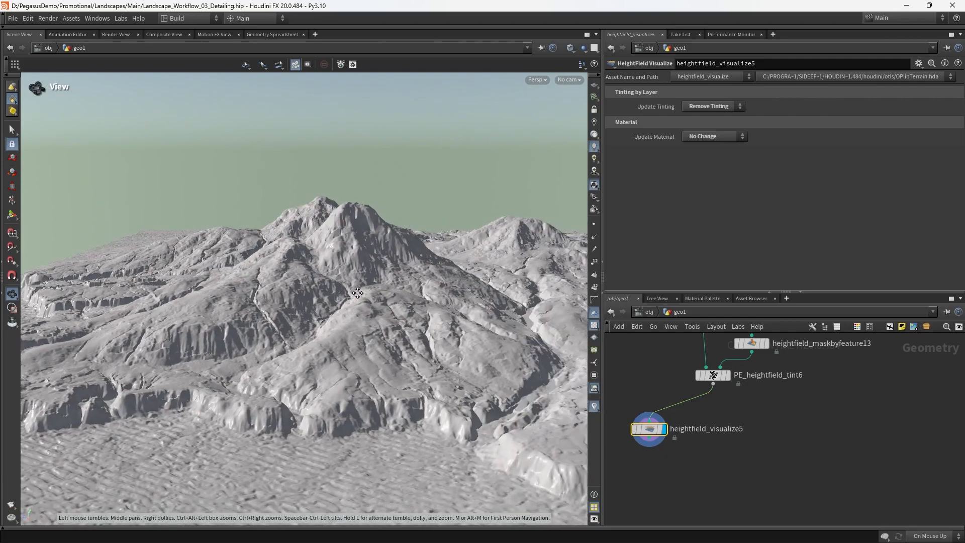
drag(357, 292, 347, 358)
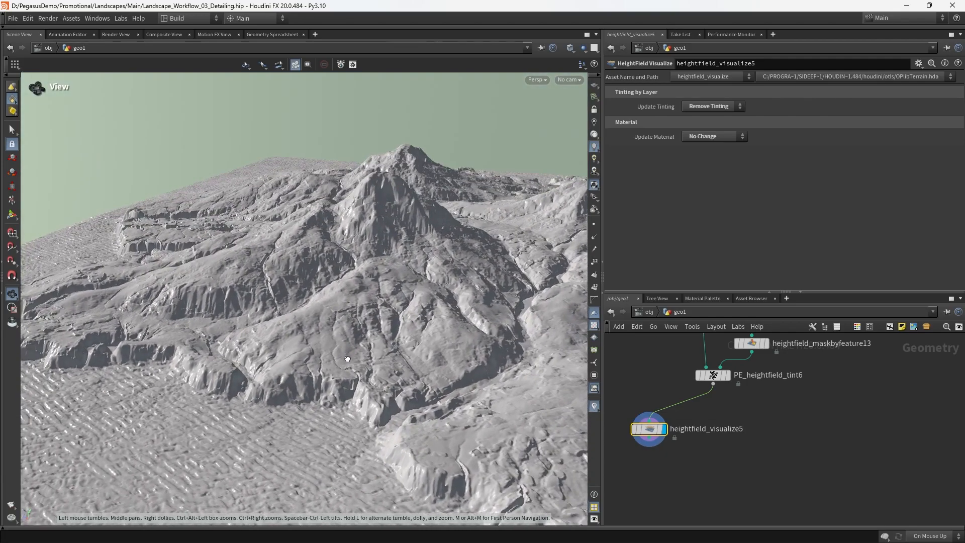
drag(347, 359, 418, 401)
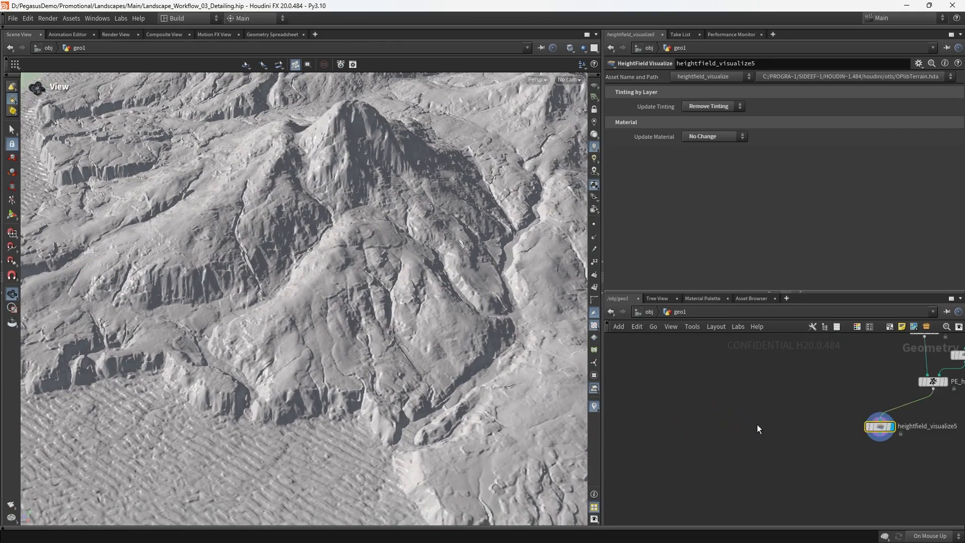
Add object_merge1 pulling in ../heightfield_layer4 and view the original source terrain
key(Tab)
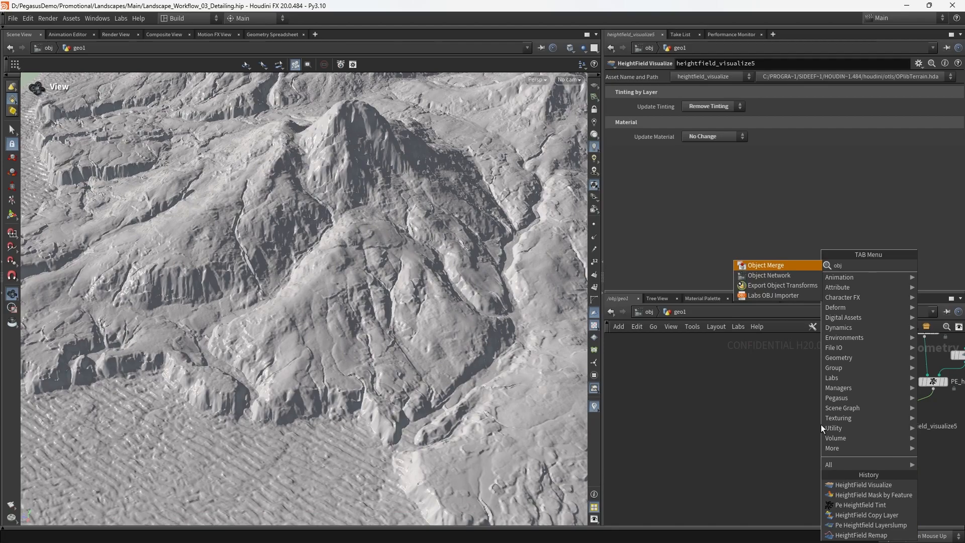
click(765, 265)
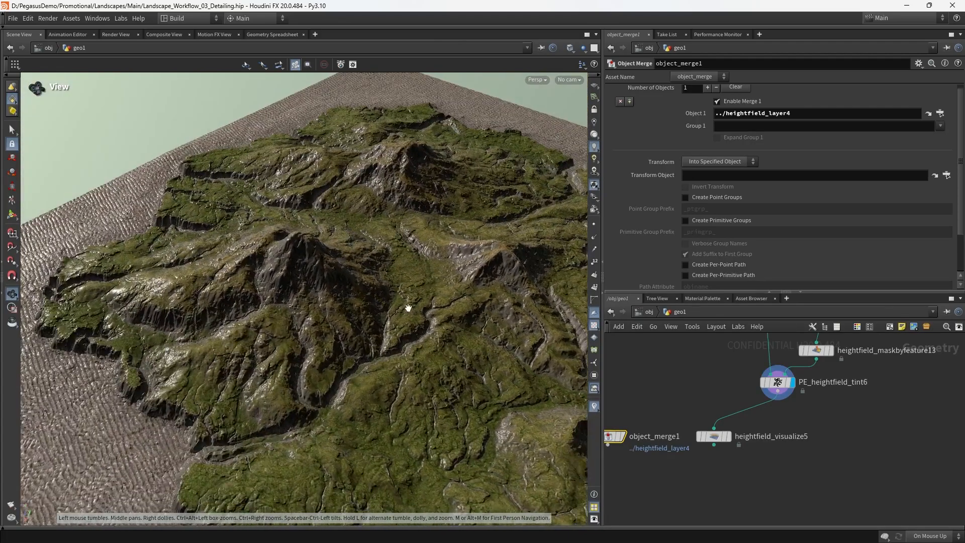
drag(406, 308, 381, 288)
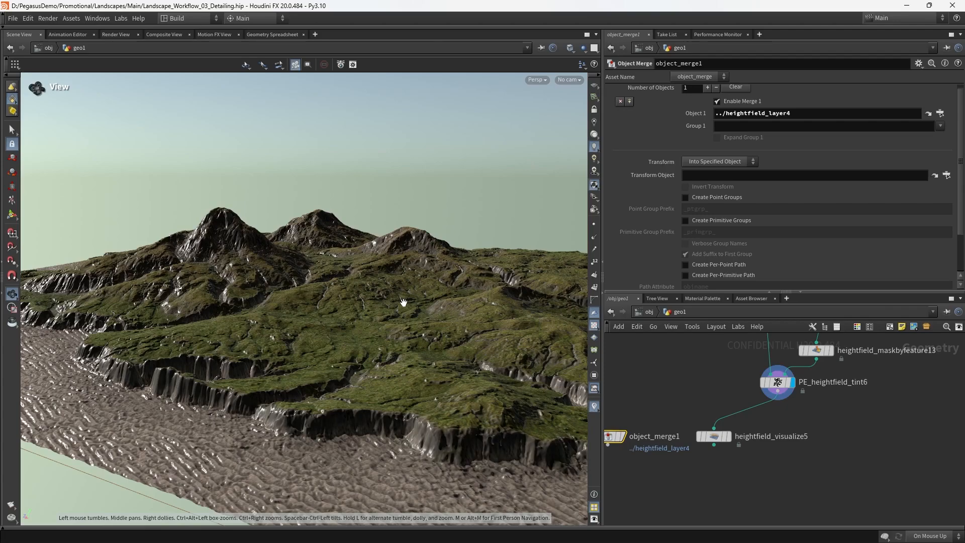
mouse_move(380, 287)
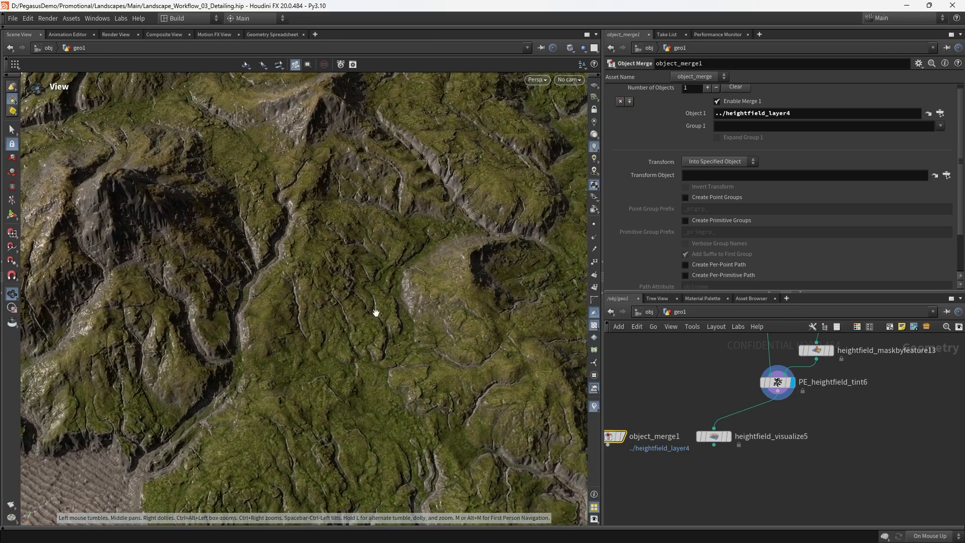
drag(375, 312, 382, 303)
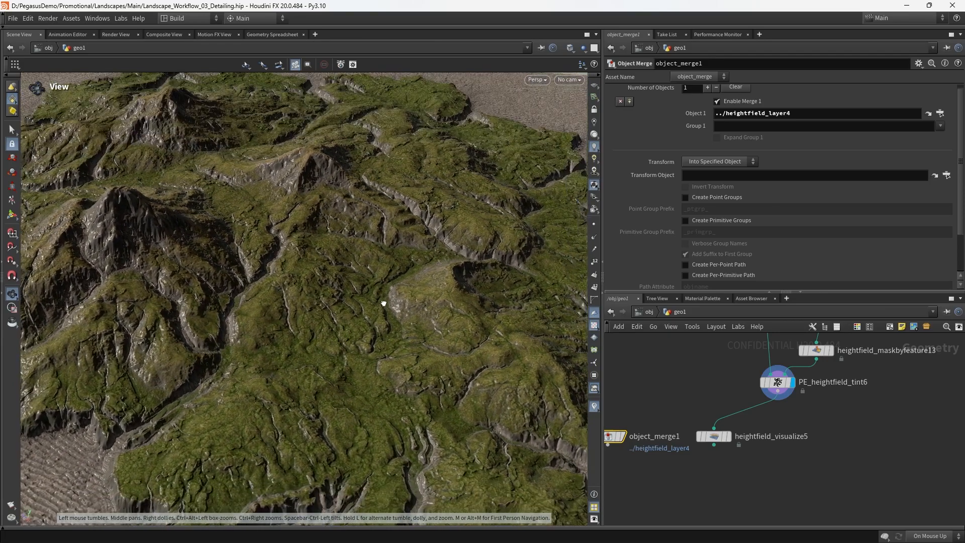